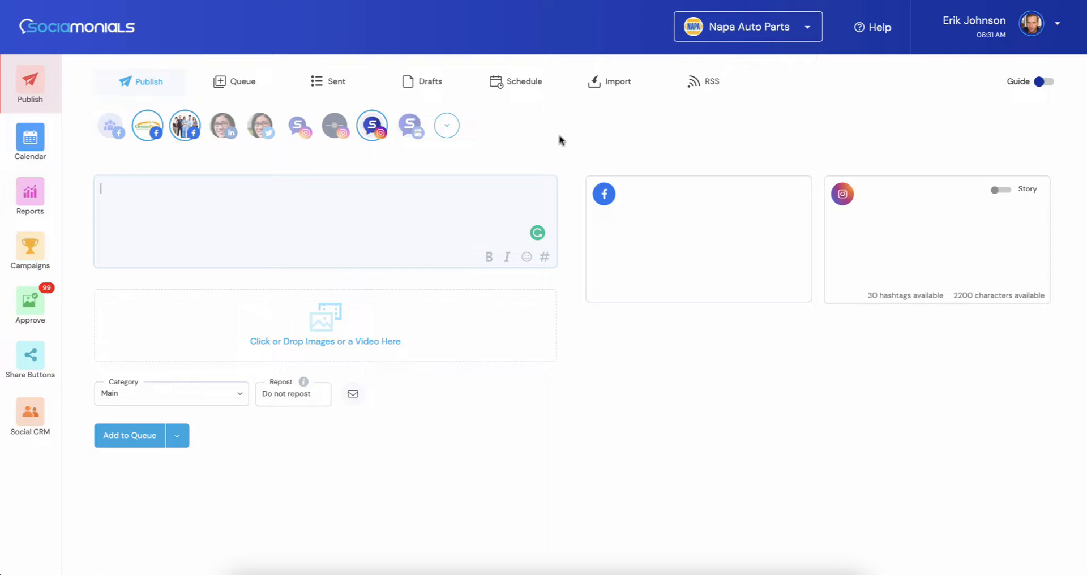
pyautogui.moveTo(598, 123)
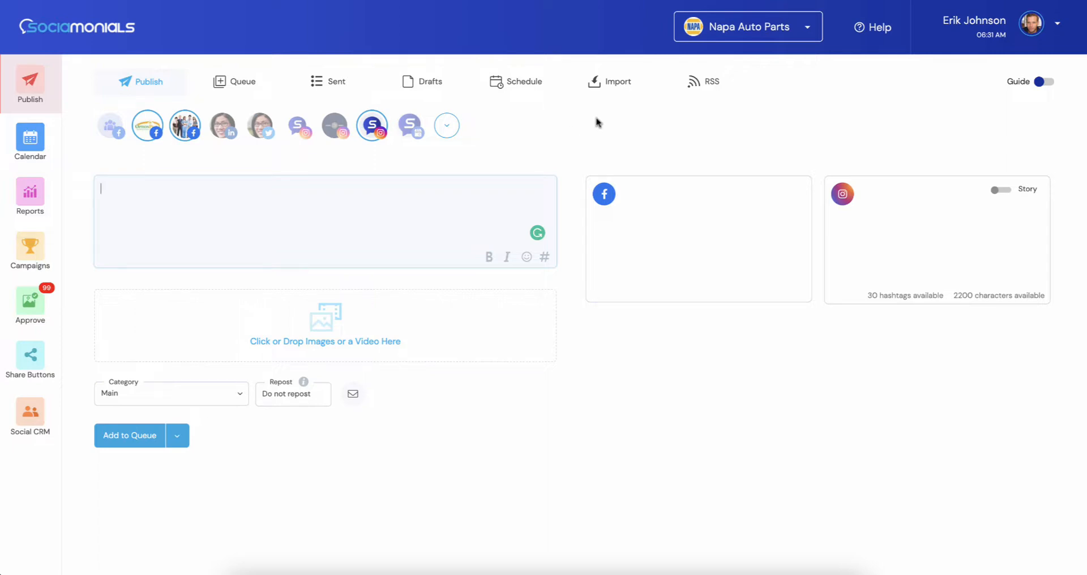
pyautogui.moveTo(586, 435)
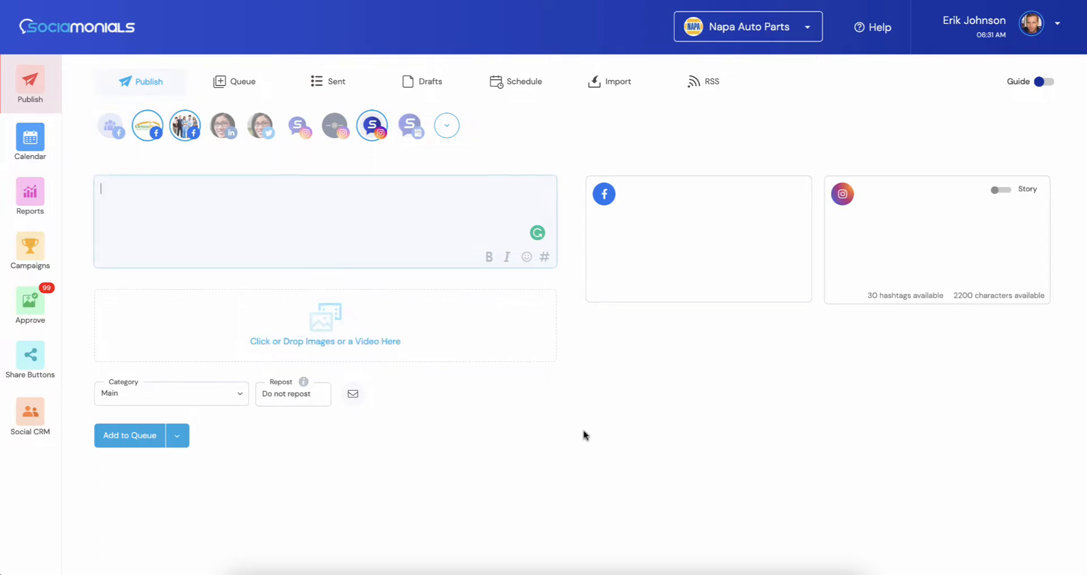
pyautogui.moveTo(579, 429)
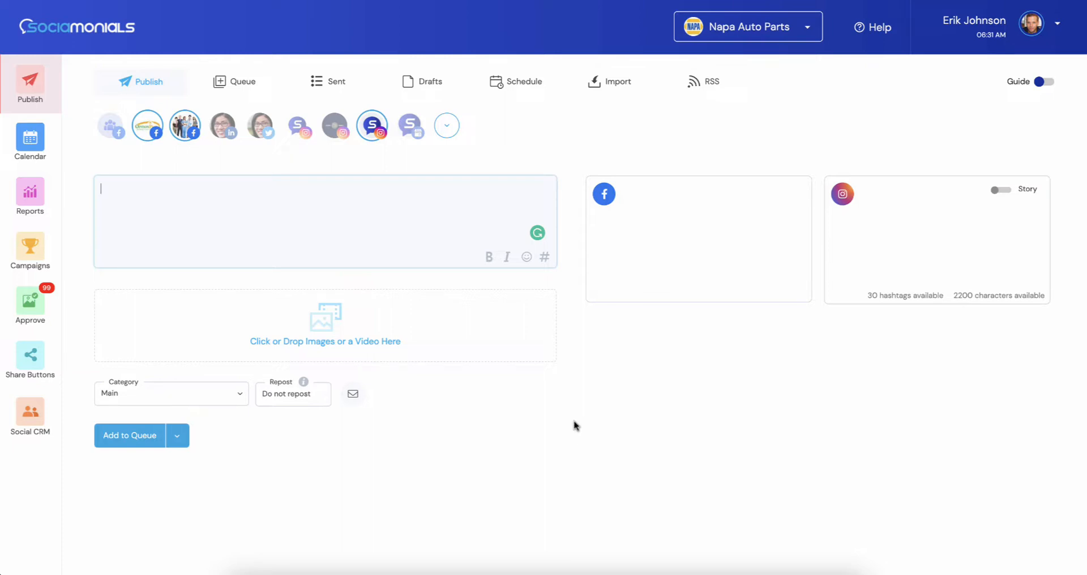
pyautogui.moveTo(759, 352)
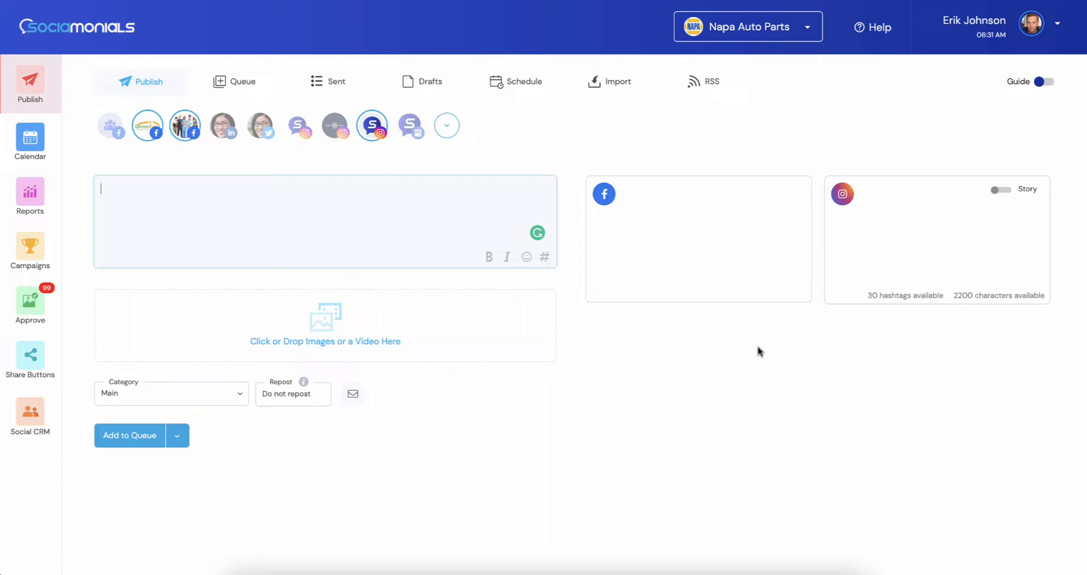
pyautogui.moveTo(66, 115)
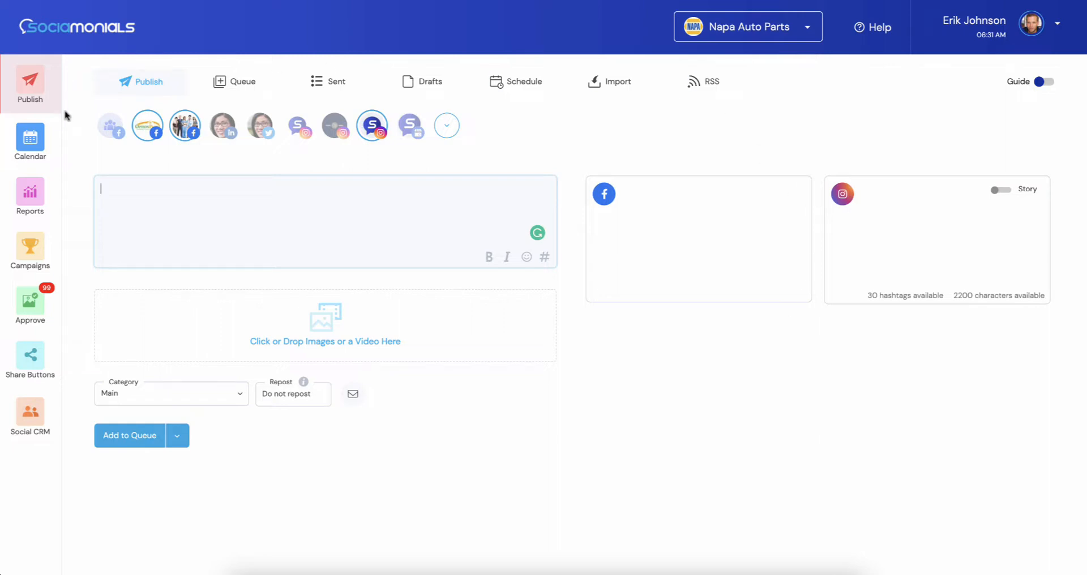
pyautogui.moveTo(80, 126)
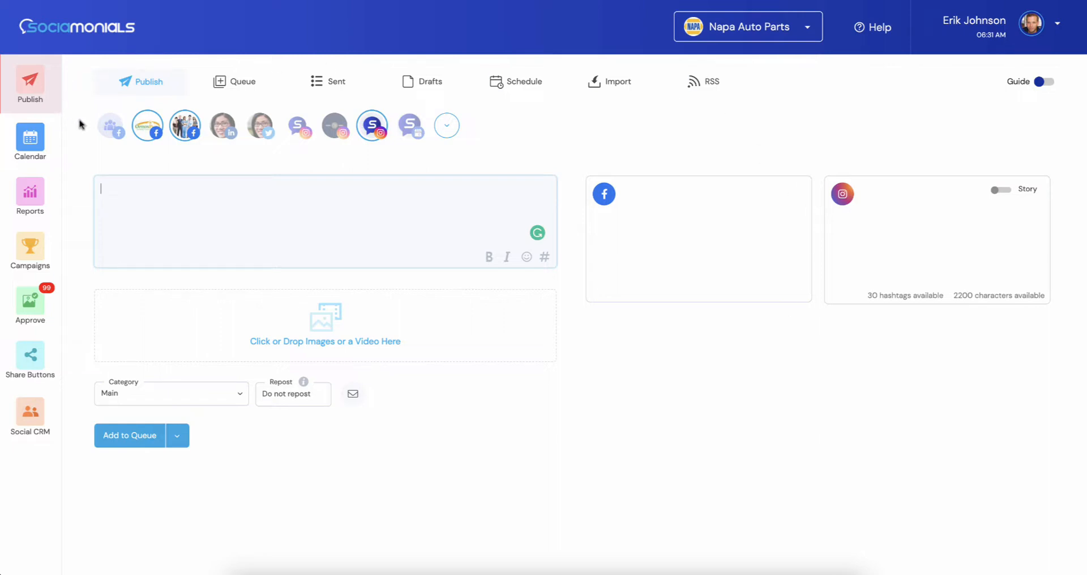
pyautogui.moveTo(340, 284)
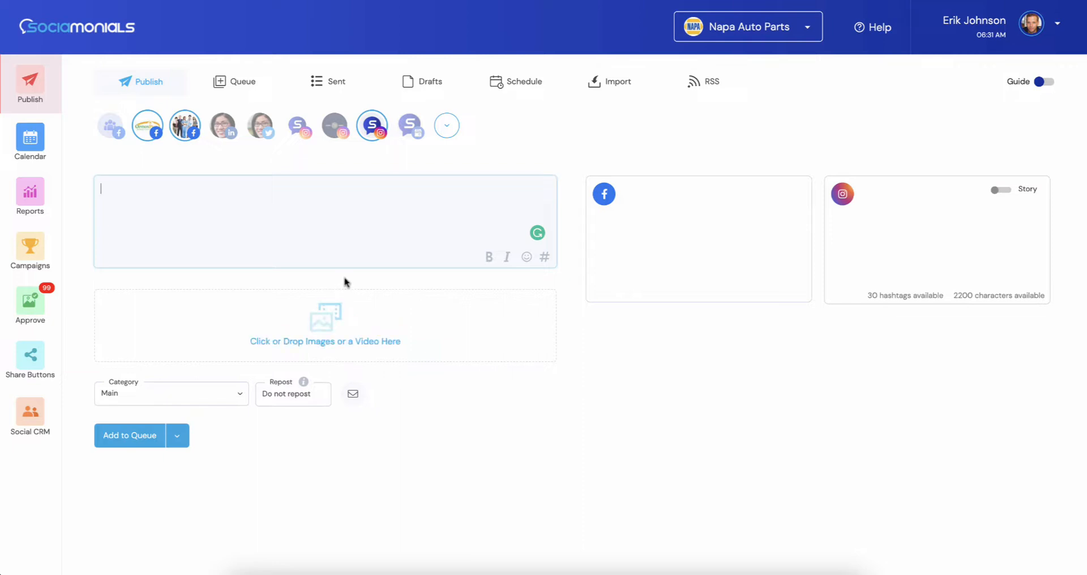
pyautogui.moveTo(1066, 62)
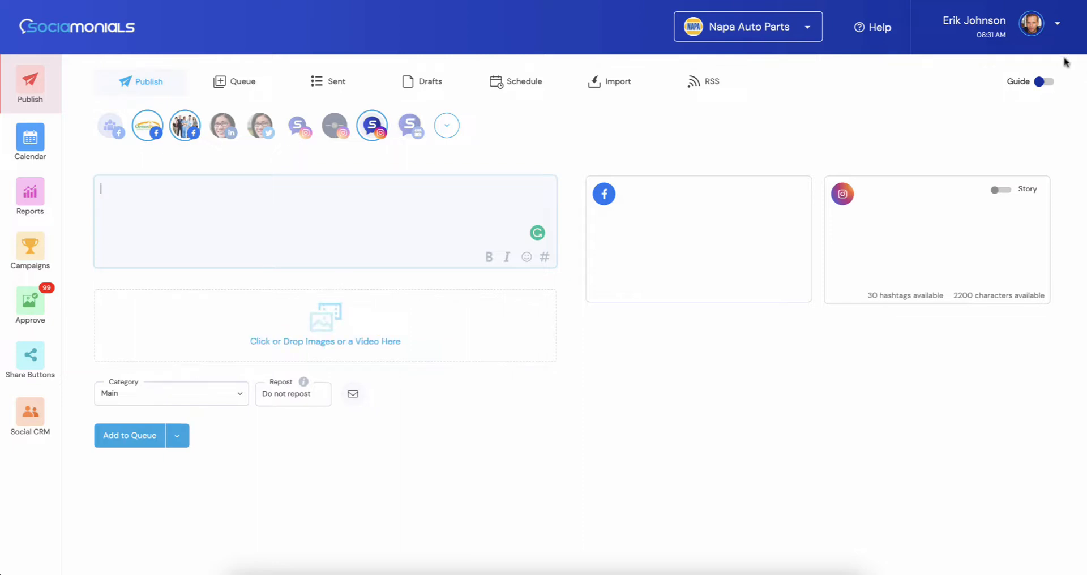
# Open Workspace Preferences from the profile menu and scroll to the connected account cards.
pyautogui.click(1031, 22)
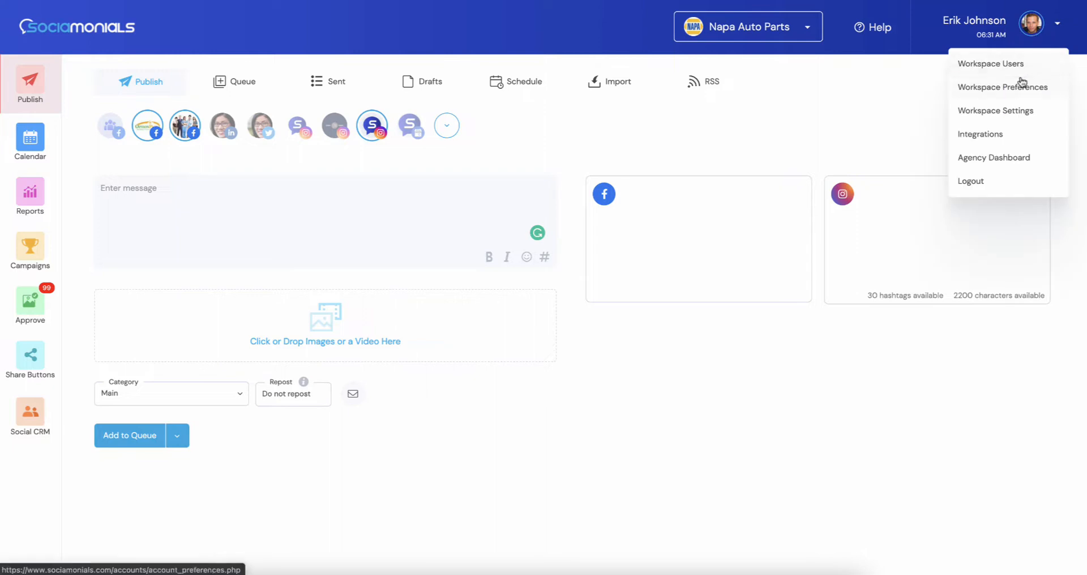
pyautogui.moveTo(1022, 90)
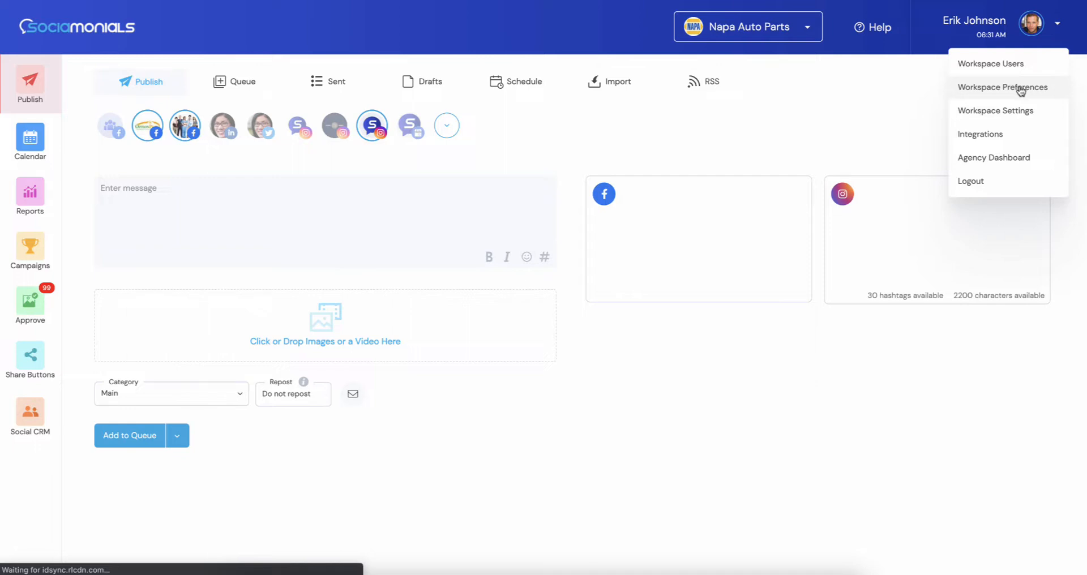
pyautogui.moveTo(844, 158)
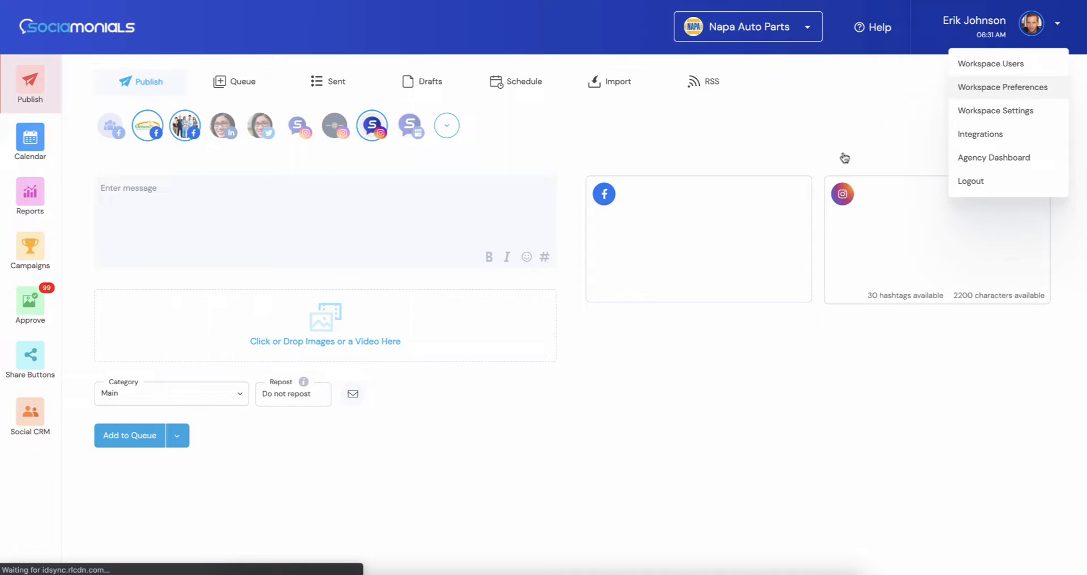
pyautogui.click(1003, 86)
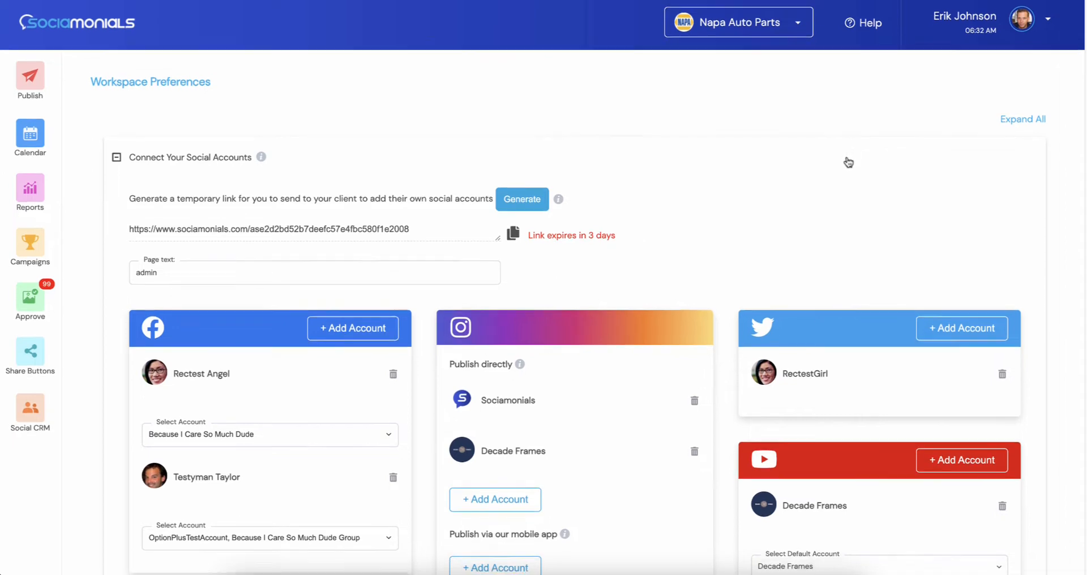
pyautogui.scroll(-3)
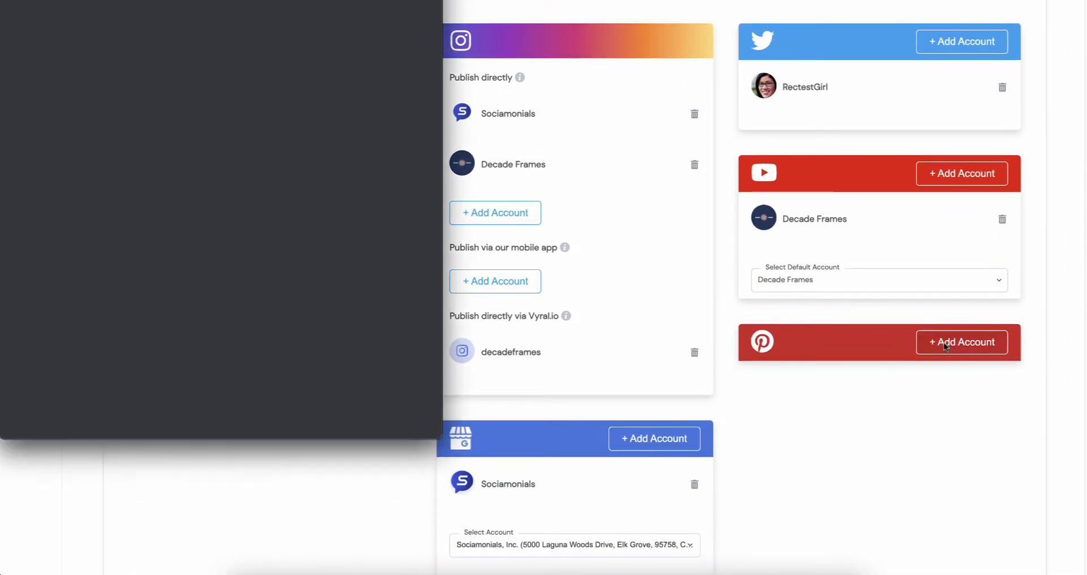
# Add a Pinterest account by granting the Sociamonials app access in Pinterest's authorization window.
pyautogui.click(960, 343)
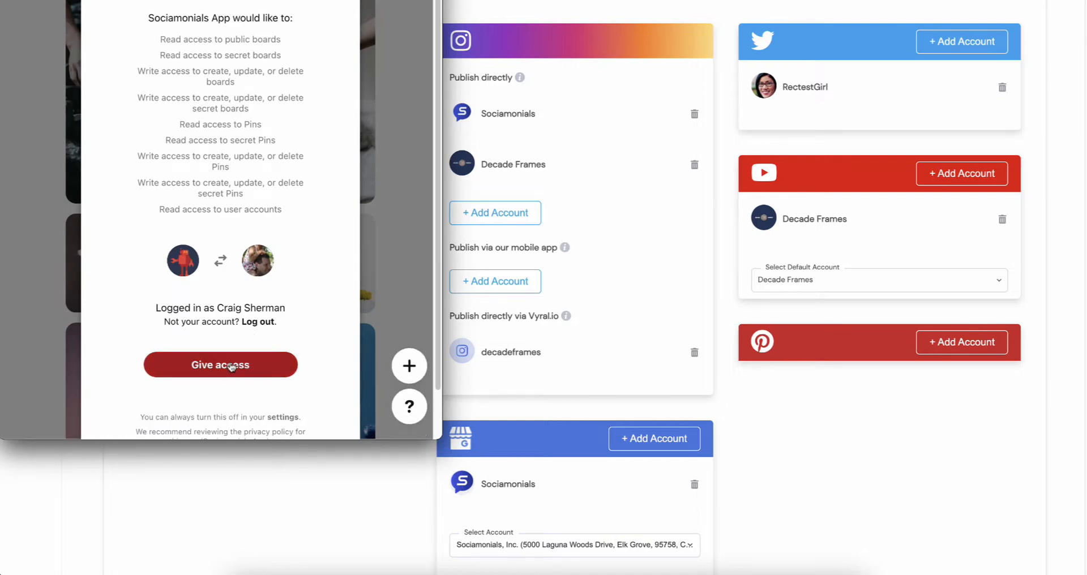
pyautogui.click(219, 364)
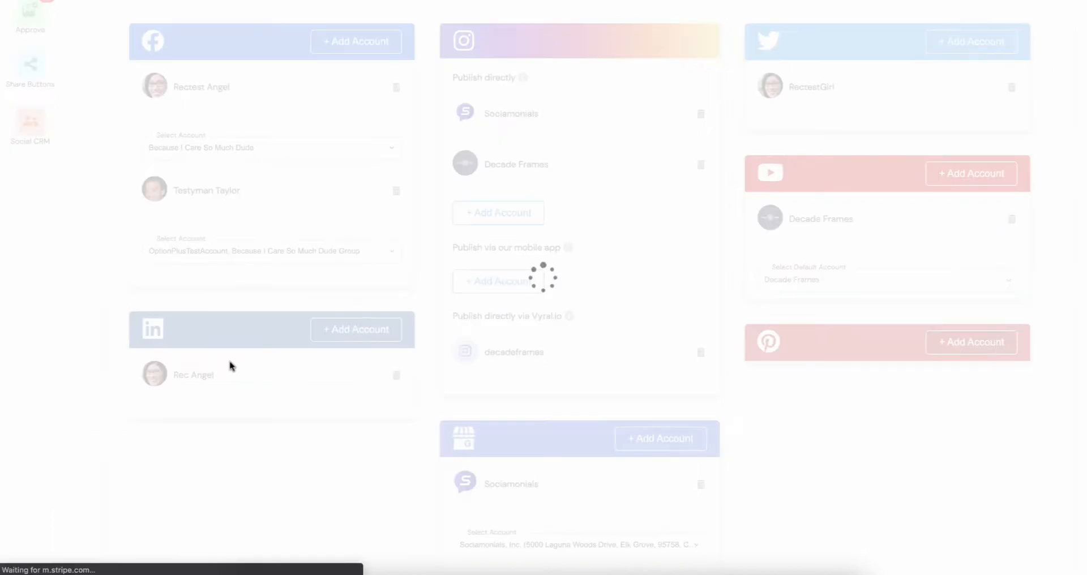
pyautogui.moveTo(716, 361)
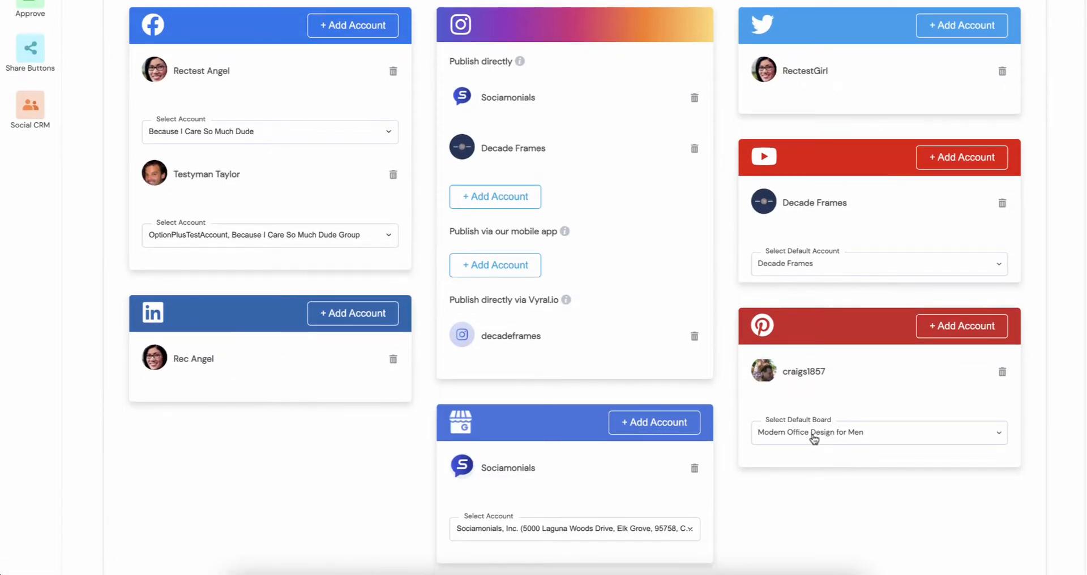
pyautogui.click(878, 432)
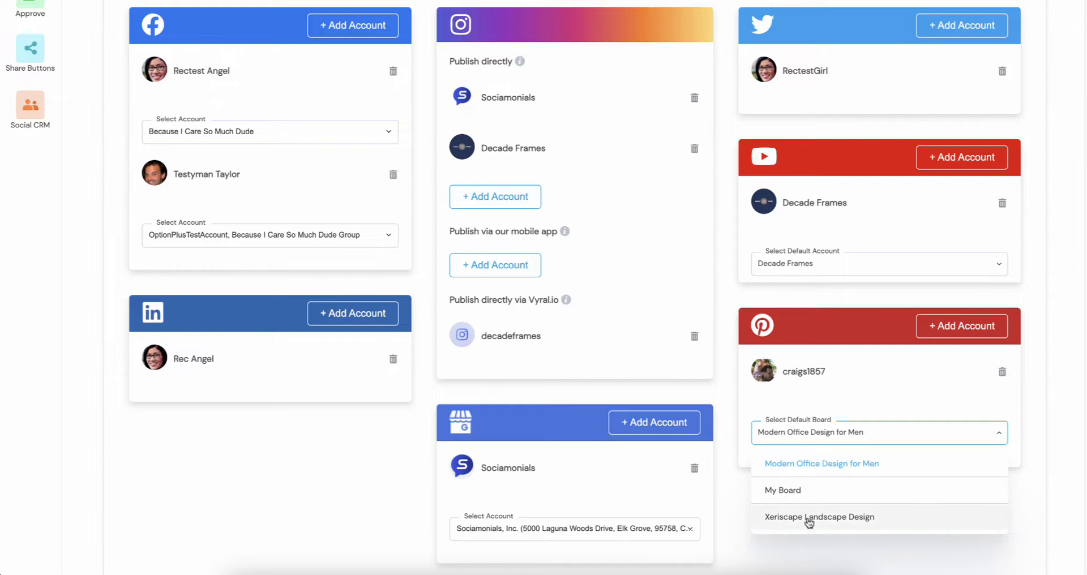
pyautogui.moveTo(807, 432)
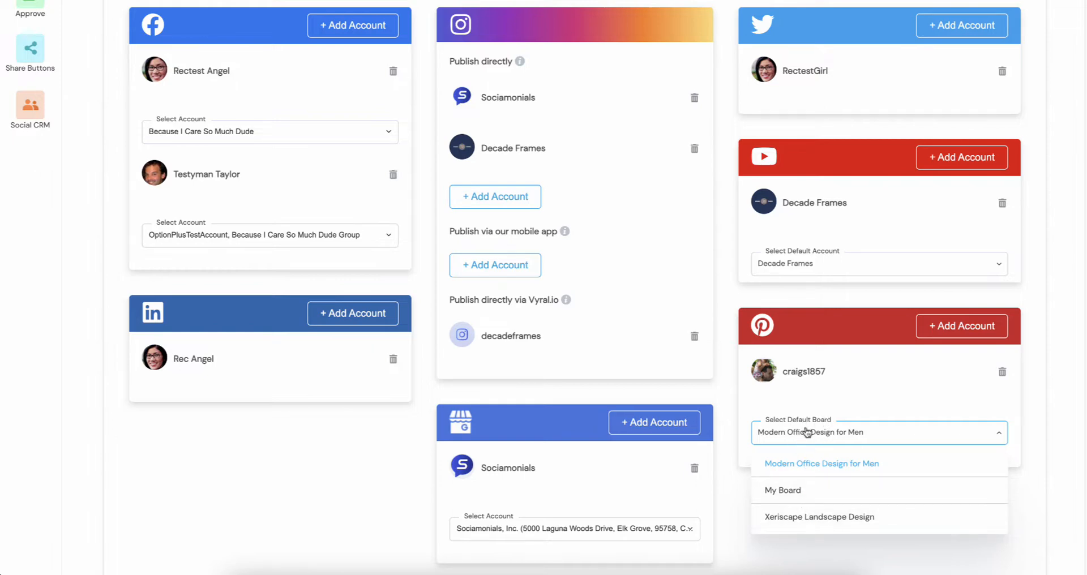
pyautogui.moveTo(816, 437)
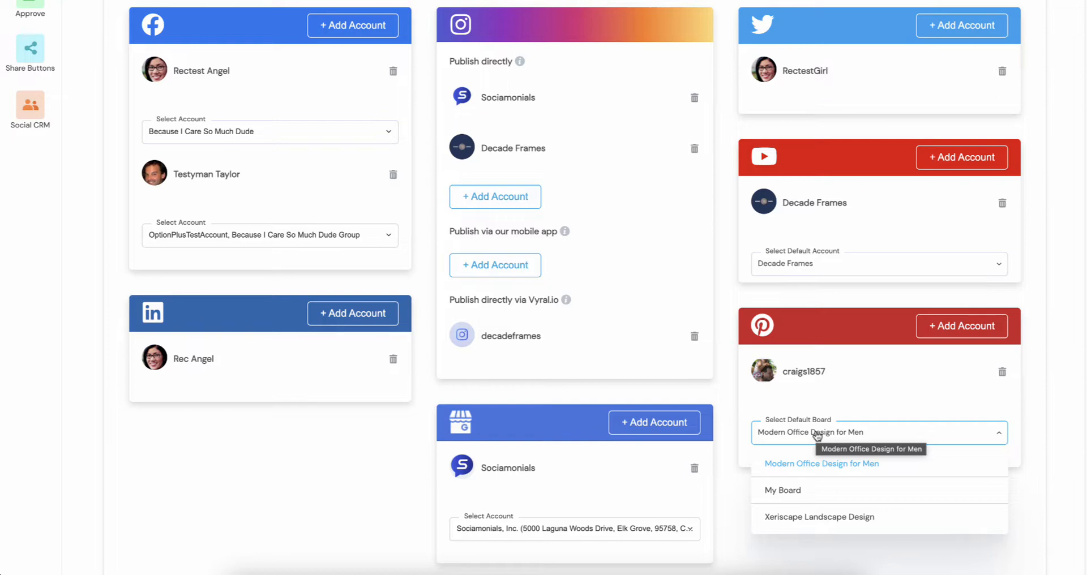
pyautogui.moveTo(812, 509)
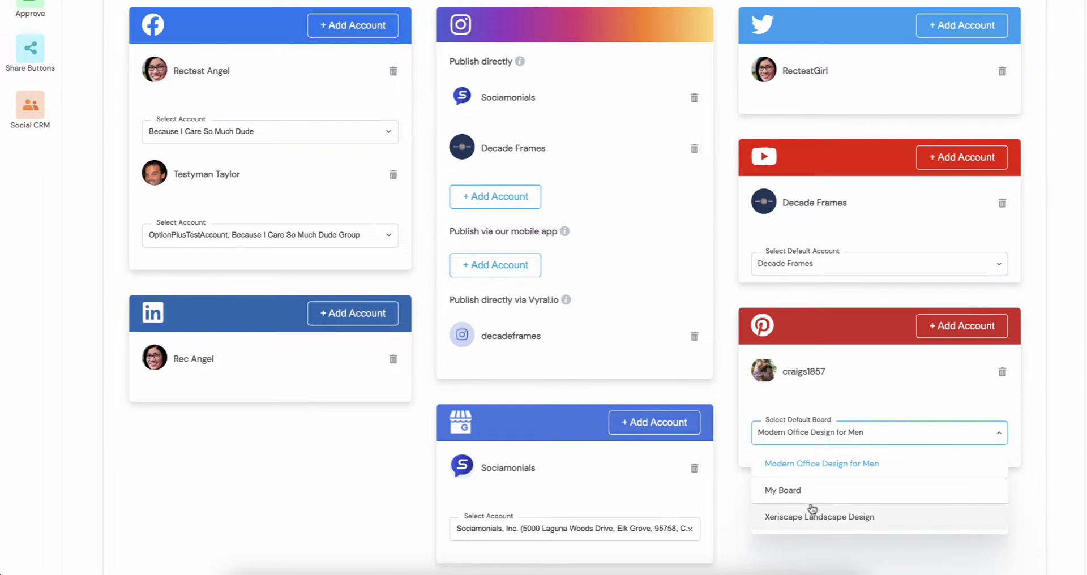
pyautogui.moveTo(825, 479)
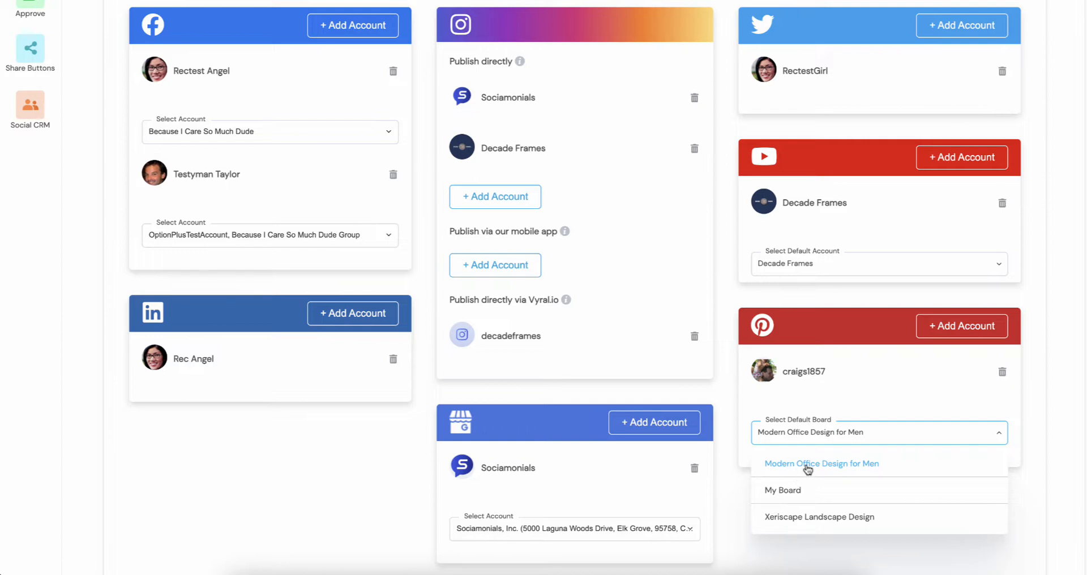
pyautogui.scroll(3)
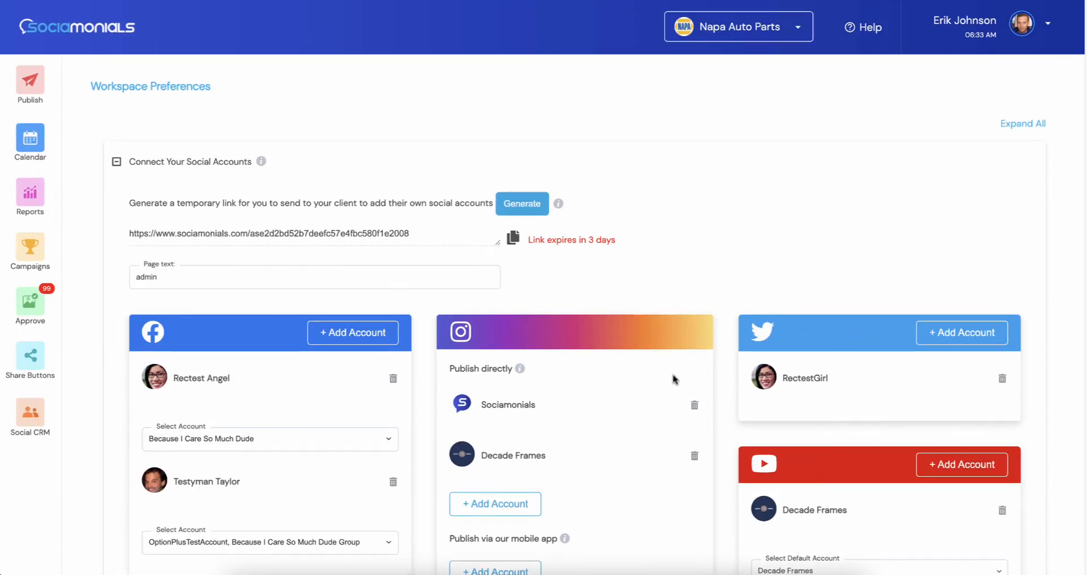
pyautogui.click(30, 80)
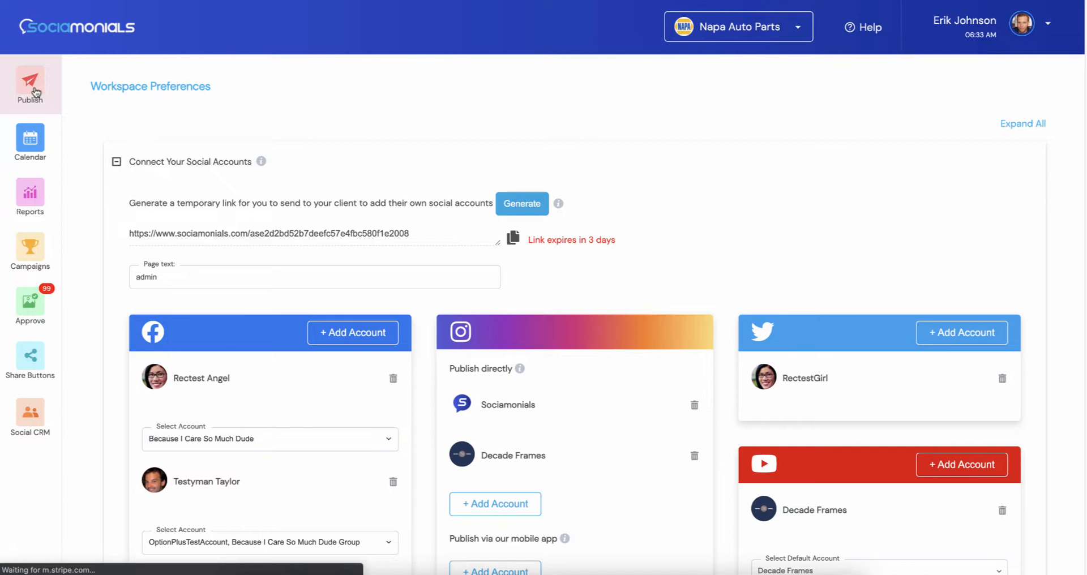
# Add the new Pinterest profile to the post and place the cursor in Pin Title.
pyautogui.click(30, 83)
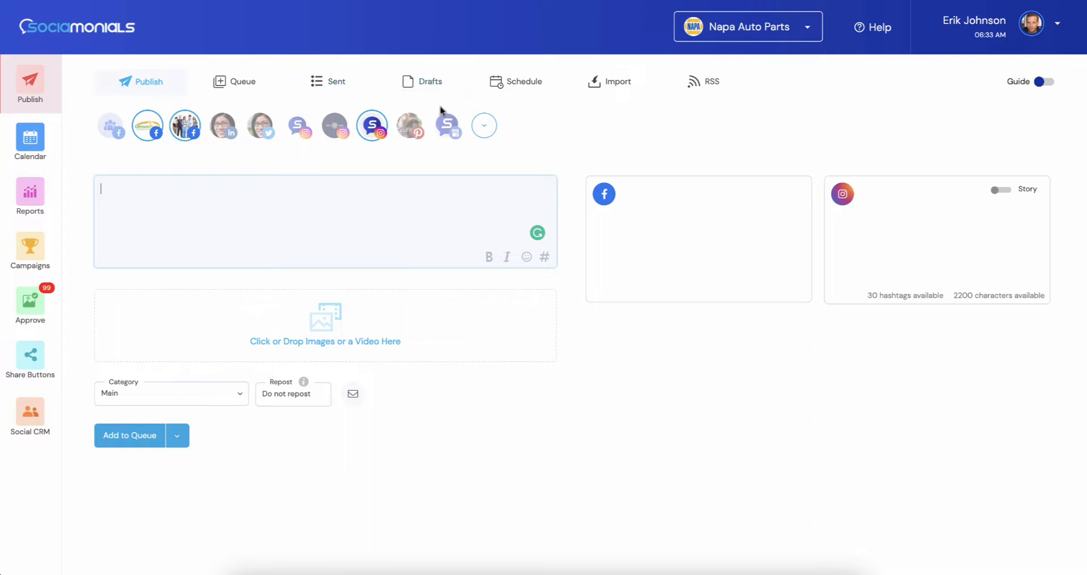
pyautogui.click(408, 125)
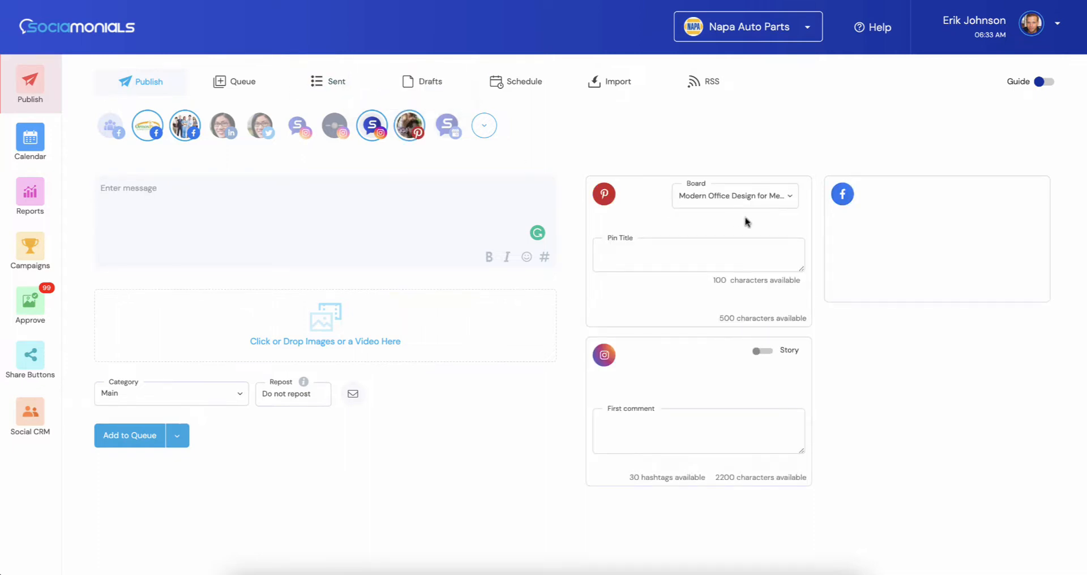
pyautogui.moveTo(720, 277)
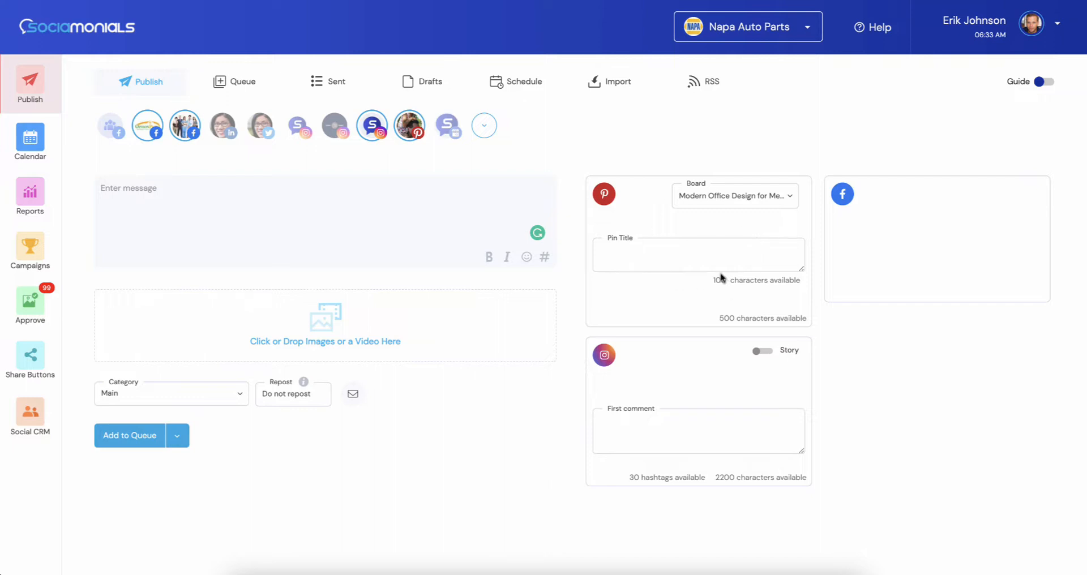
pyautogui.moveTo(713, 228)
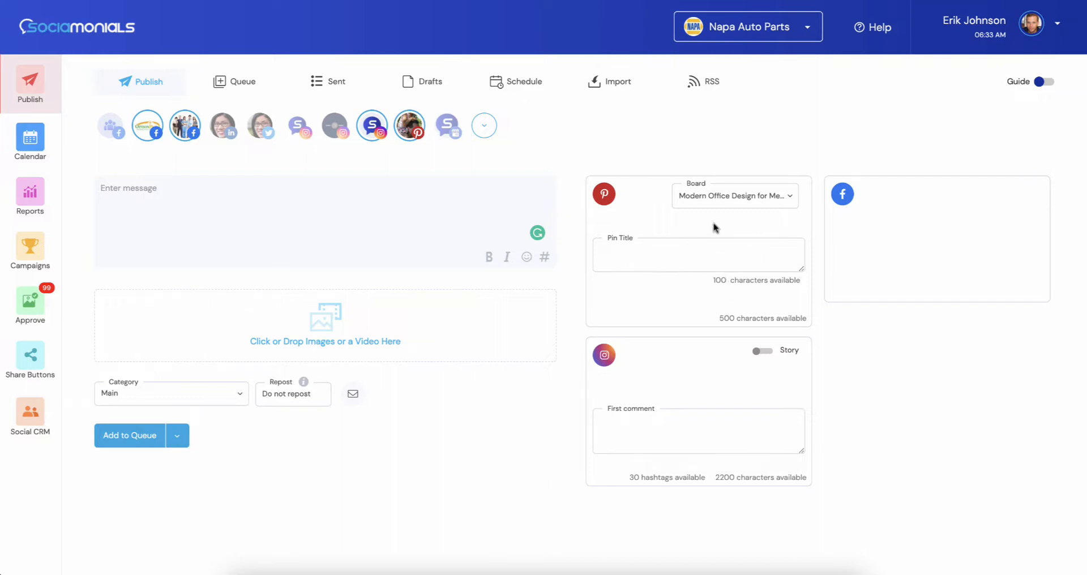
pyautogui.moveTo(695, 218)
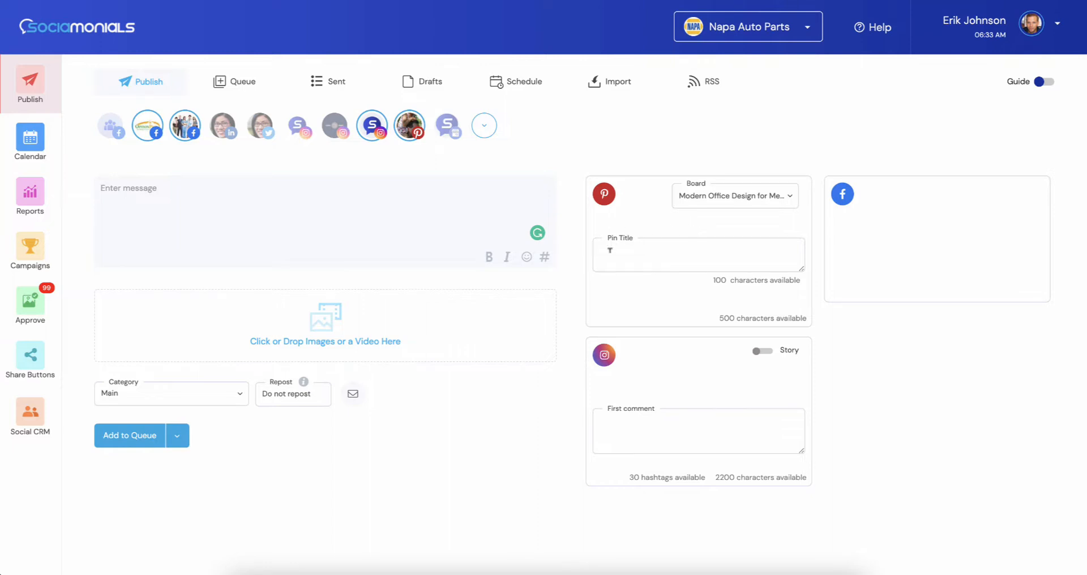
pyautogui.click(694, 254)
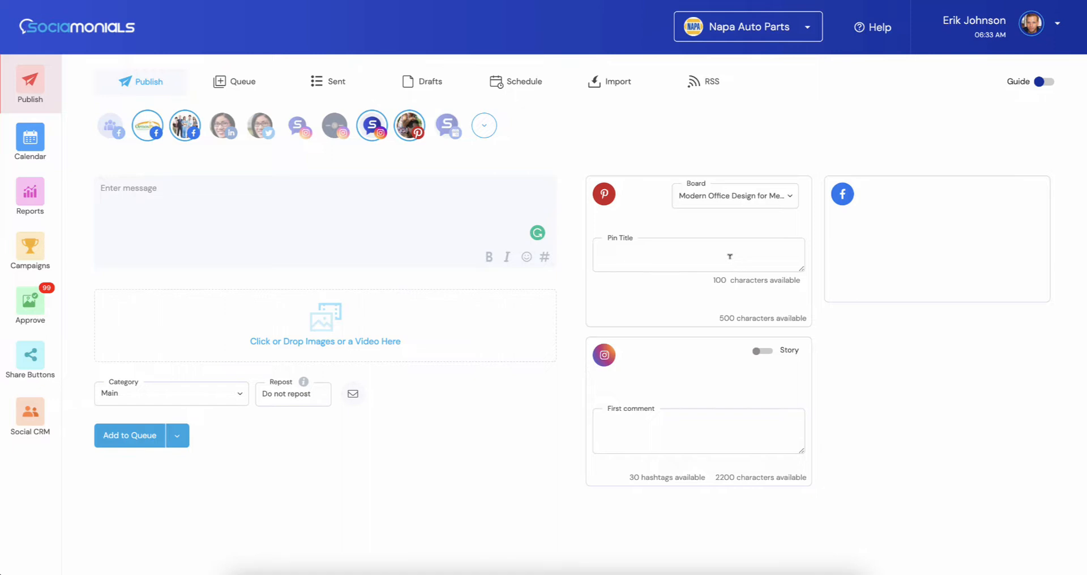
pyautogui.click(698, 254)
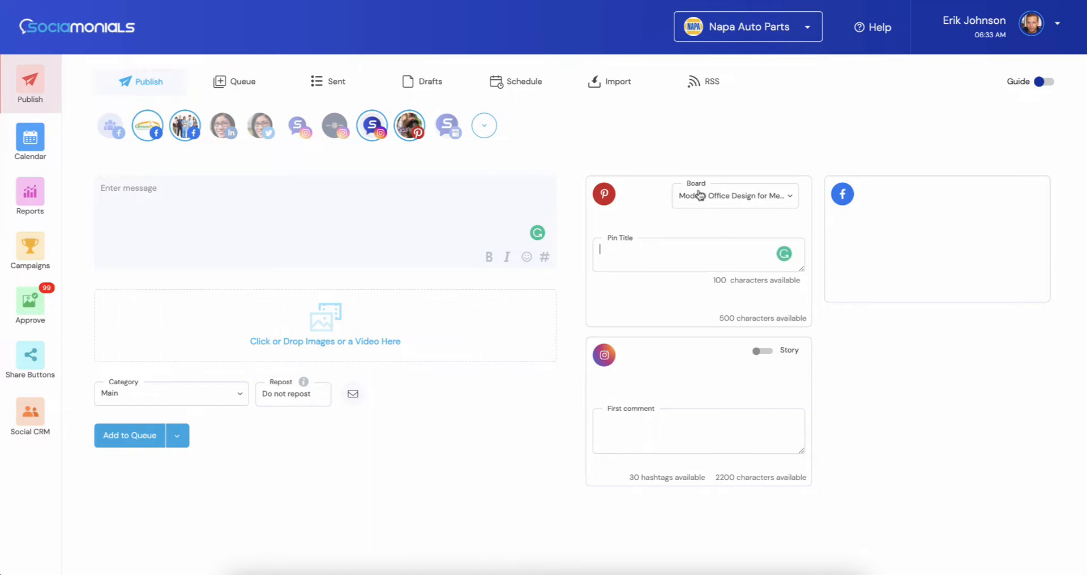
# Create a Pinterest board named 'Holiday' and select it for the pin.
pyautogui.click(733, 196)
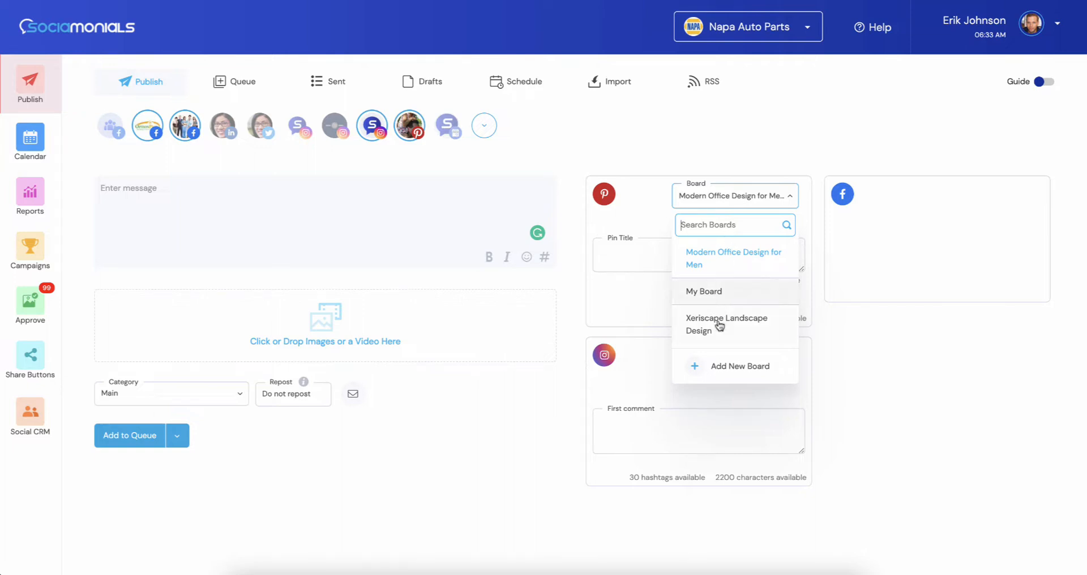
pyautogui.moveTo(719, 359)
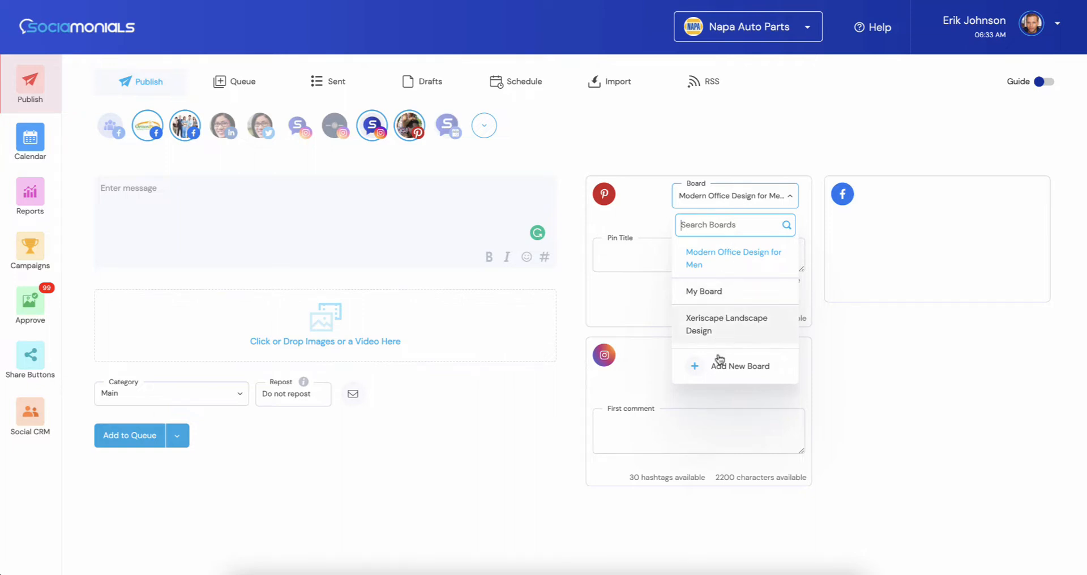
pyautogui.click(740, 365)
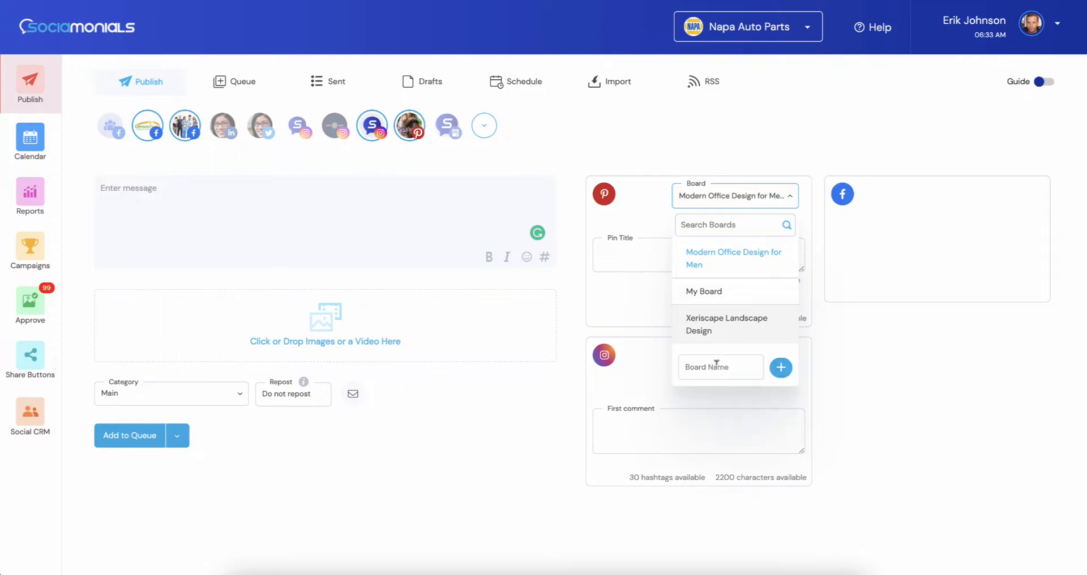
pyautogui.write('Holiday')
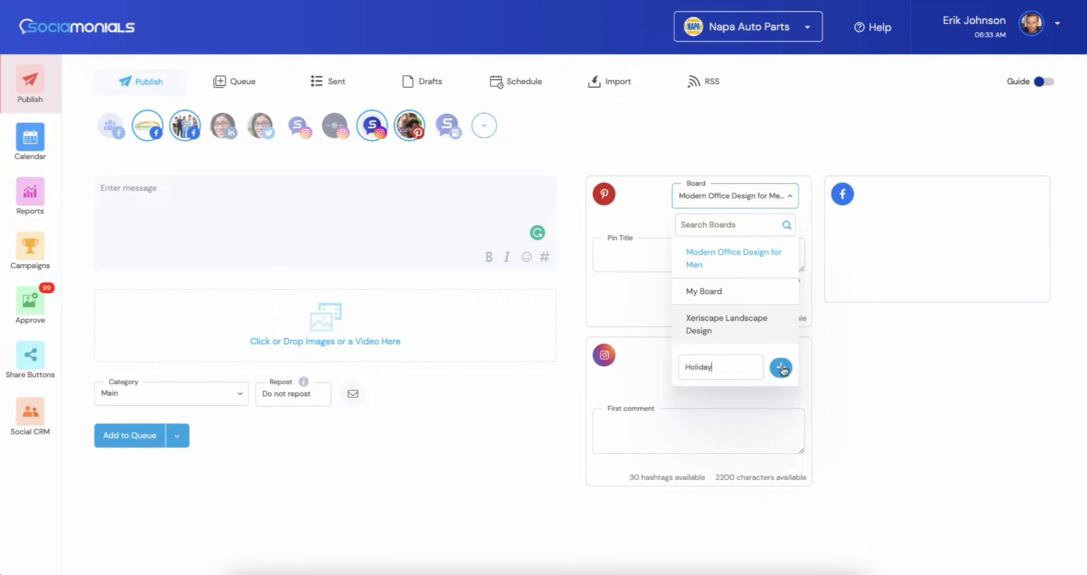
pyautogui.click(780, 367)
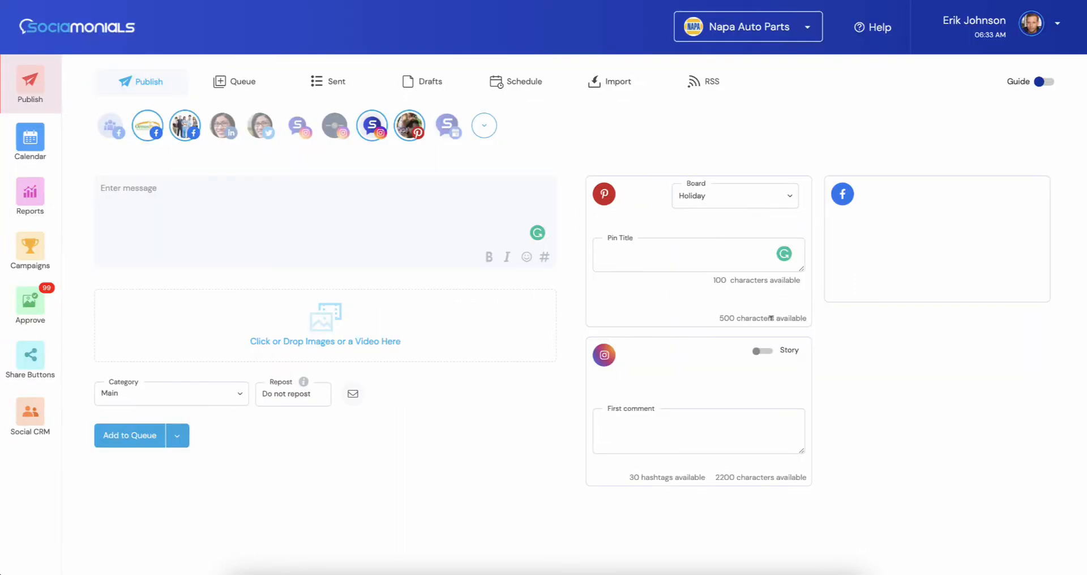
pyautogui.moveTo(742, 293)
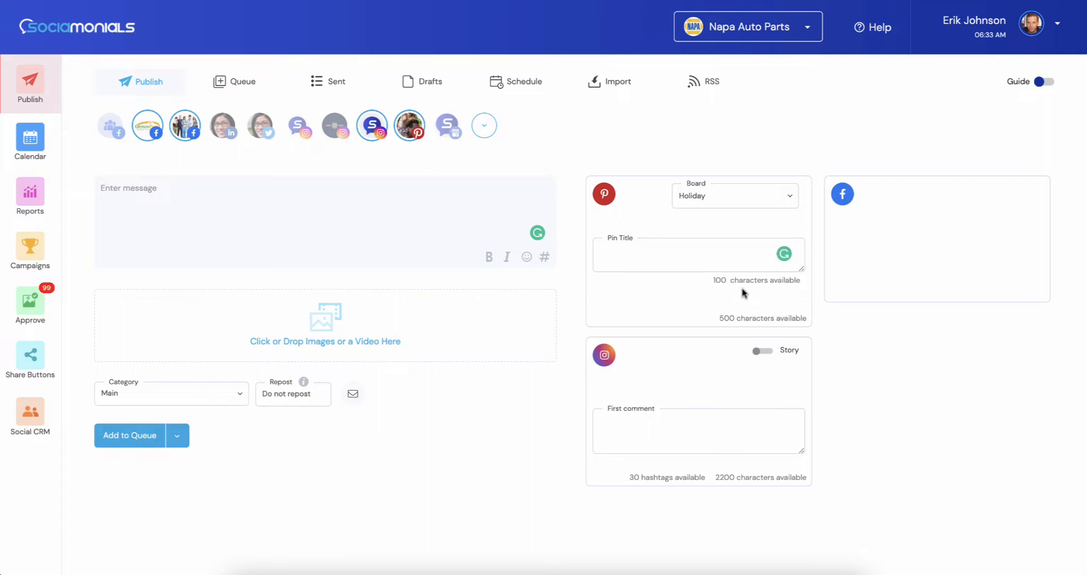
pyautogui.moveTo(701, 196)
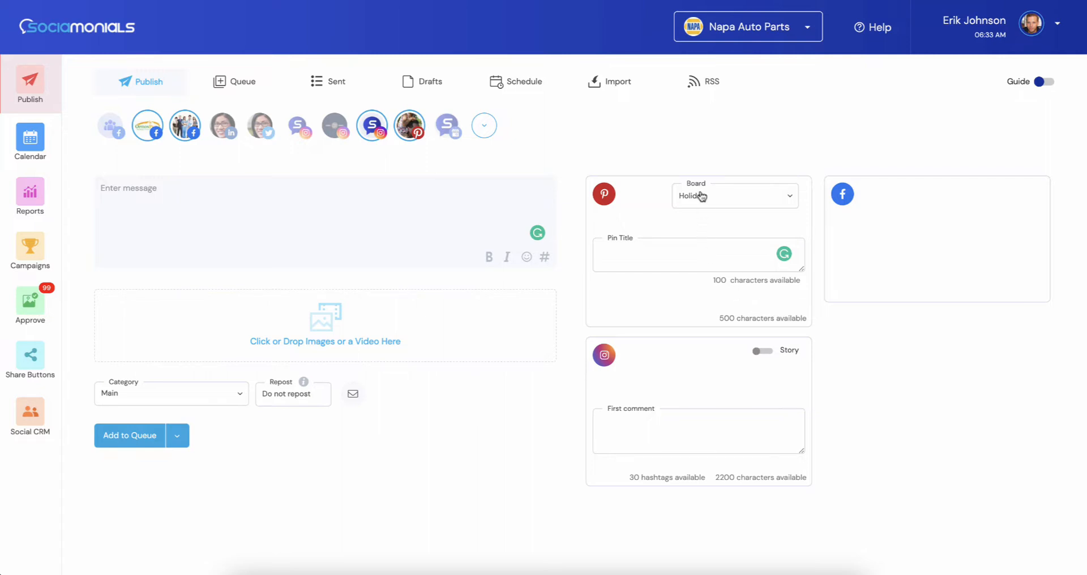
pyautogui.moveTo(700, 196)
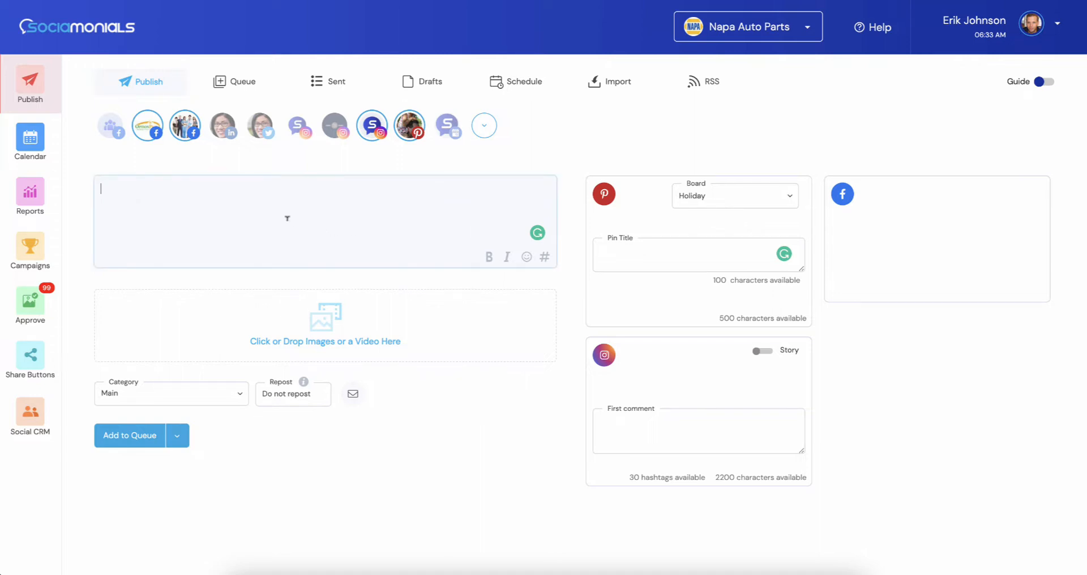
# Write the message 'I love Ferrari electric cars, looking forward to the future!'.
pyautogui.write('I love F')
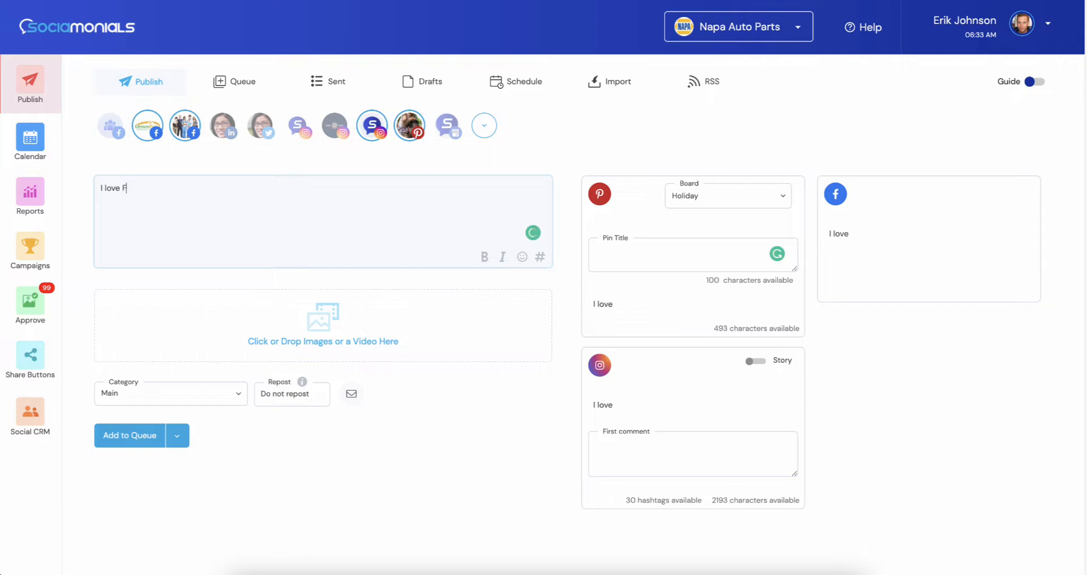
pyautogui.write('errari')
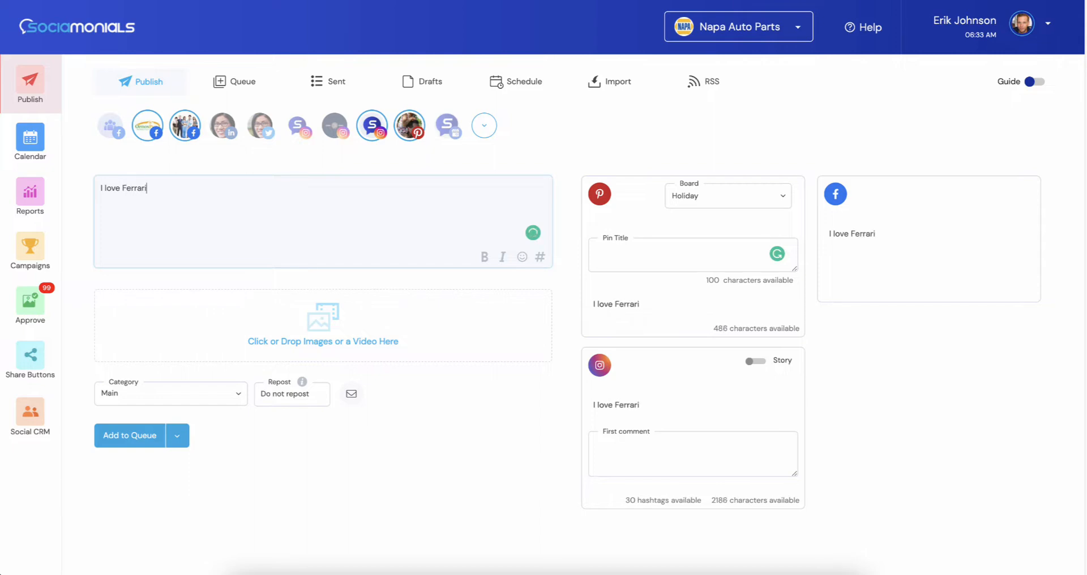
pyautogui.write('electri')
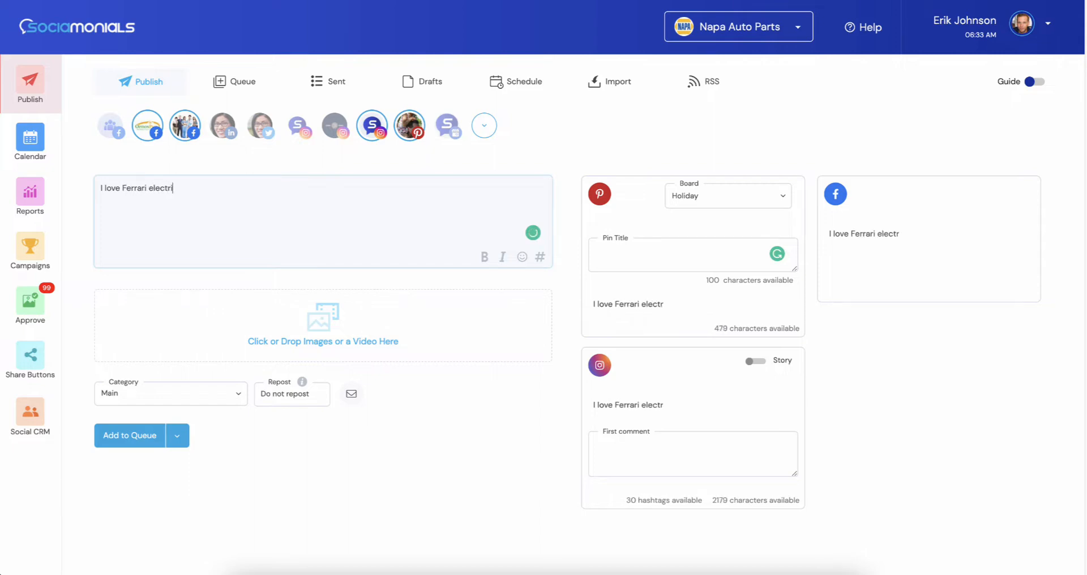
pyautogui.write('ic cars,')
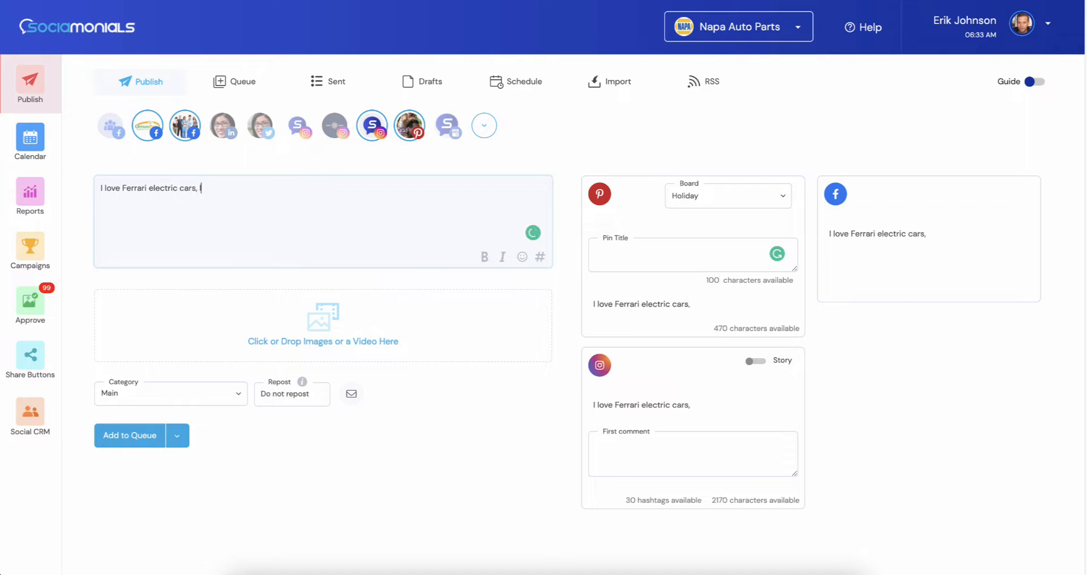
pyautogui.write('looking forward')
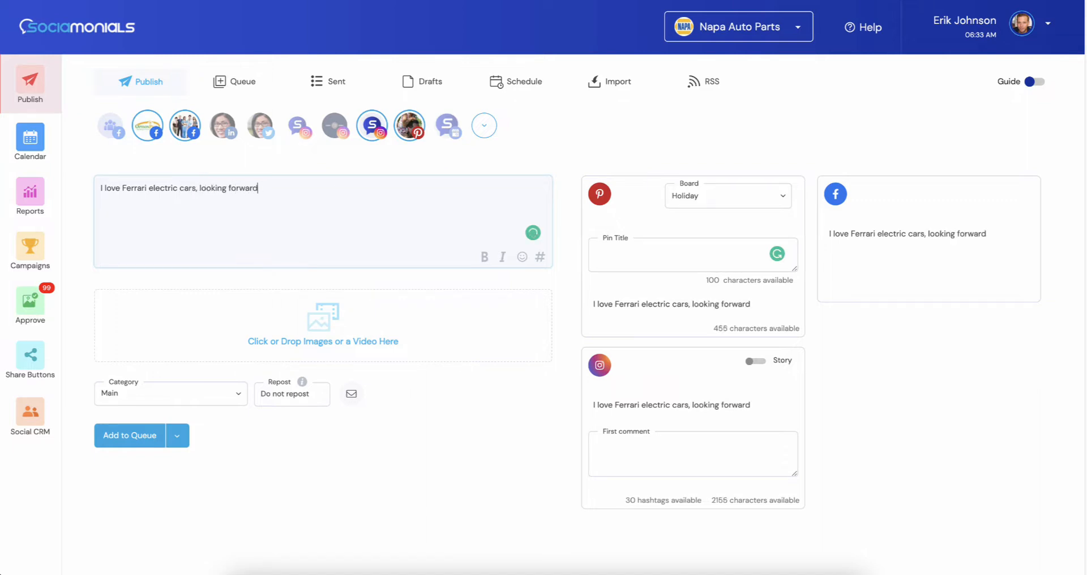
pyautogui.write('to the future!')
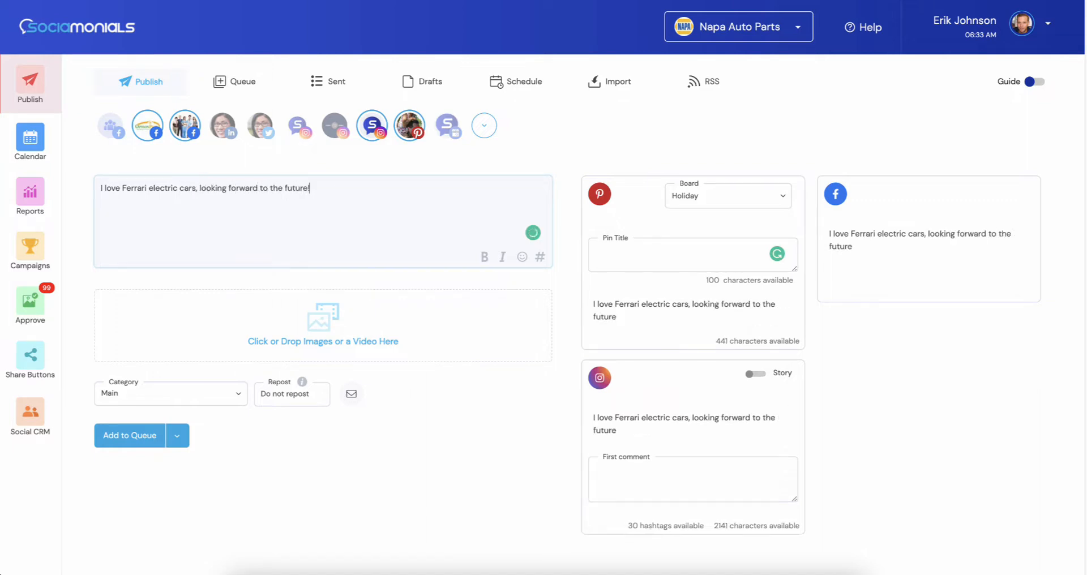
pyautogui.write('!')
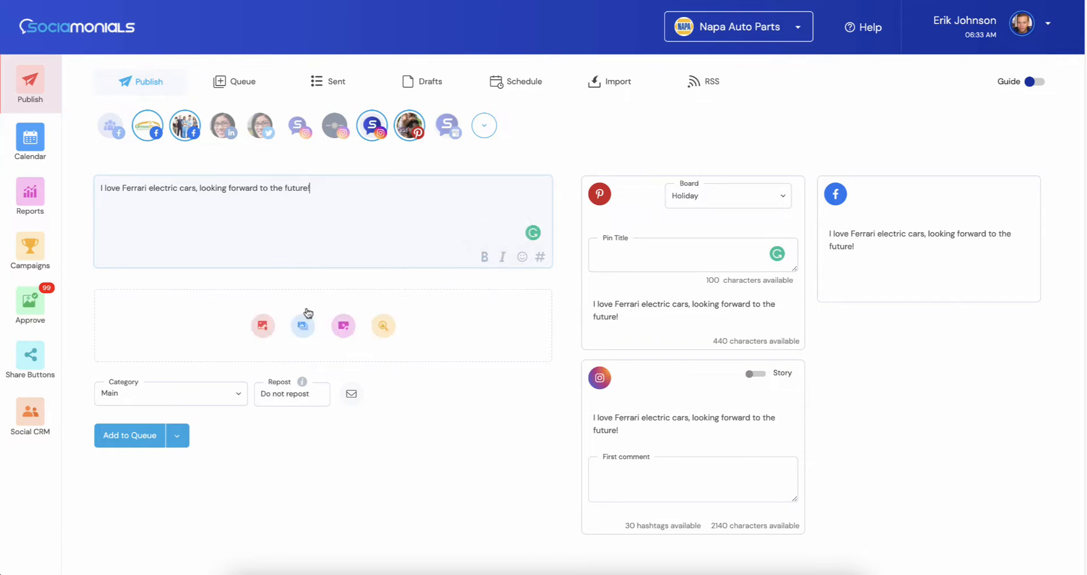
pyautogui.moveTo(381, 326)
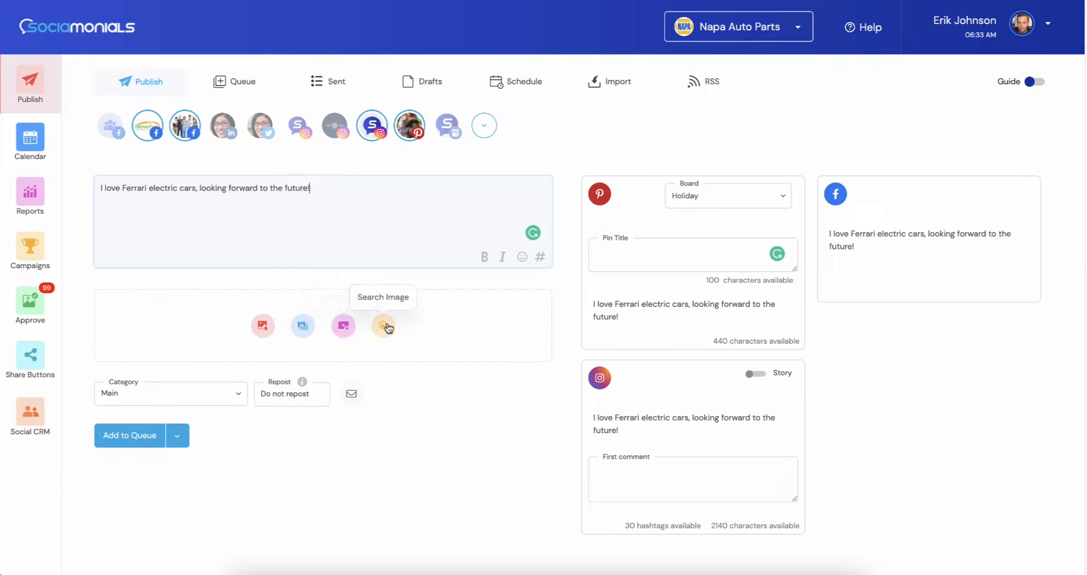
# Search free stock images for 'ferrari' and pick a red Ferrari photo.
pyautogui.click(382, 325)
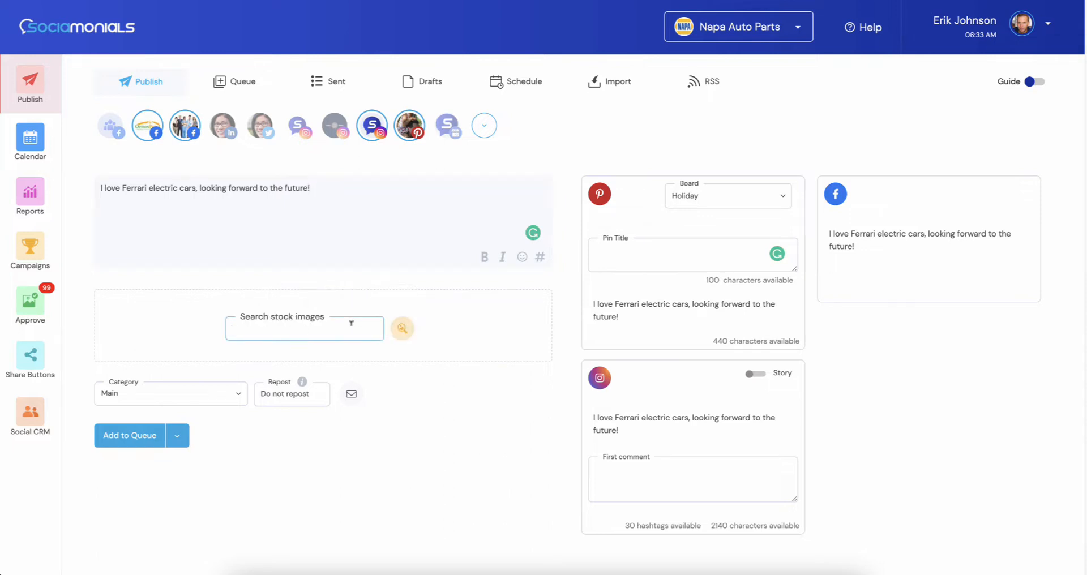
pyautogui.write('ferrari')
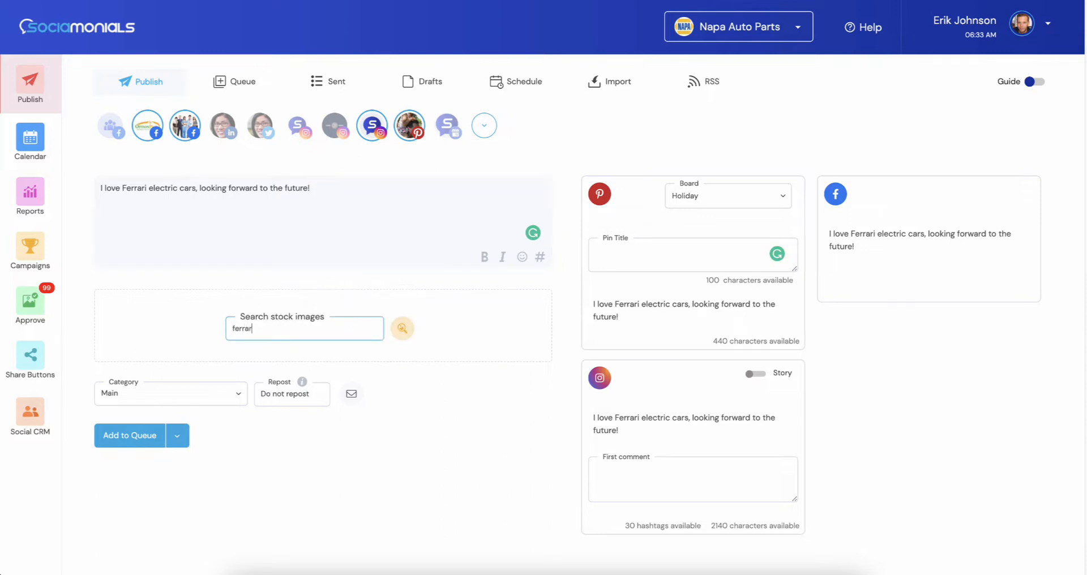
pyautogui.click(401, 328)
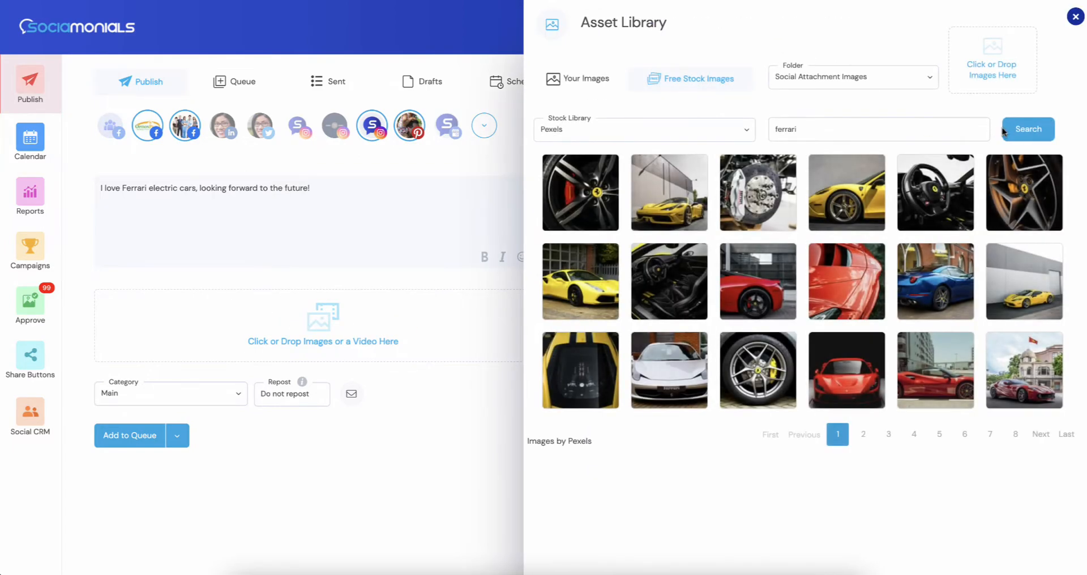
pyautogui.click(1074, 15)
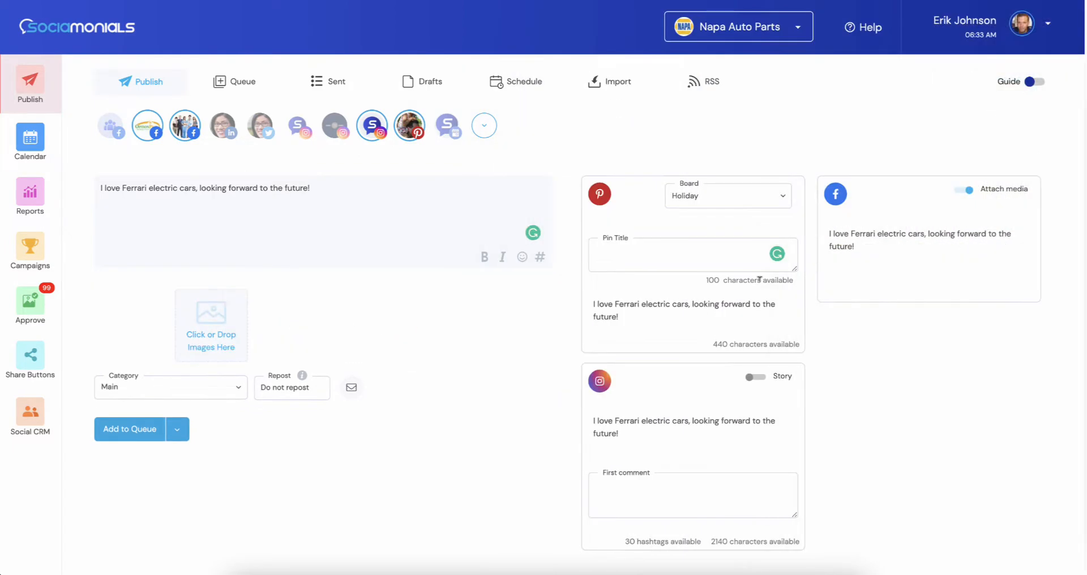
# Title the pin 'Ferrari Must Go Electric'.
pyautogui.click(210, 325)
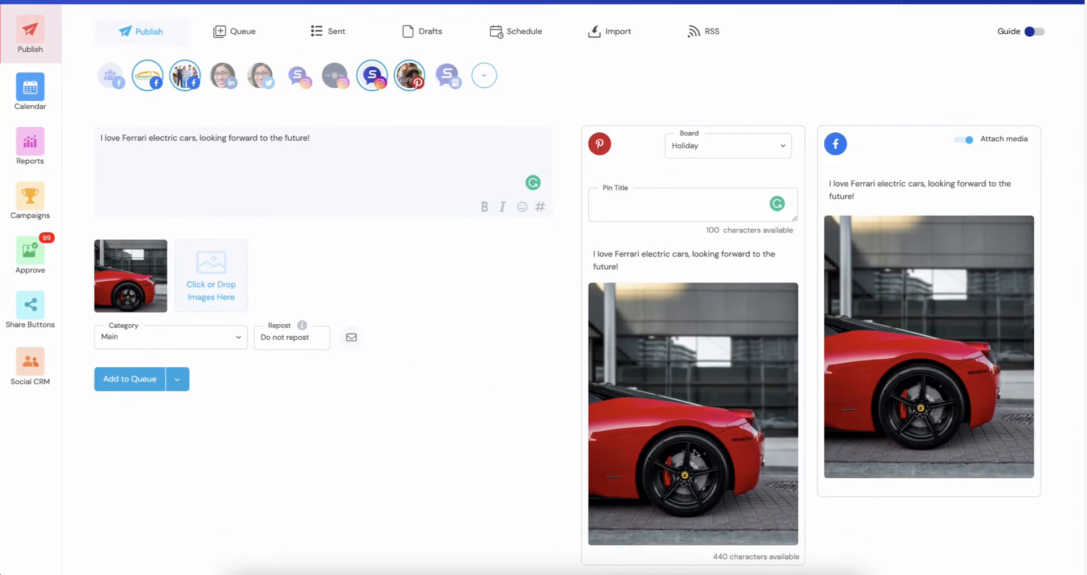
pyautogui.click(690, 205)
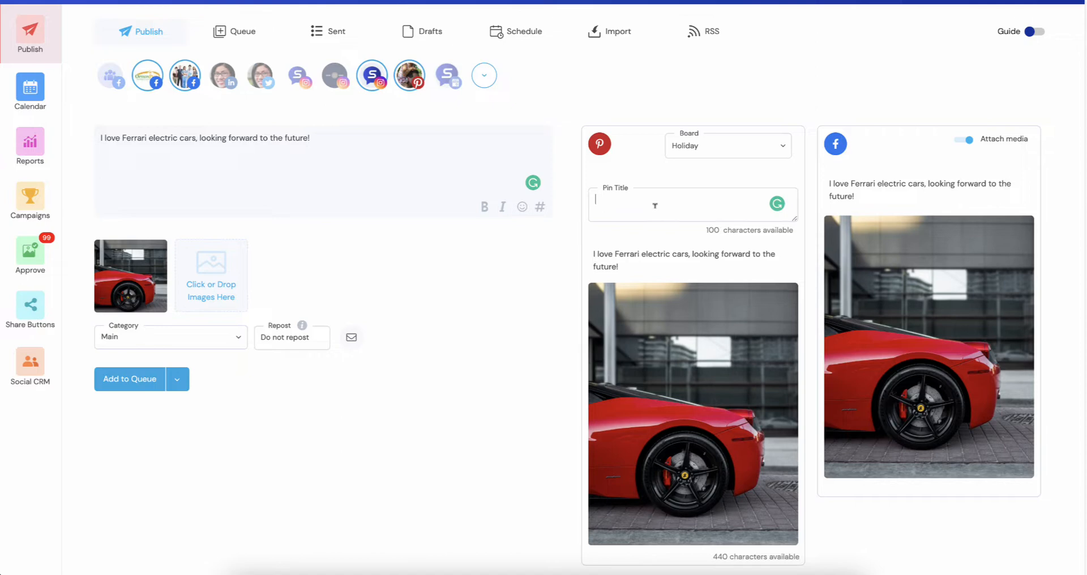
pyautogui.write('F')
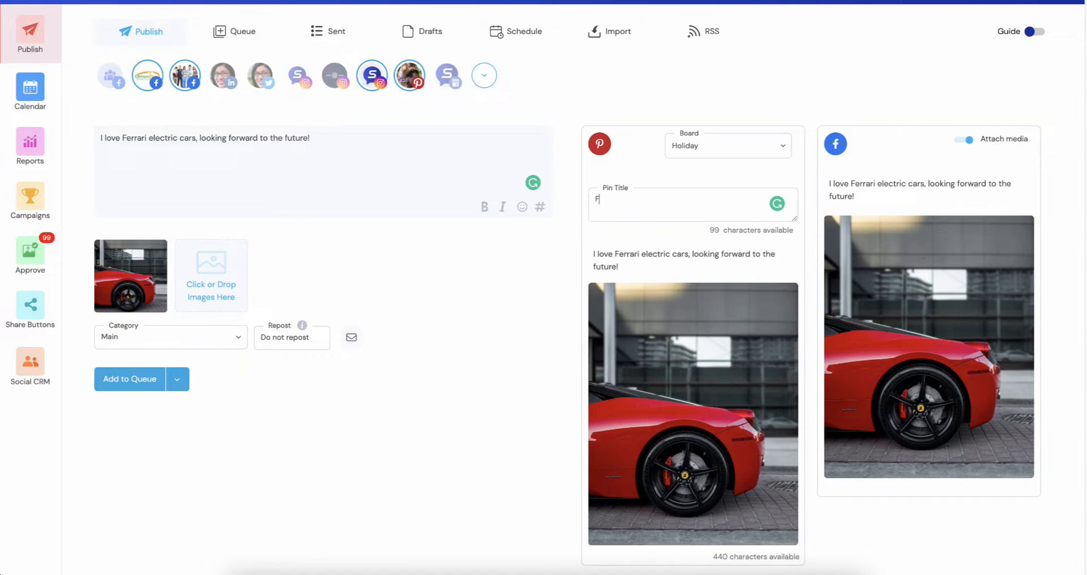
pyautogui.write('errari Must Go E')
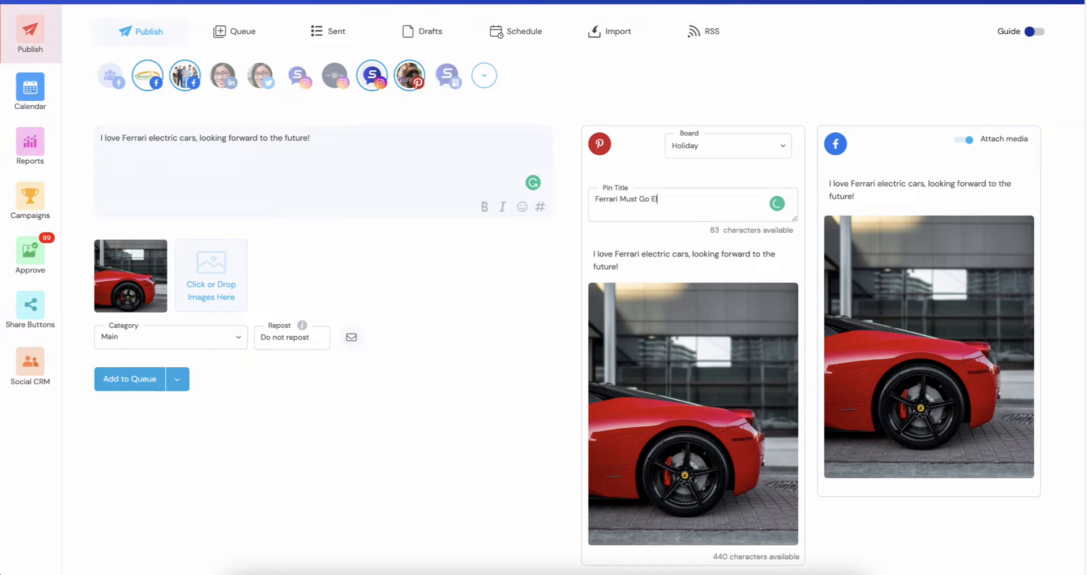
pyautogui.write('lectric')
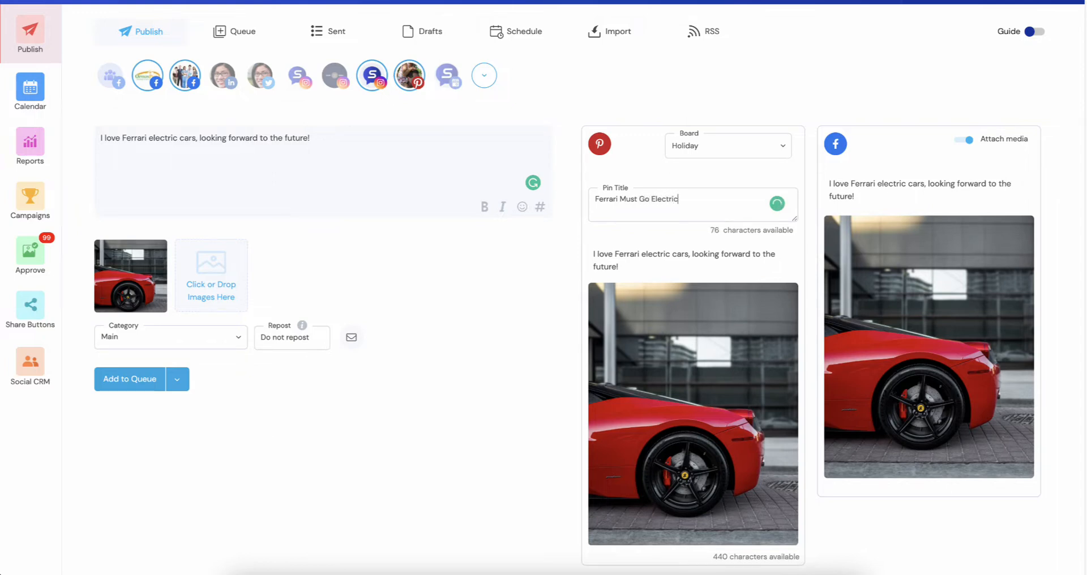
# Move the pin to My Board and make its Pinterest description separately editable.
pyautogui.scroll(-3)
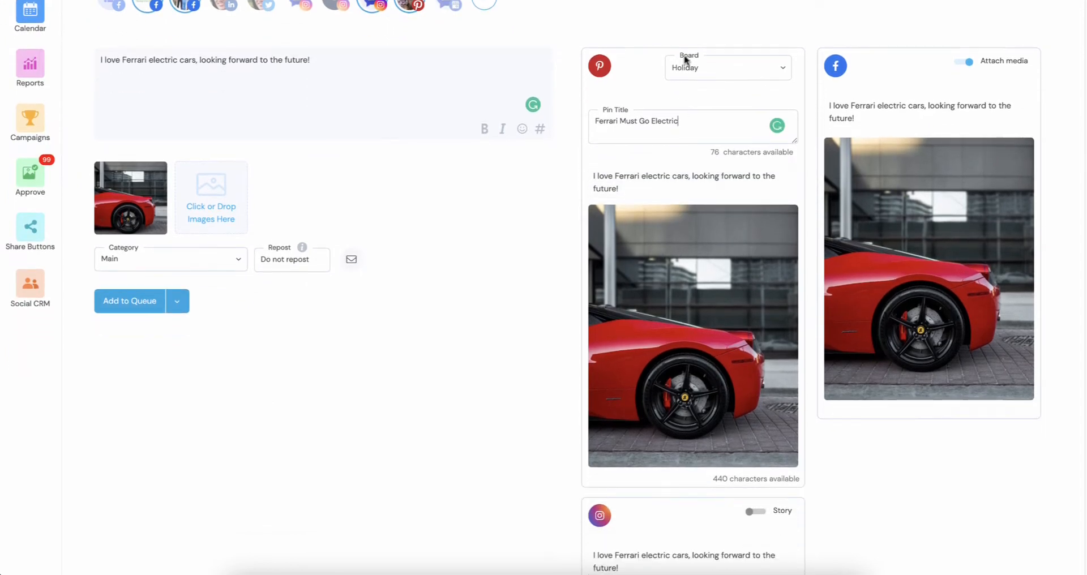
pyautogui.click(726, 67)
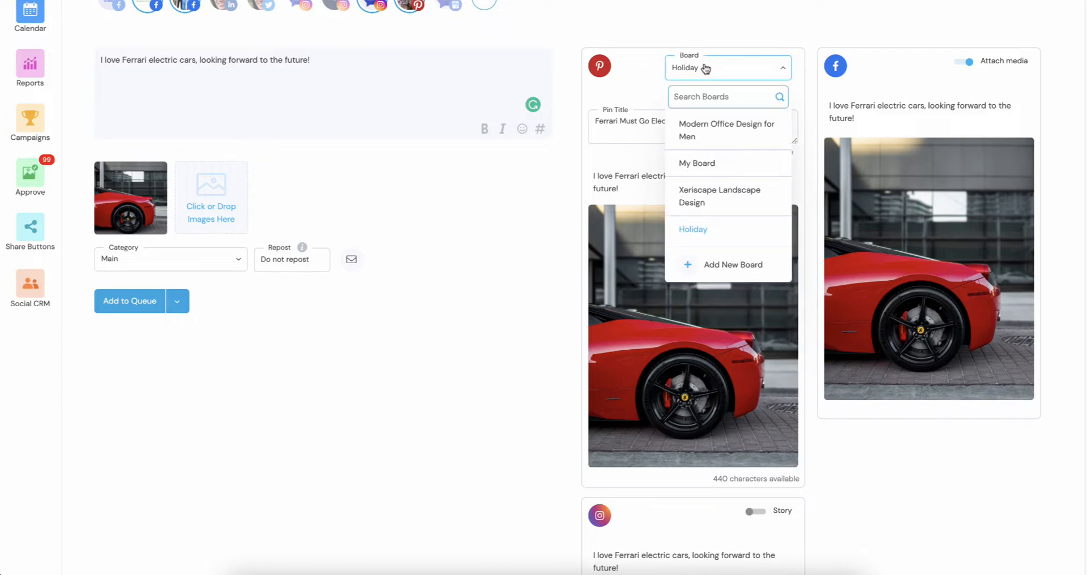
pyautogui.click(697, 163)
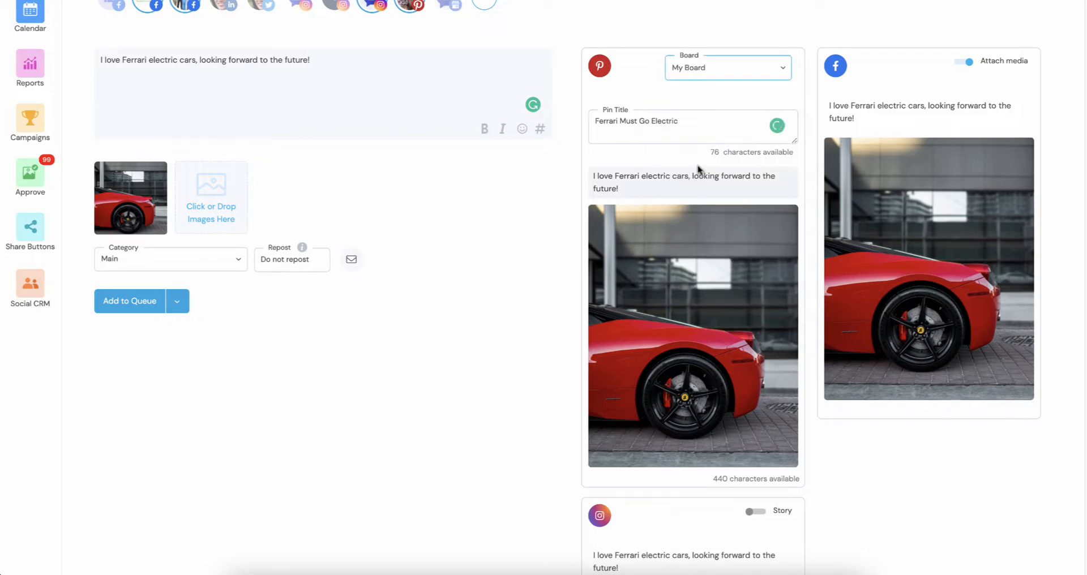
pyautogui.moveTo(642, 187)
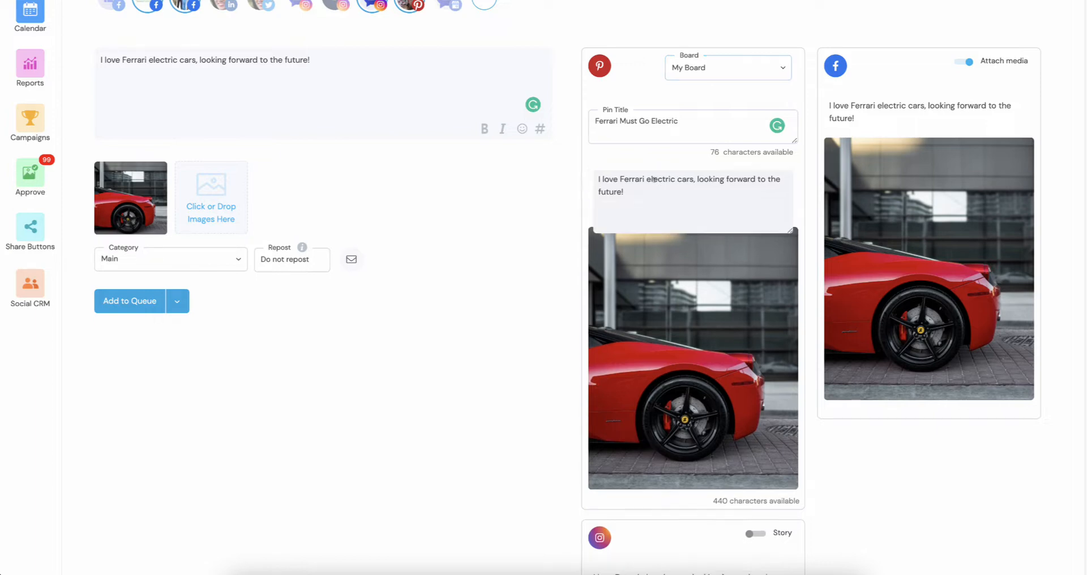
pyautogui.click(692, 192)
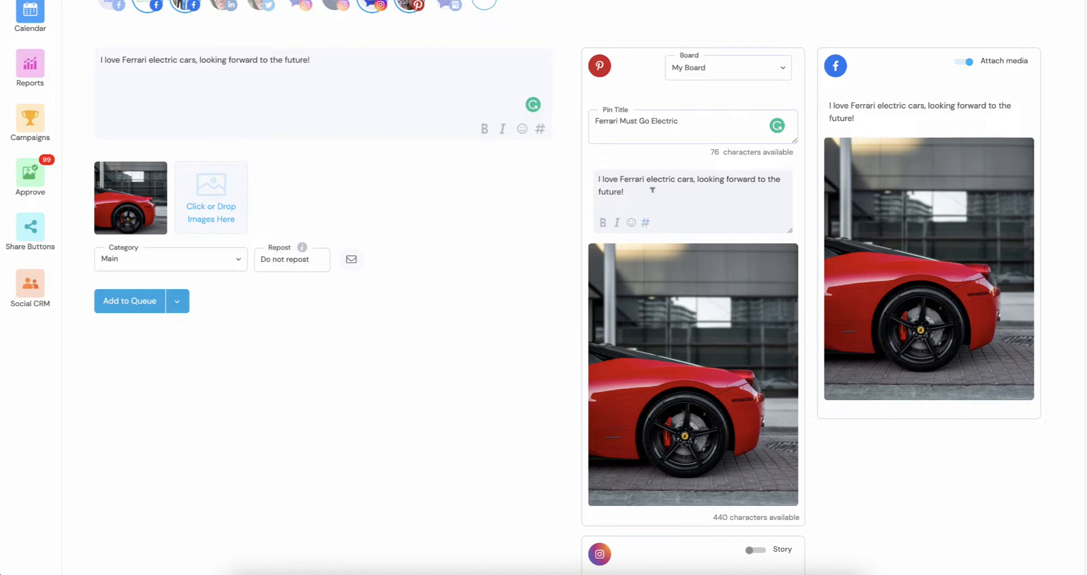
pyautogui.scroll(3)
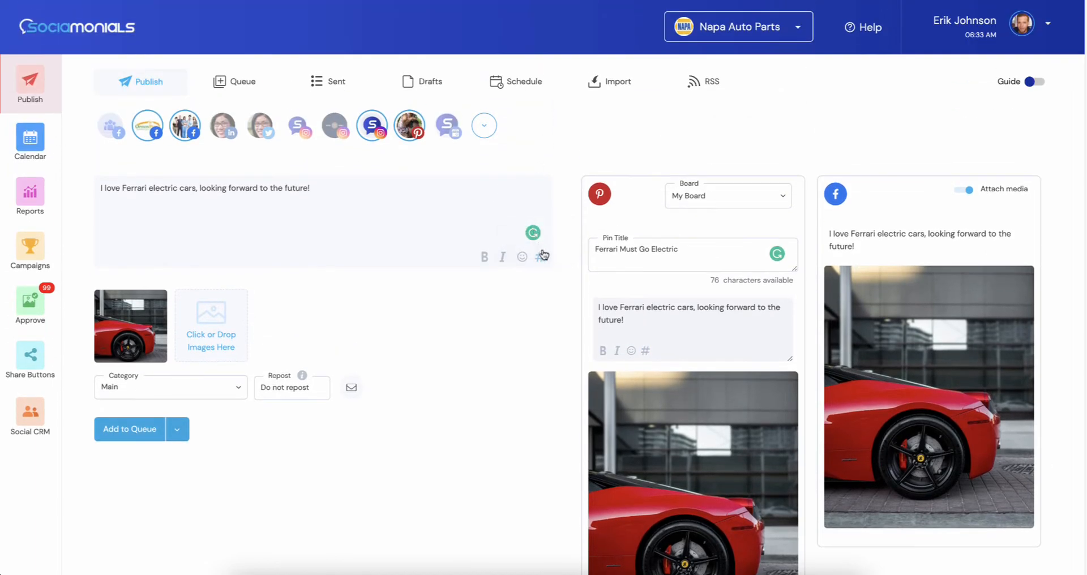
# Add #ferrari to the Social Media hashtag group, set Pinterest to pick 3, and save.
pyautogui.click(539, 256)
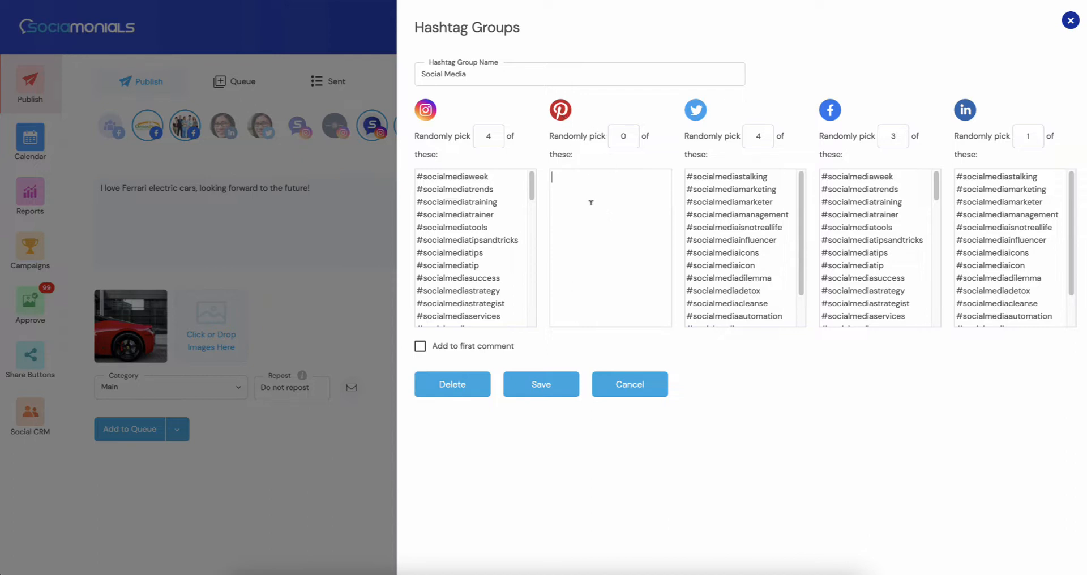
pyautogui.write('#ferrari')
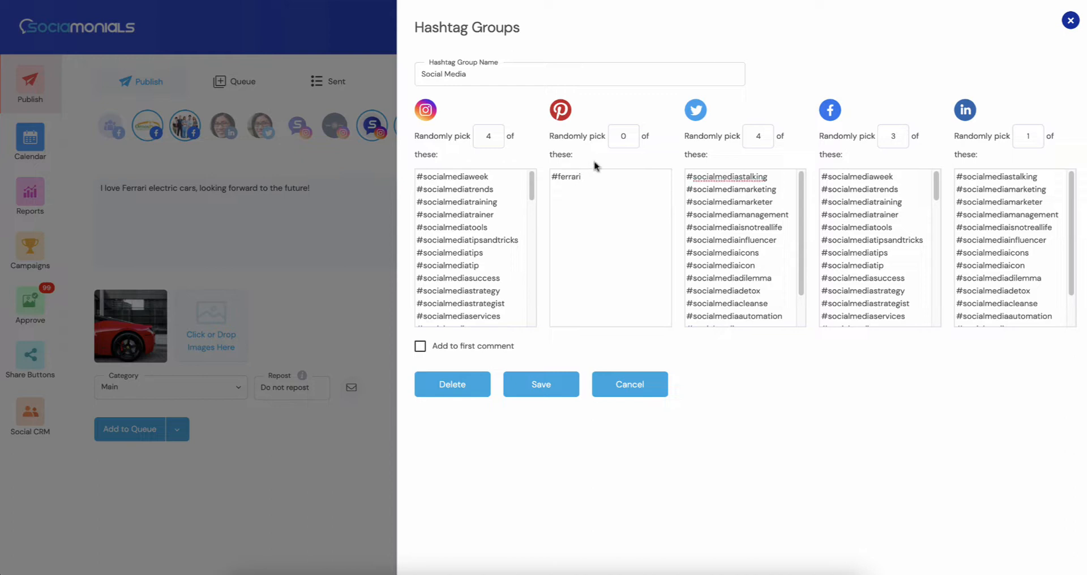
pyautogui.click(623, 136)
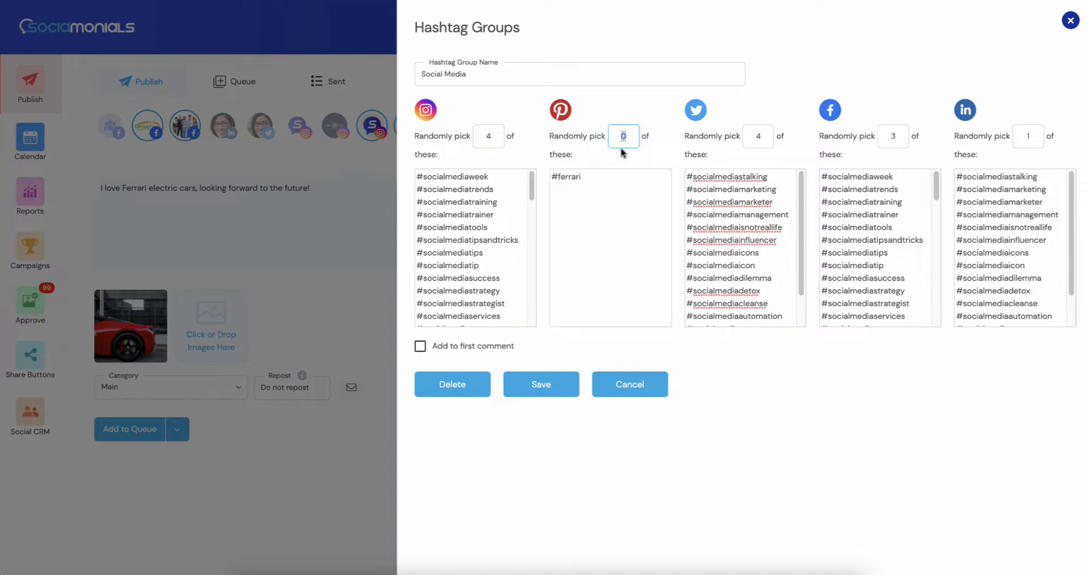
pyautogui.write('3')
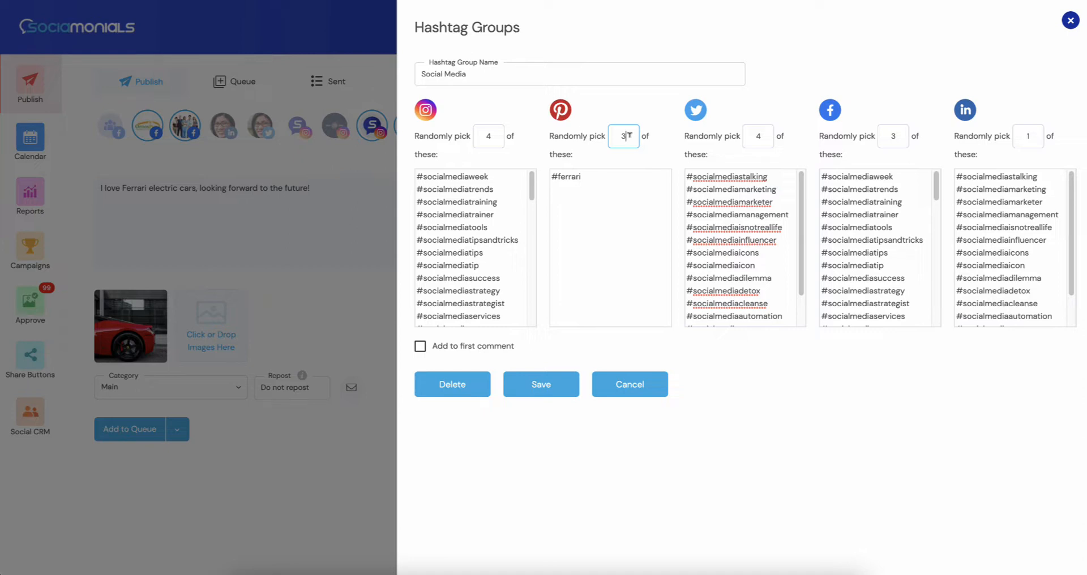
pyautogui.moveTo(604, 307)
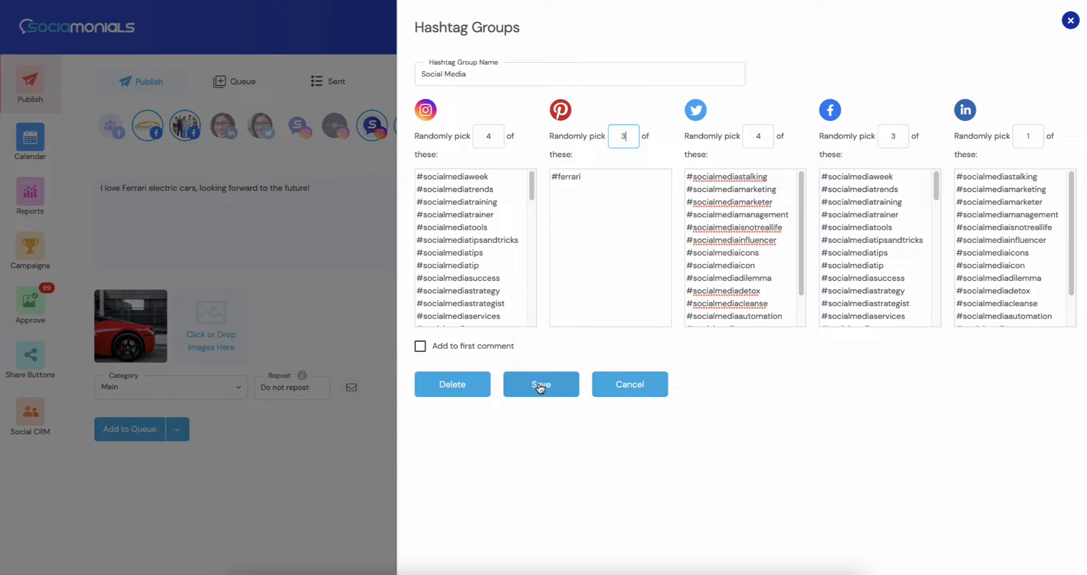
pyautogui.click(540, 384)
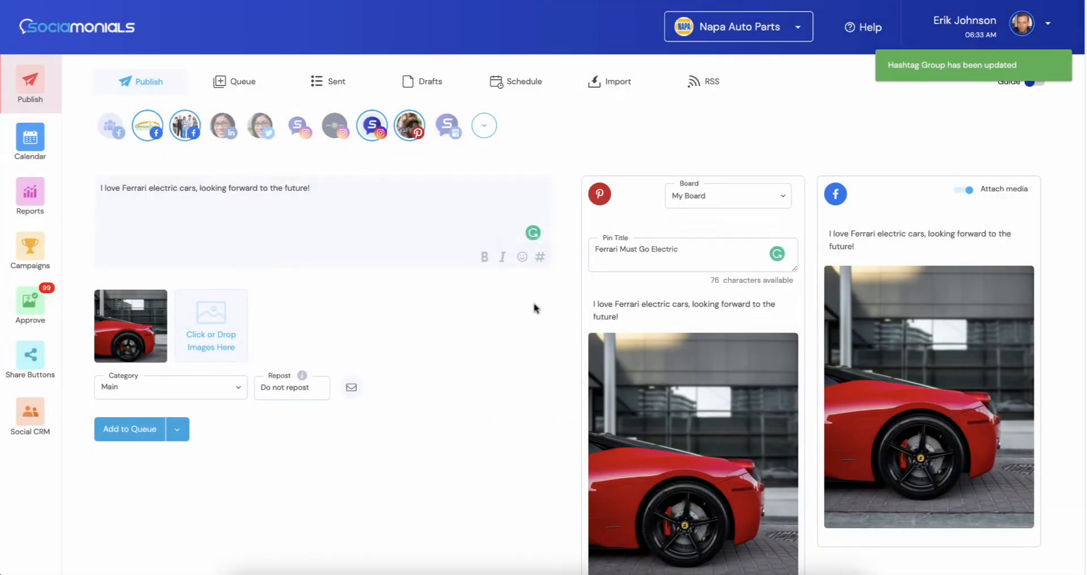
pyautogui.moveTo(539, 315)
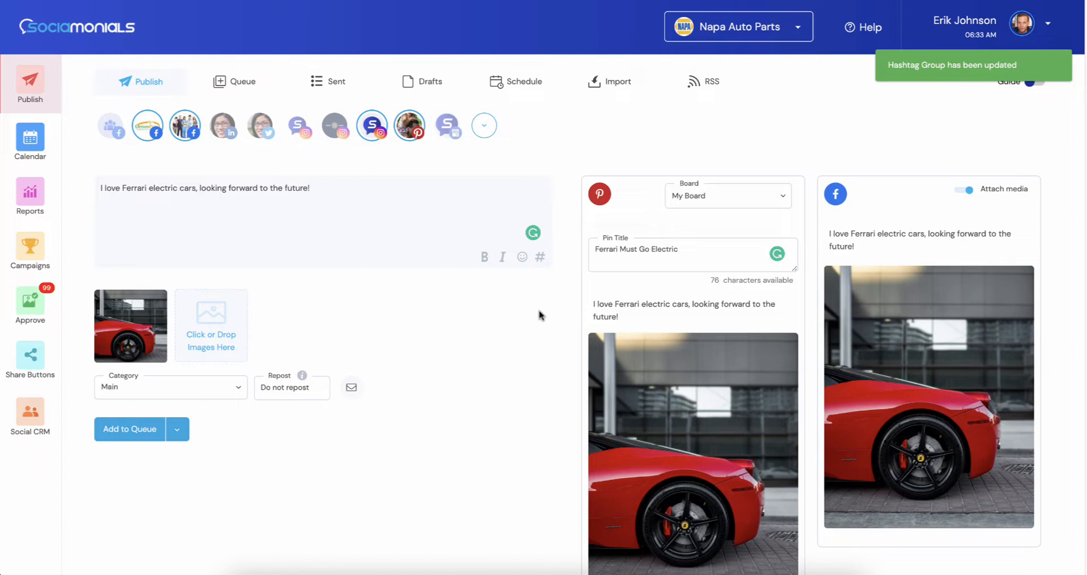
# Append #ferrari to the Pinterest caption from a saved hashtag group.
pyautogui.click(682, 310)
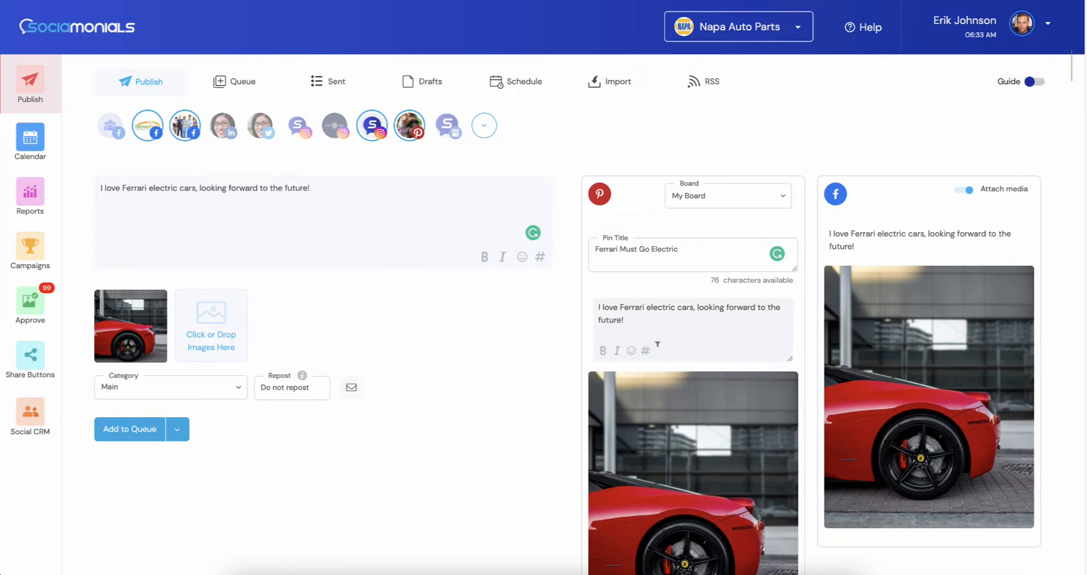
pyautogui.click(644, 350)
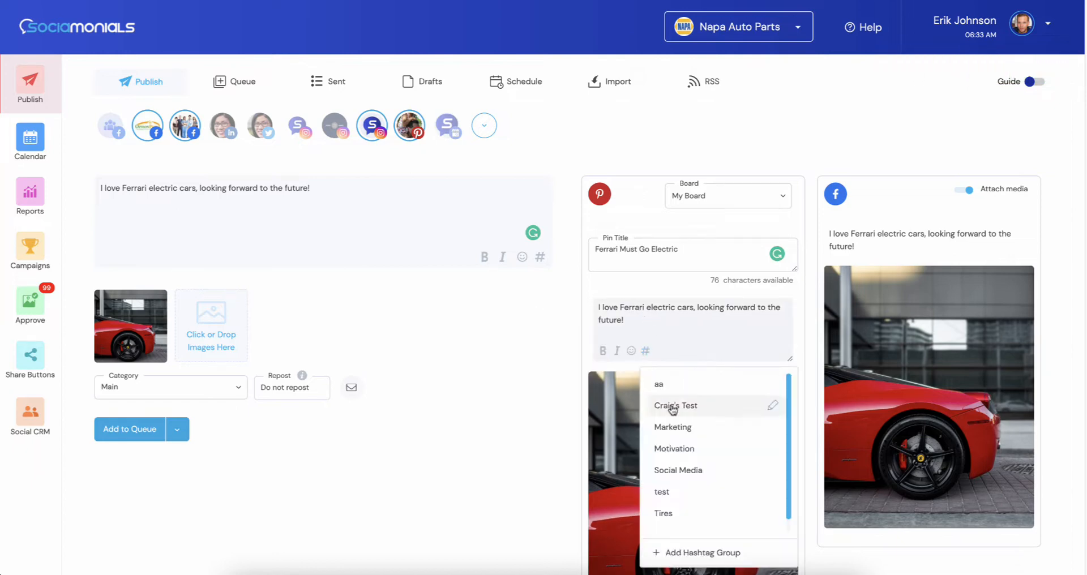
pyautogui.click(676, 405)
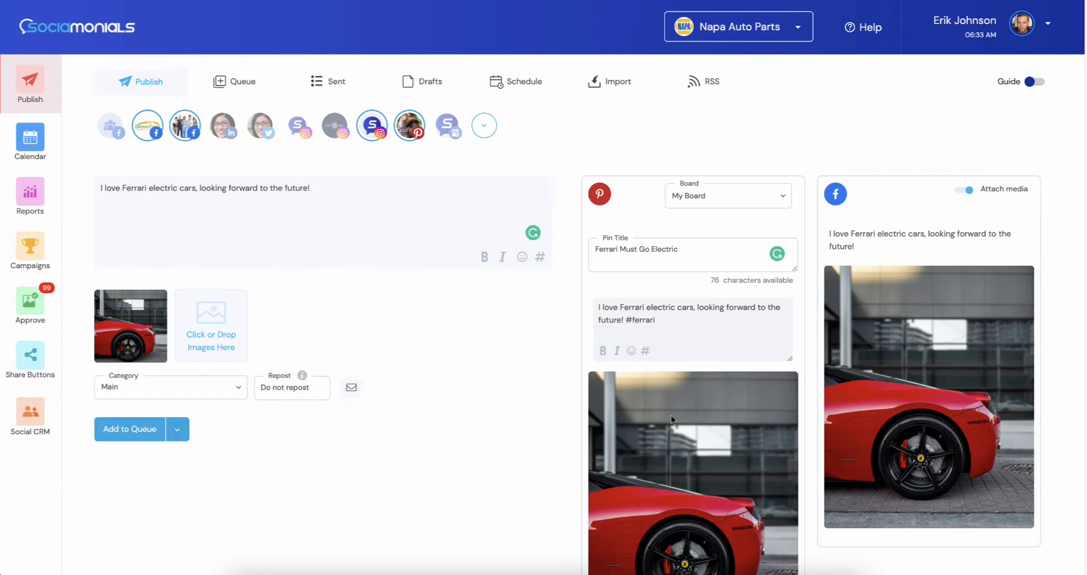
pyautogui.moveTo(542, 377)
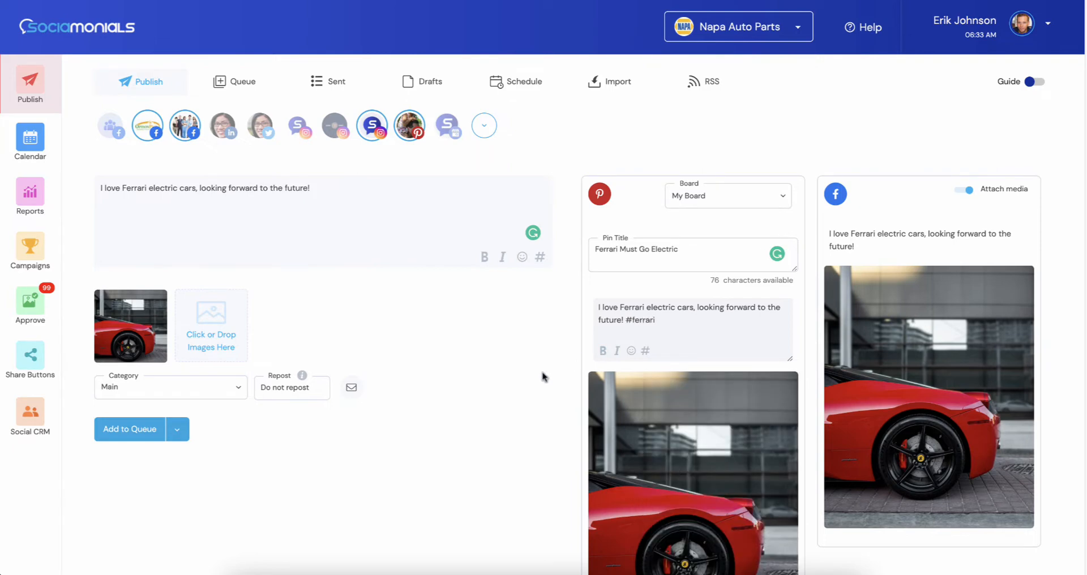
pyautogui.scroll(-3)
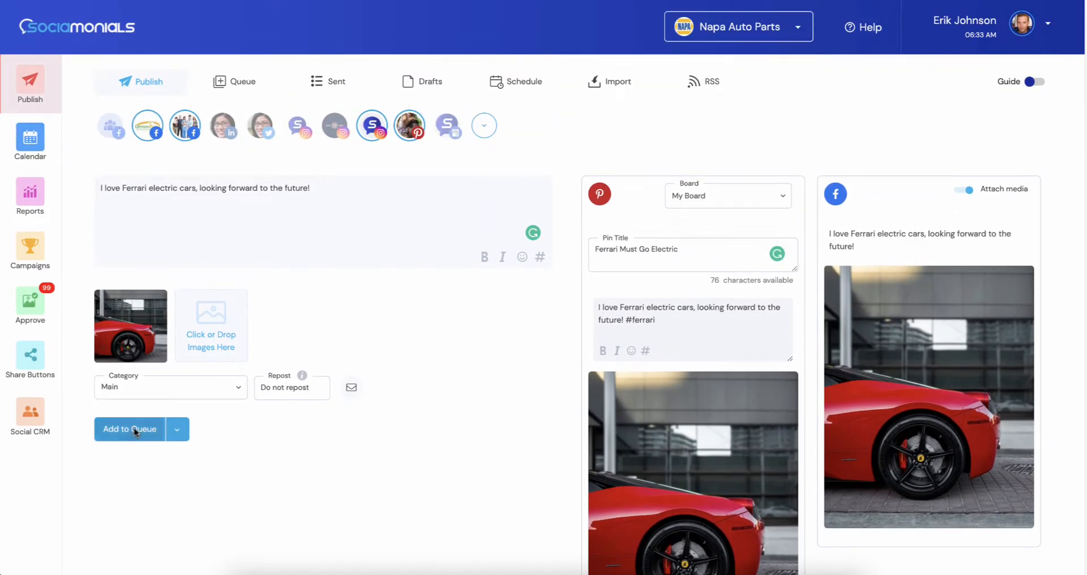
# Queue the Ferrari post with Add to Queue, leaving an empty composer.
pyautogui.click(130, 429)
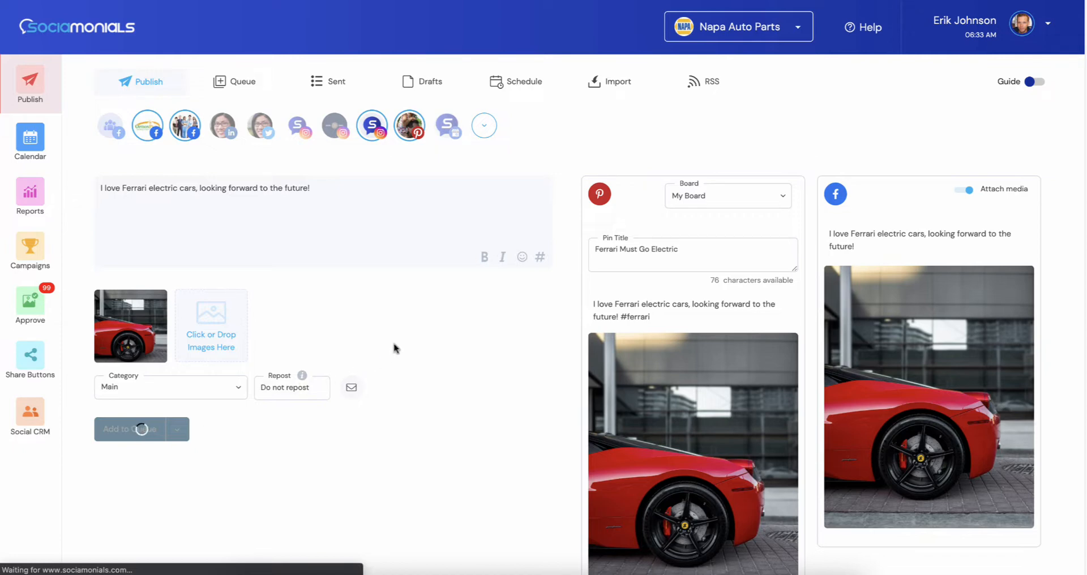
pyautogui.moveTo(146, 464)
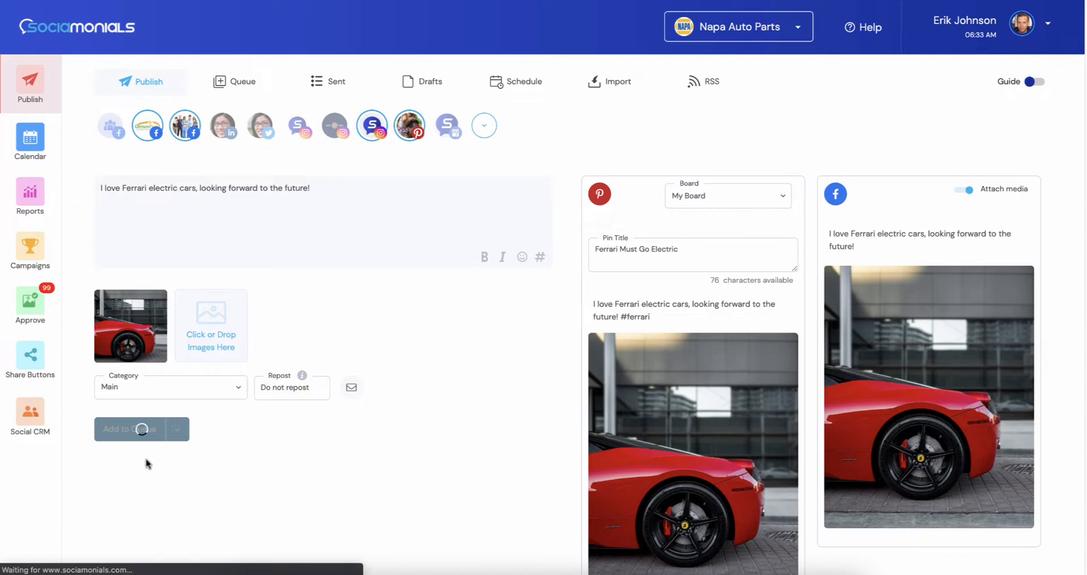
pyautogui.click(129, 428)
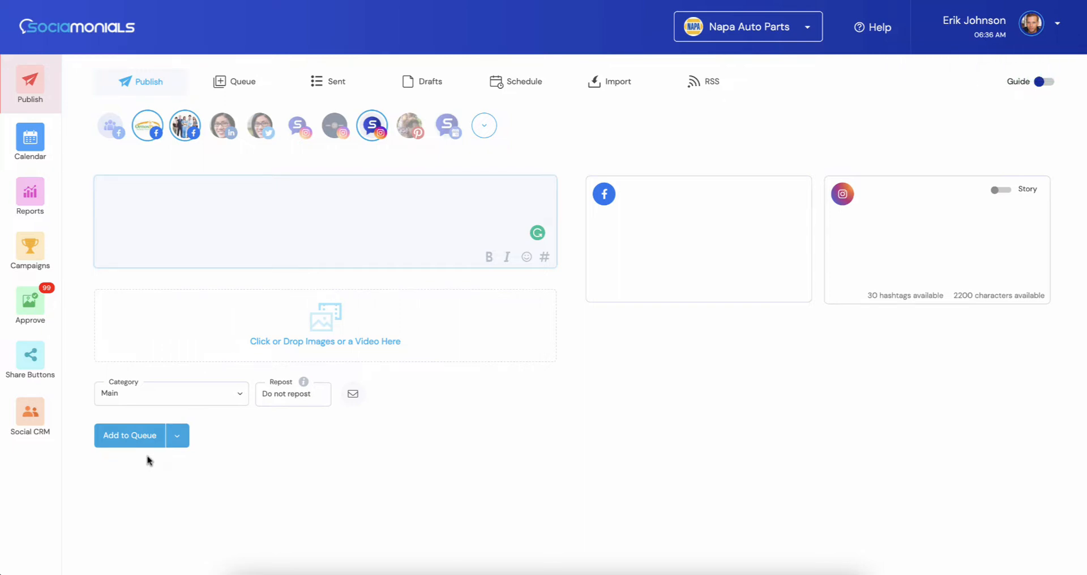
pyautogui.moveTo(503, 95)
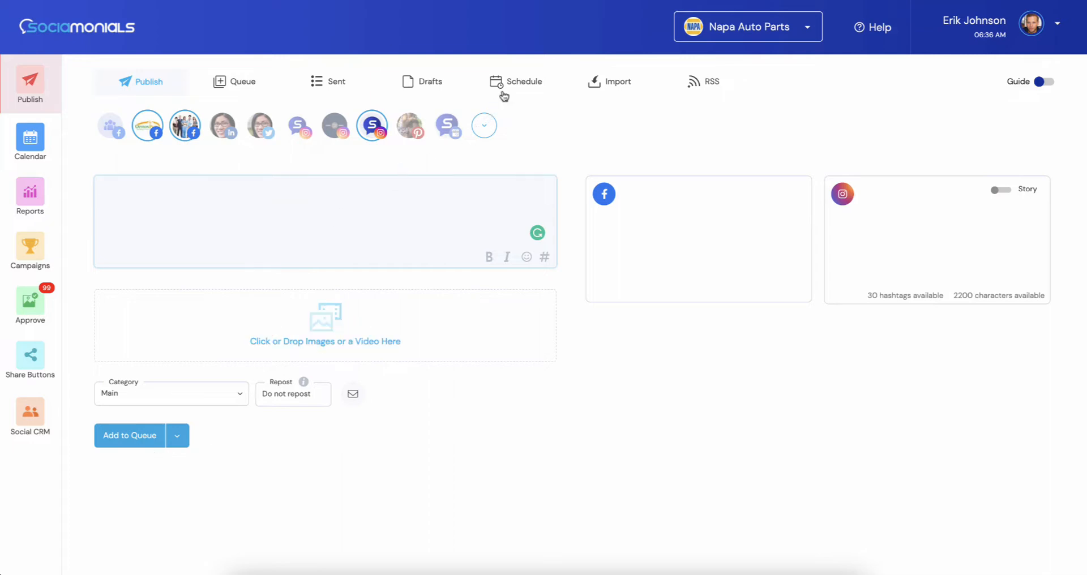
# Add Pinterest to the Wednesday 2:00 AM weekly posting slot and save.
pyautogui.click(515, 81)
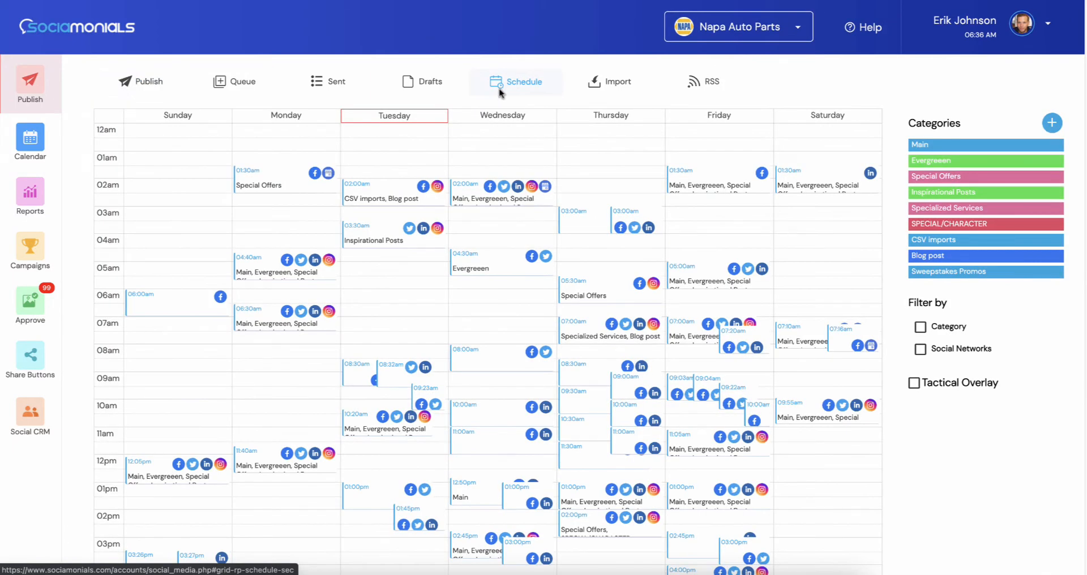
pyautogui.moveTo(501, 45)
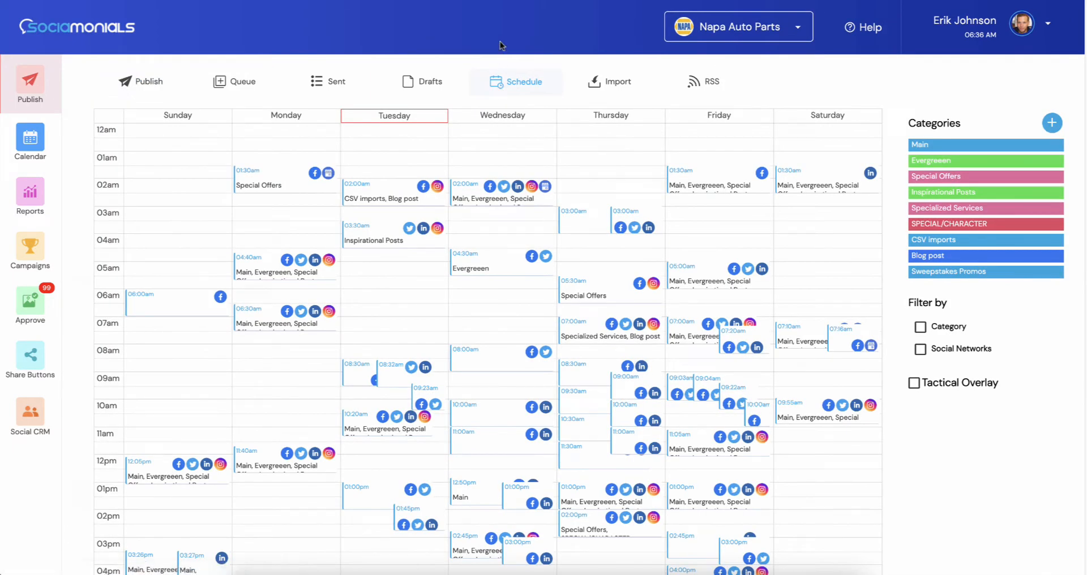
pyautogui.moveTo(509, 185)
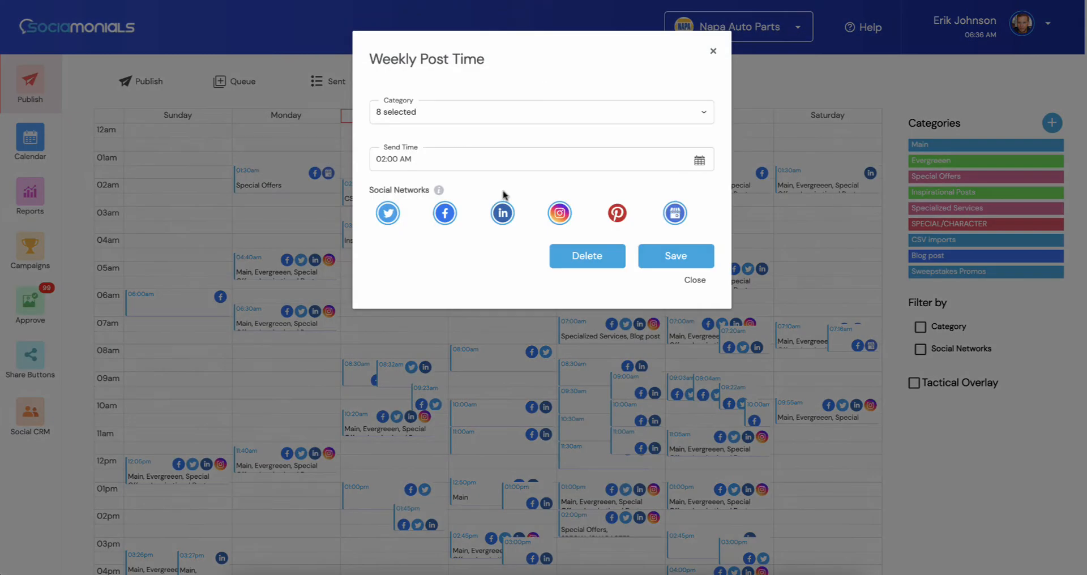
pyautogui.moveTo(576, 219)
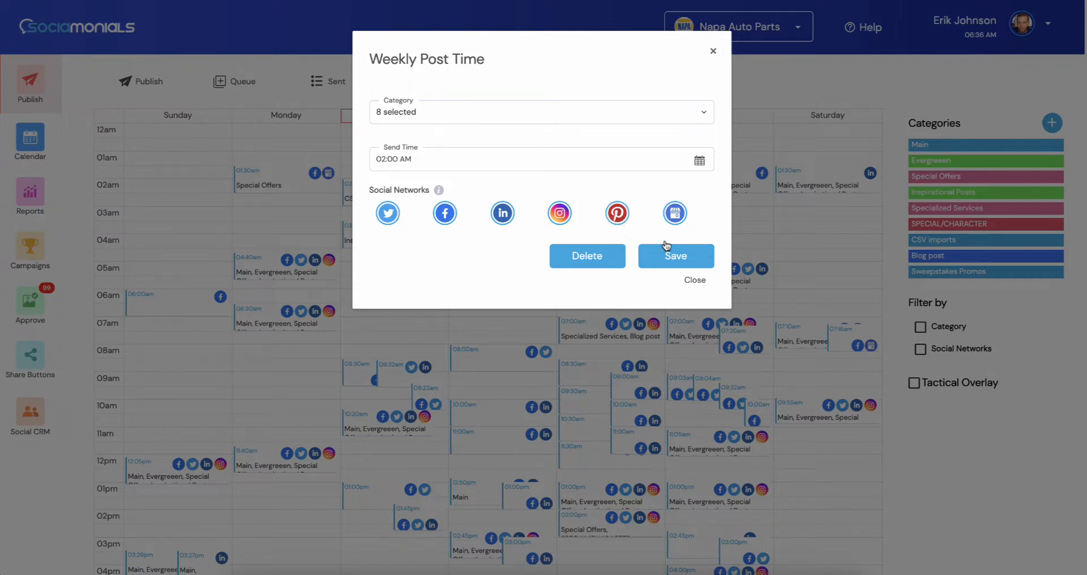
pyautogui.click(675, 255)
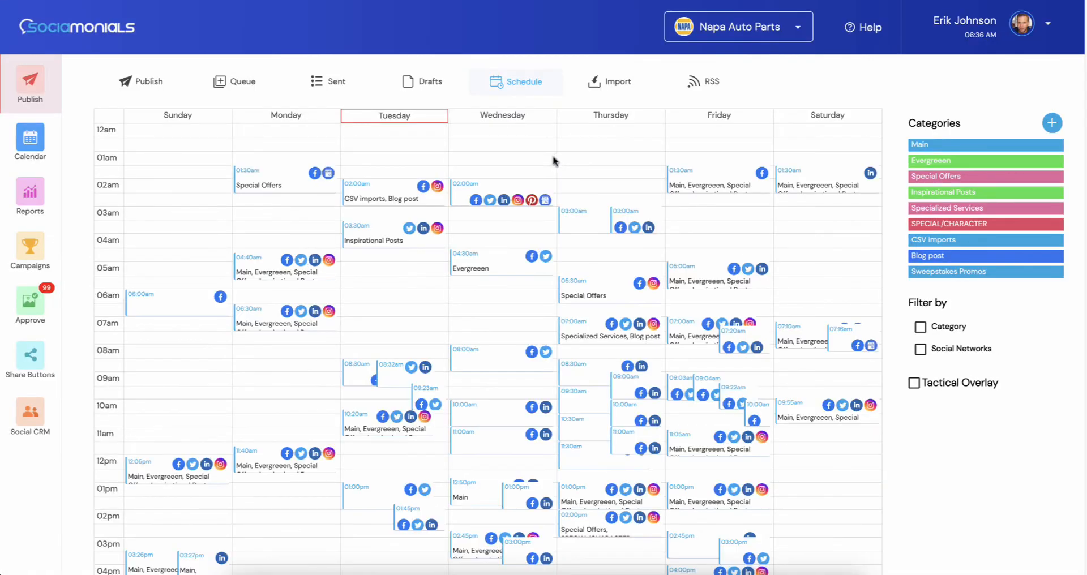
pyautogui.moveTo(513, 199)
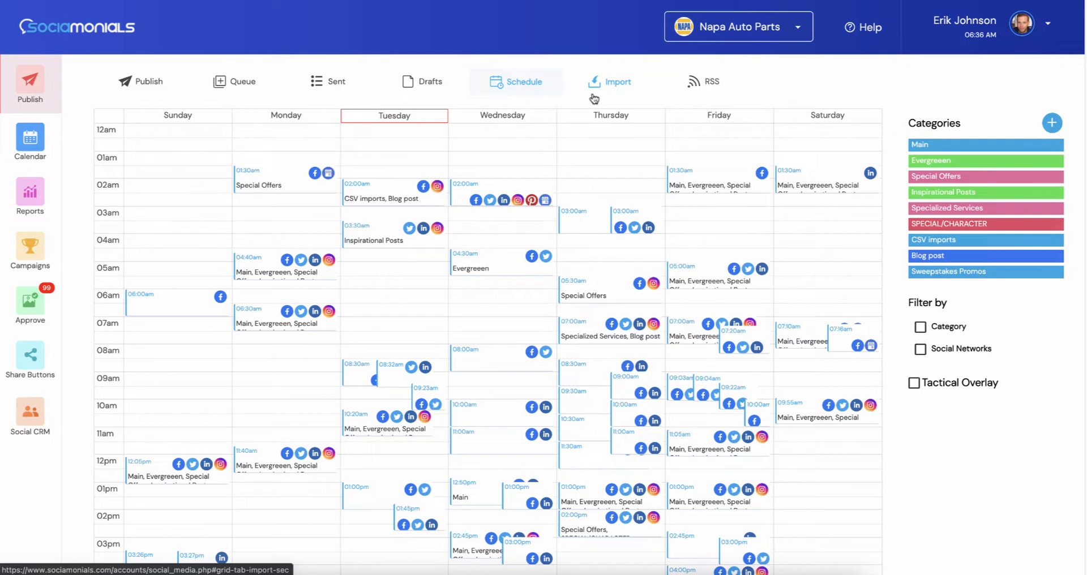
pyautogui.moveTo(172, 59)
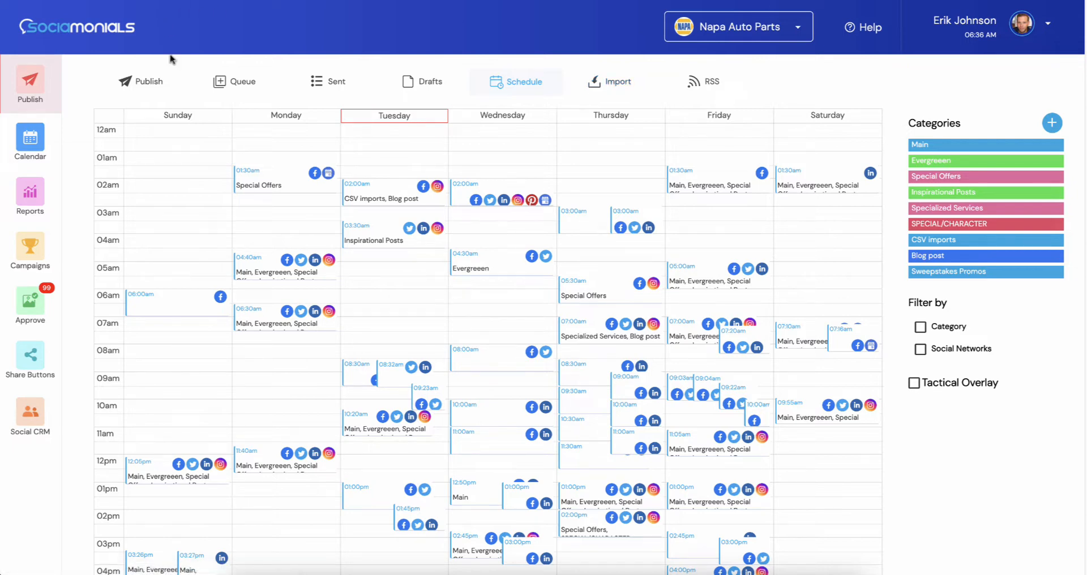
# Return to the empty Publish composer for Napa Auto Parts.
pyautogui.click(141, 81)
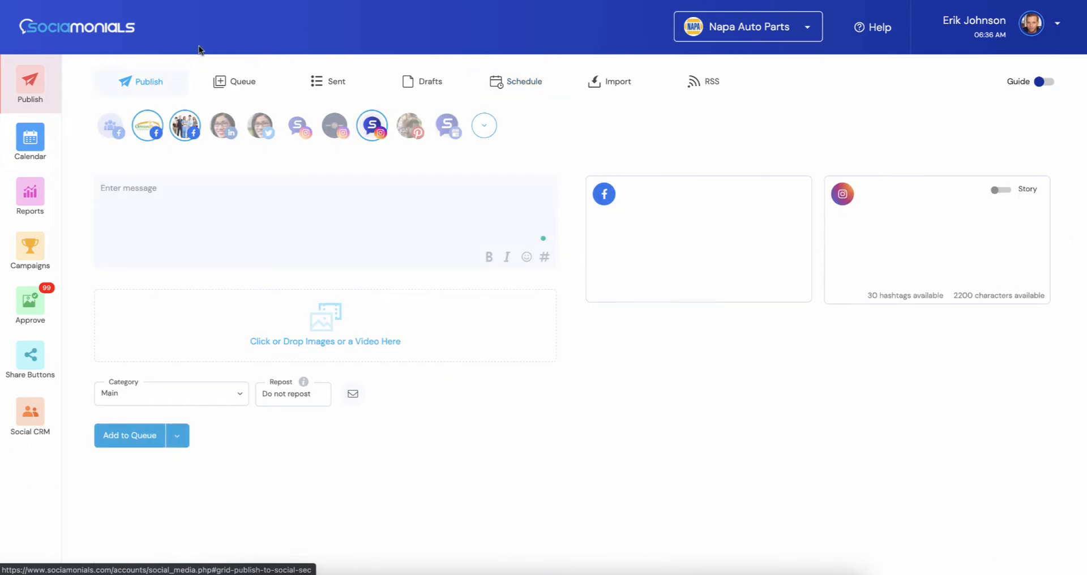
pyautogui.moveTo(203, 45)
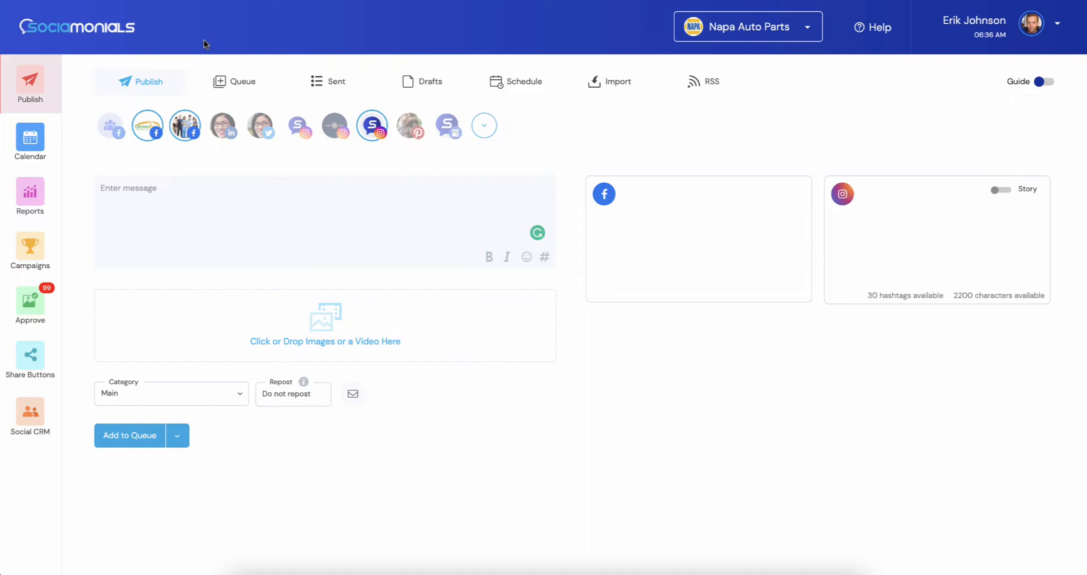
pyautogui.moveTo(199, 44)
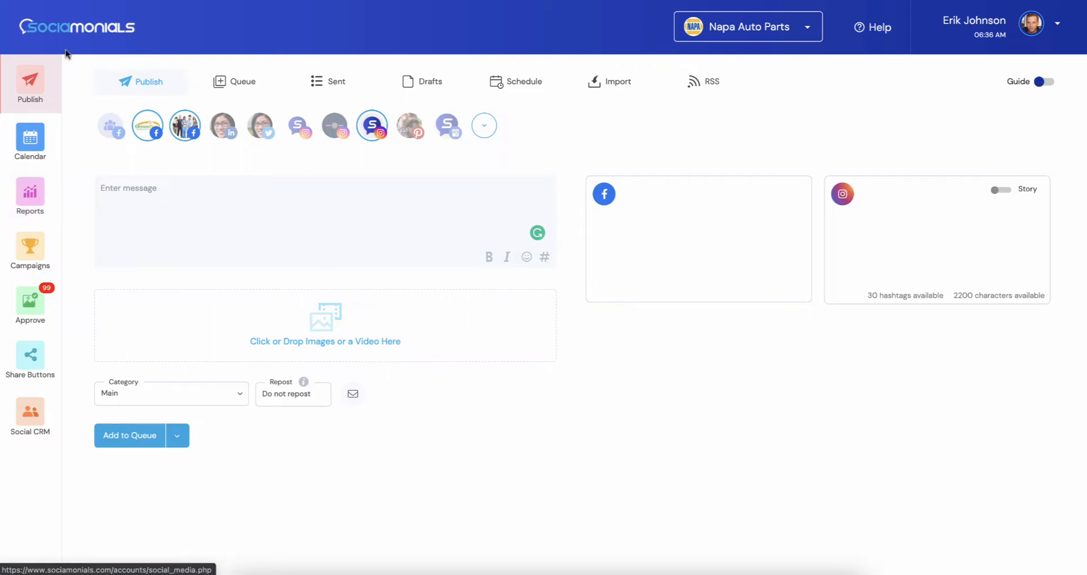
pyautogui.moveTo(65, 245)
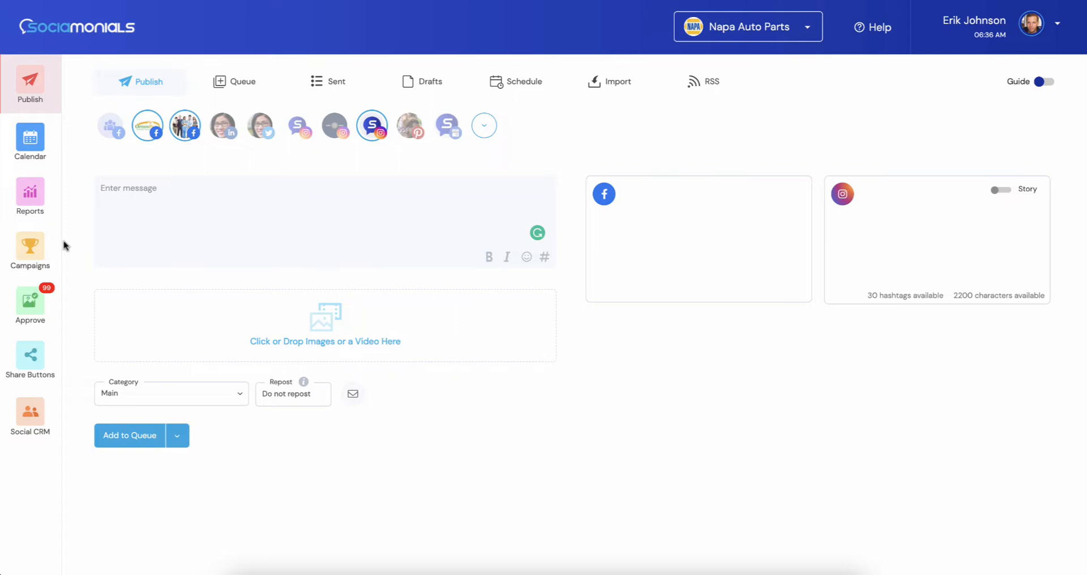
pyautogui.moveTo(69, 248)
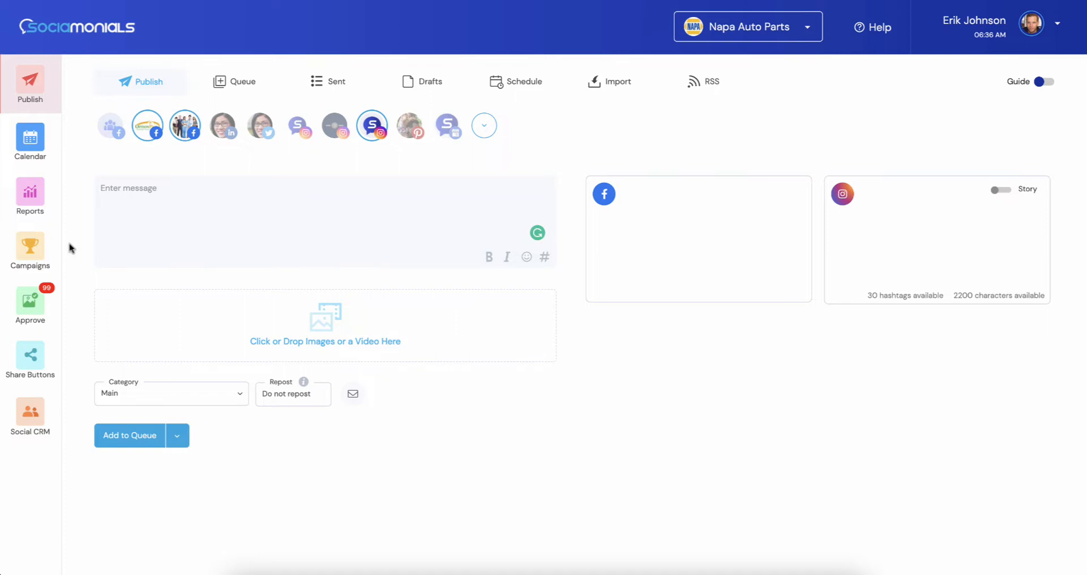
pyautogui.moveTo(315, 31)
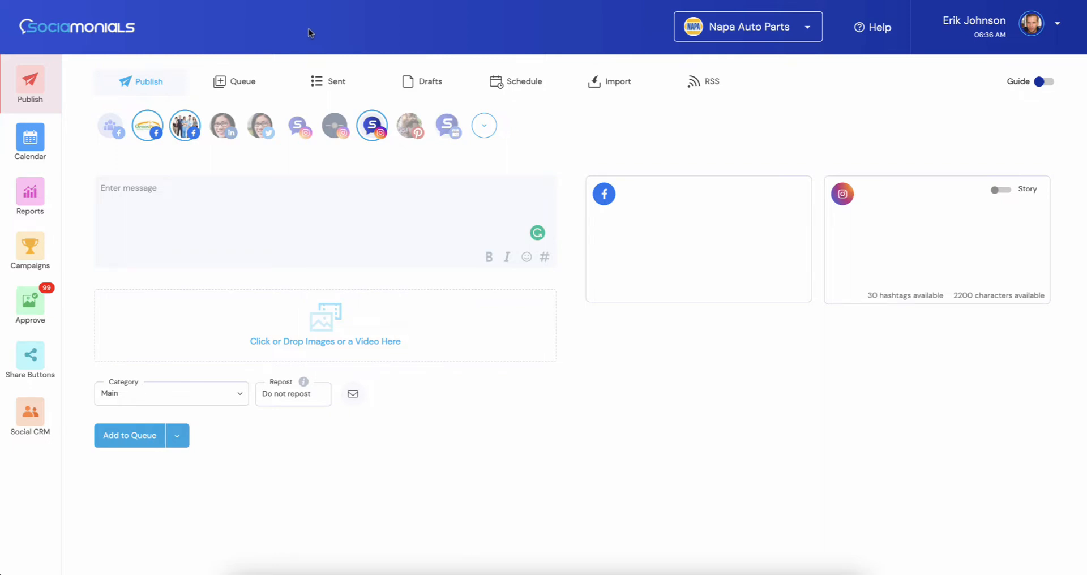
pyautogui.moveTo(522, 23)
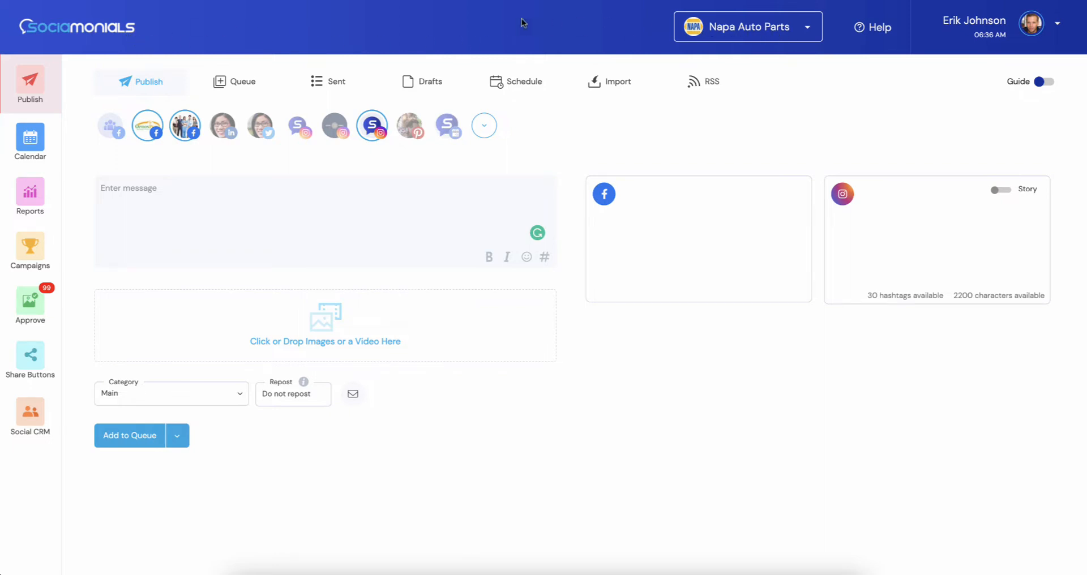
pyautogui.moveTo(90, 49)
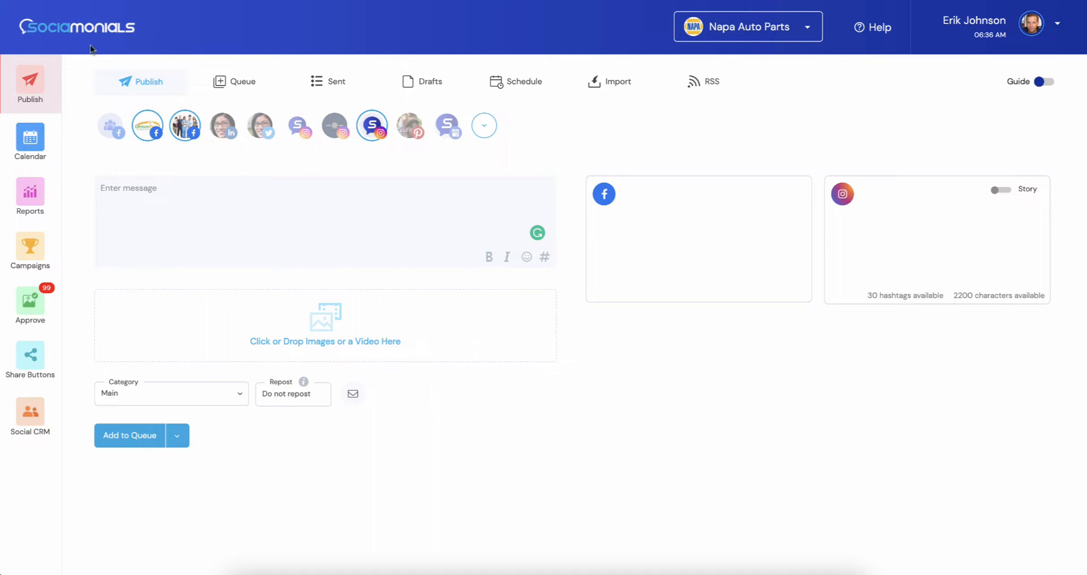
pyautogui.moveTo(101, 31)
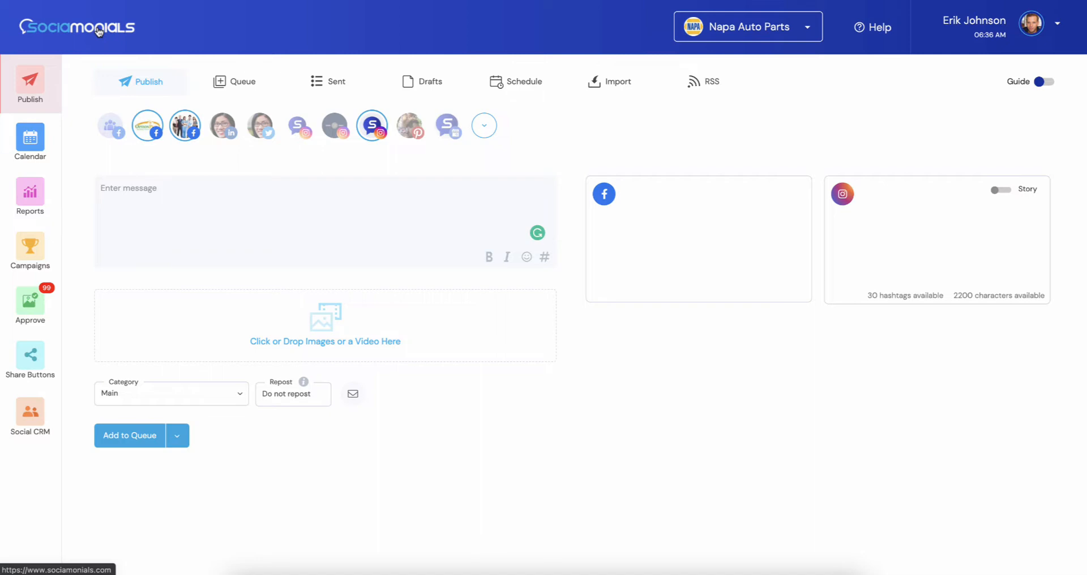
pyautogui.moveTo(106, 40)
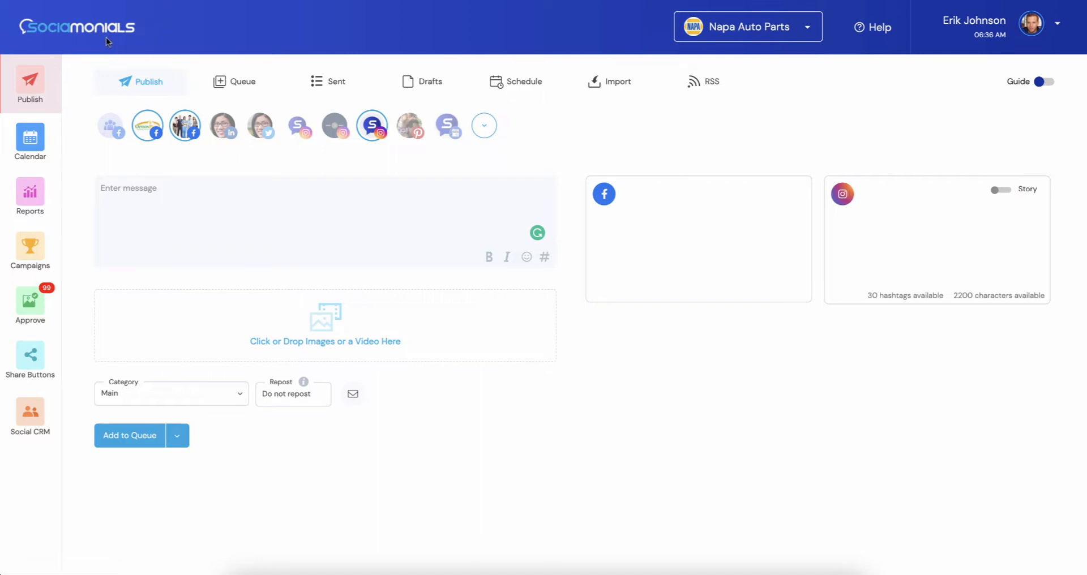
pyautogui.moveTo(977, 17)
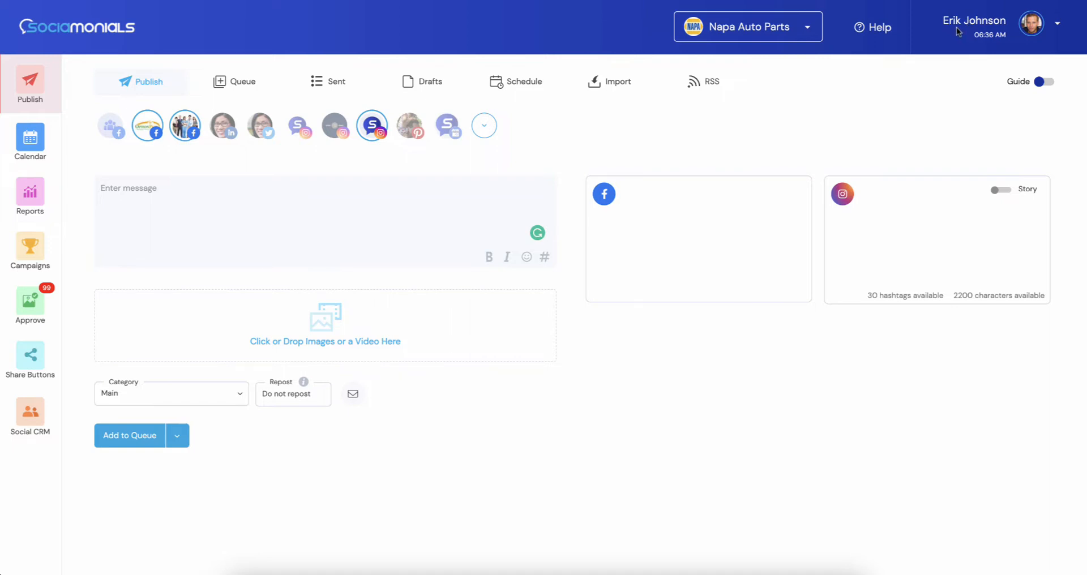
pyautogui.moveTo(84, 28)
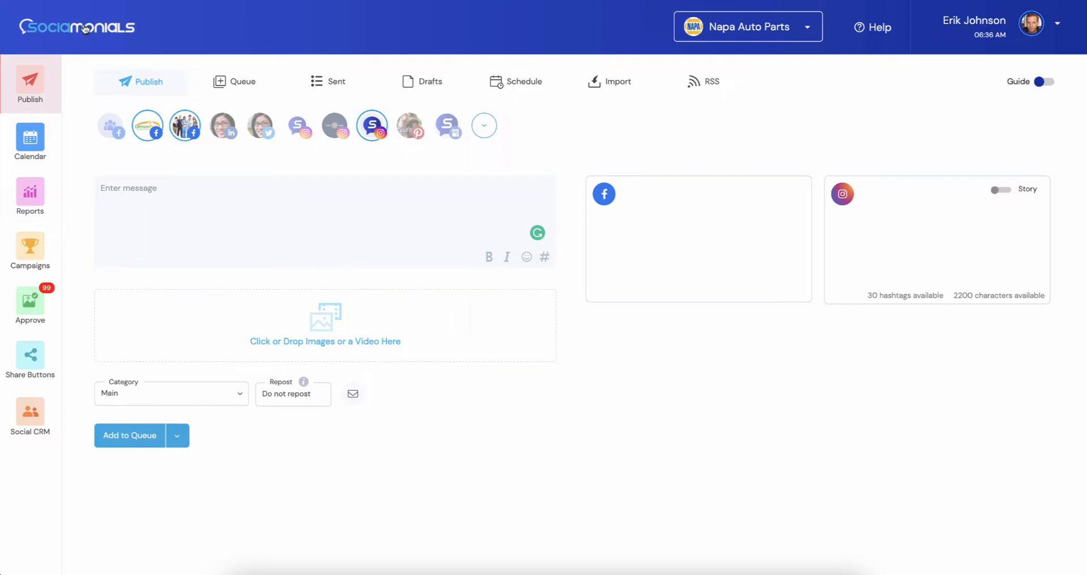
pyautogui.moveTo(77, 31)
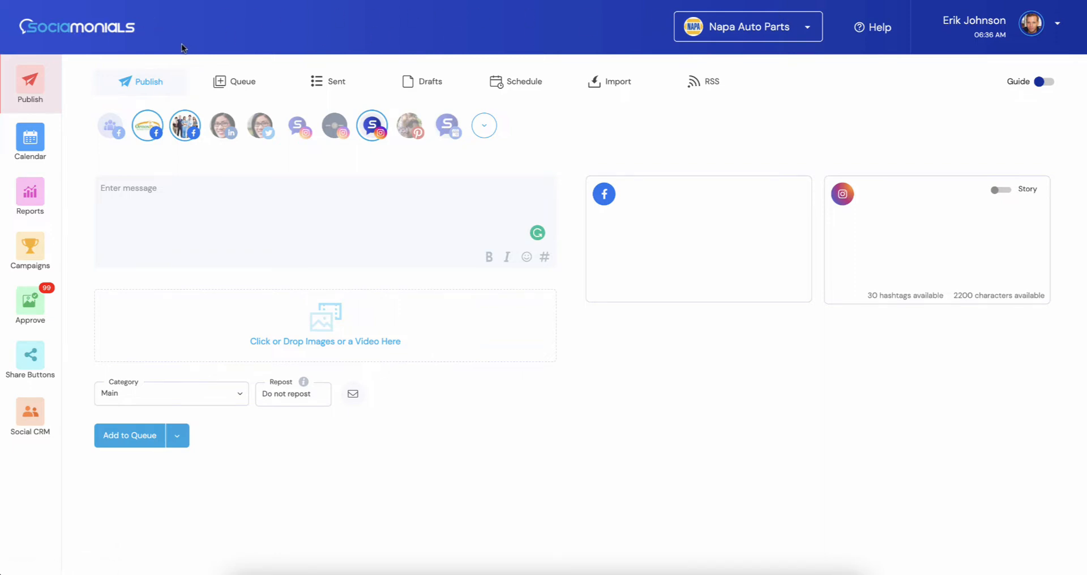
pyautogui.moveTo(187, 39)
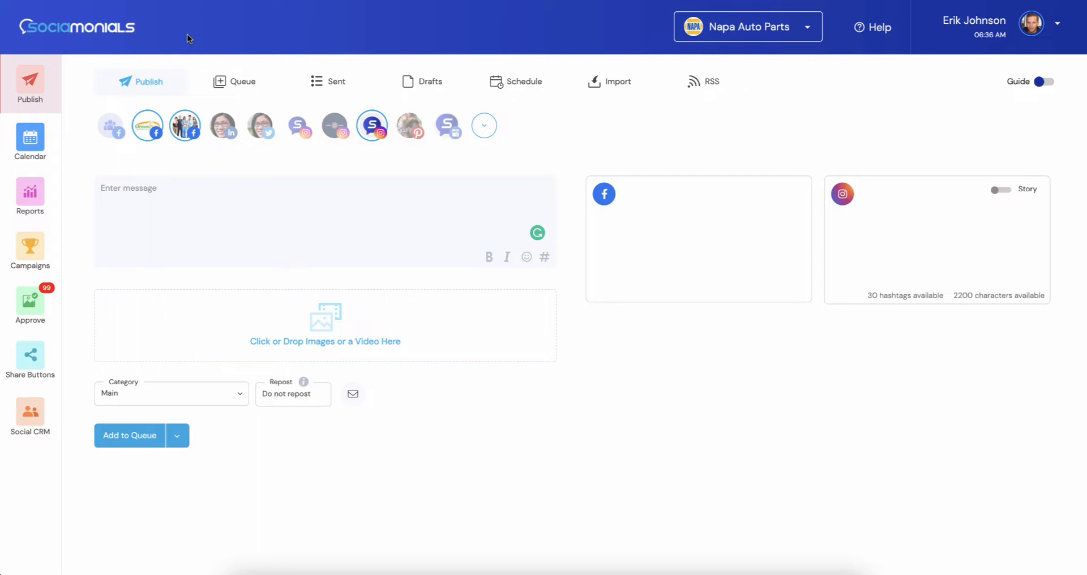
pyautogui.moveTo(697, 29)
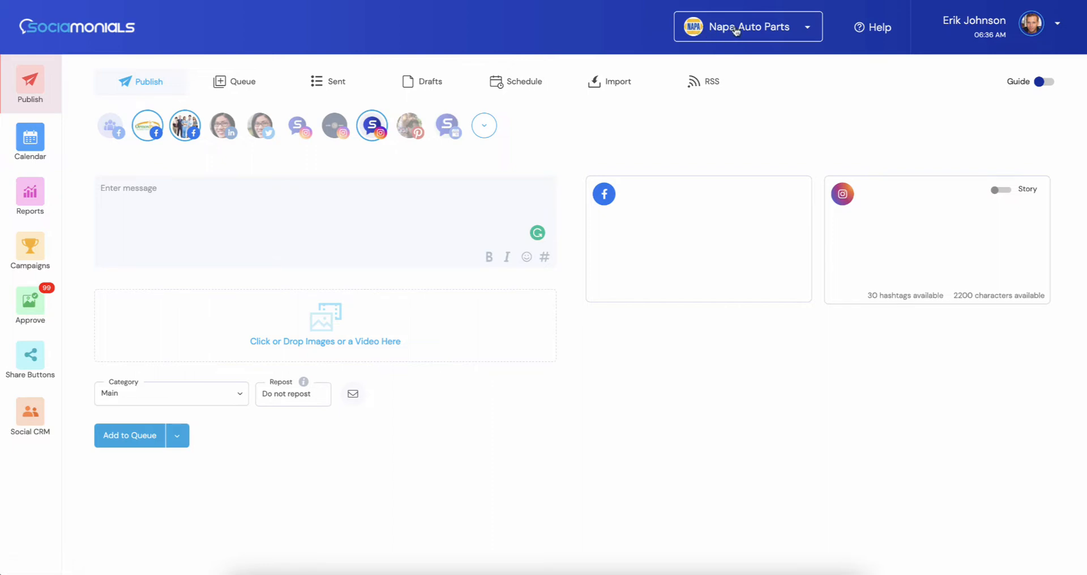
# Open Napa Auto Parts' Workspace Settings from the profile menu, briefly checking the workspace list.
pyautogui.click(747, 27)
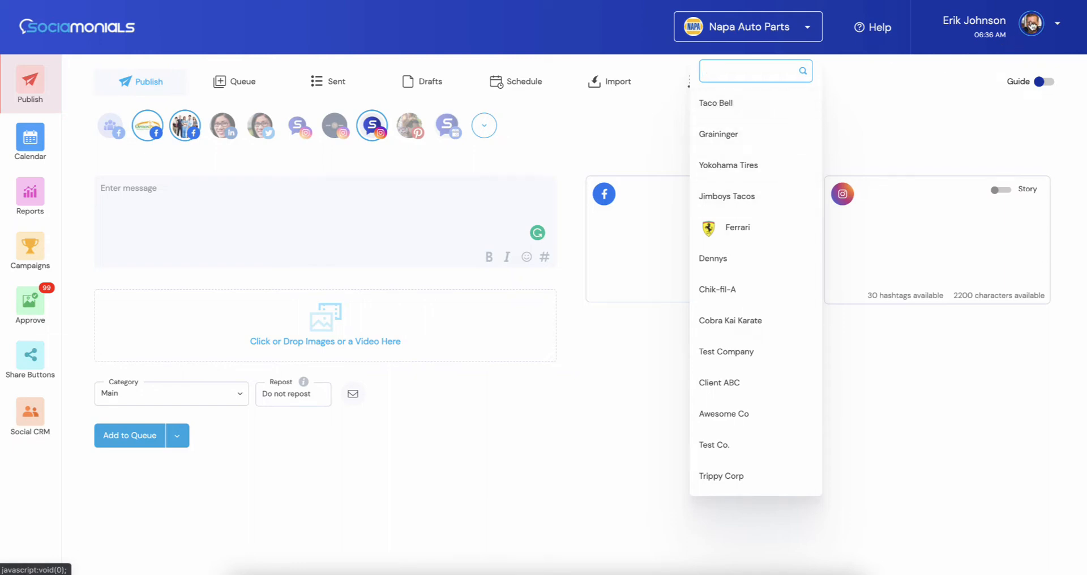
pyautogui.click(1055, 26)
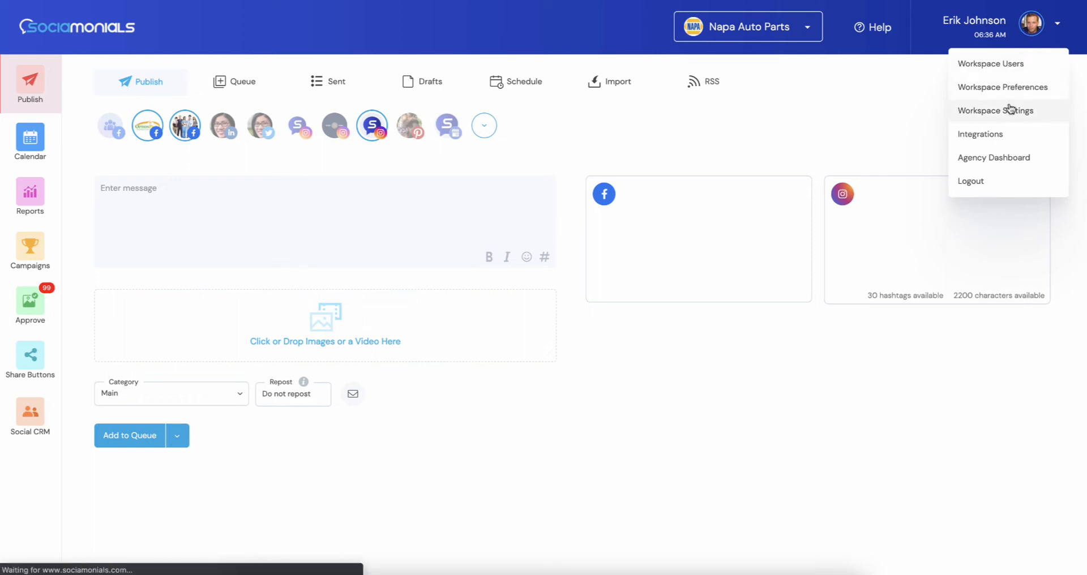
pyautogui.moveTo(1009, 114)
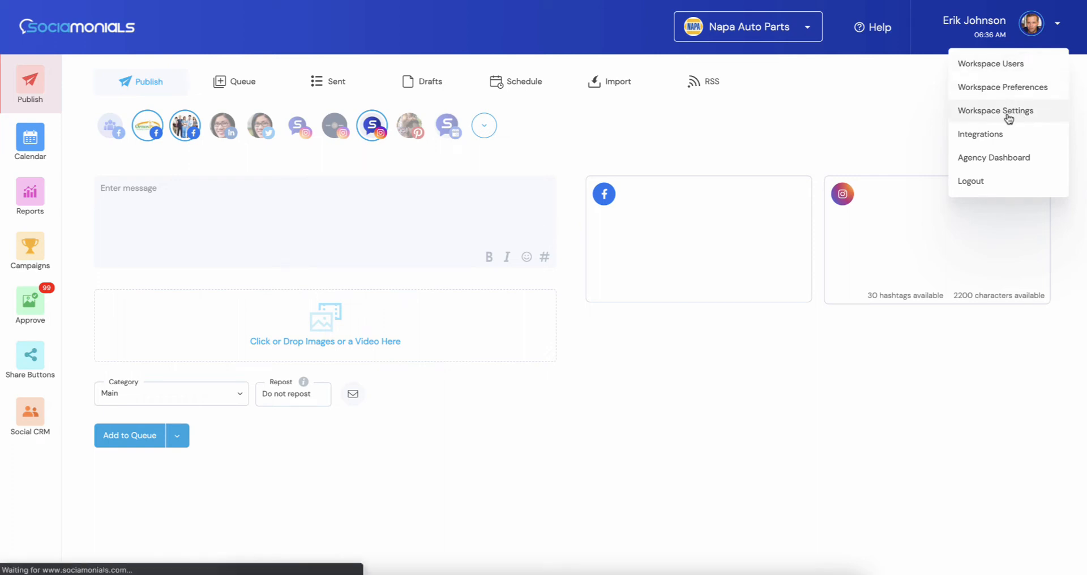
pyautogui.click(995, 110)
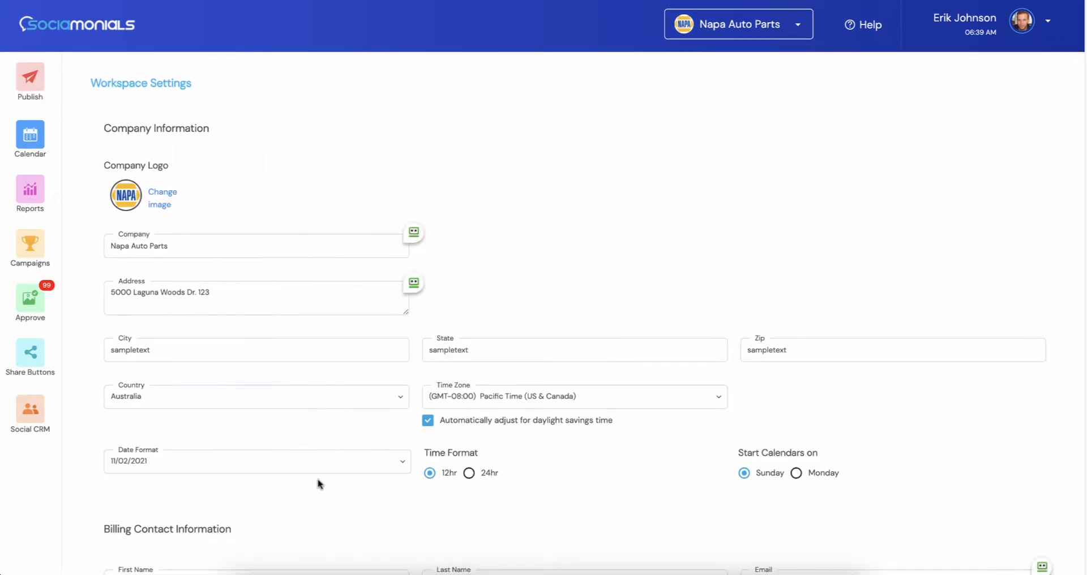
pyautogui.moveTo(550, 232)
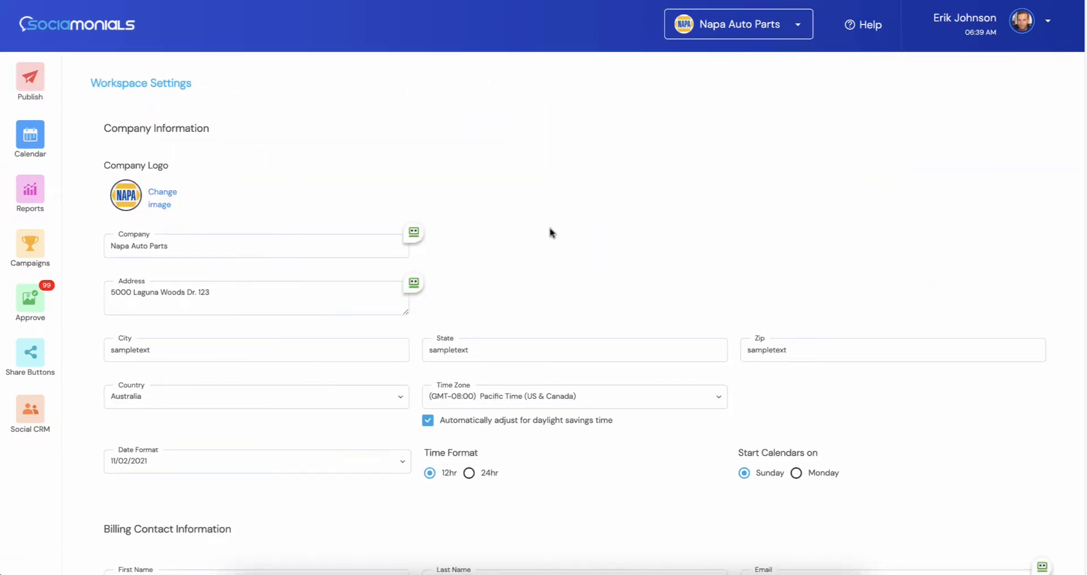
pyautogui.moveTo(30, 249)
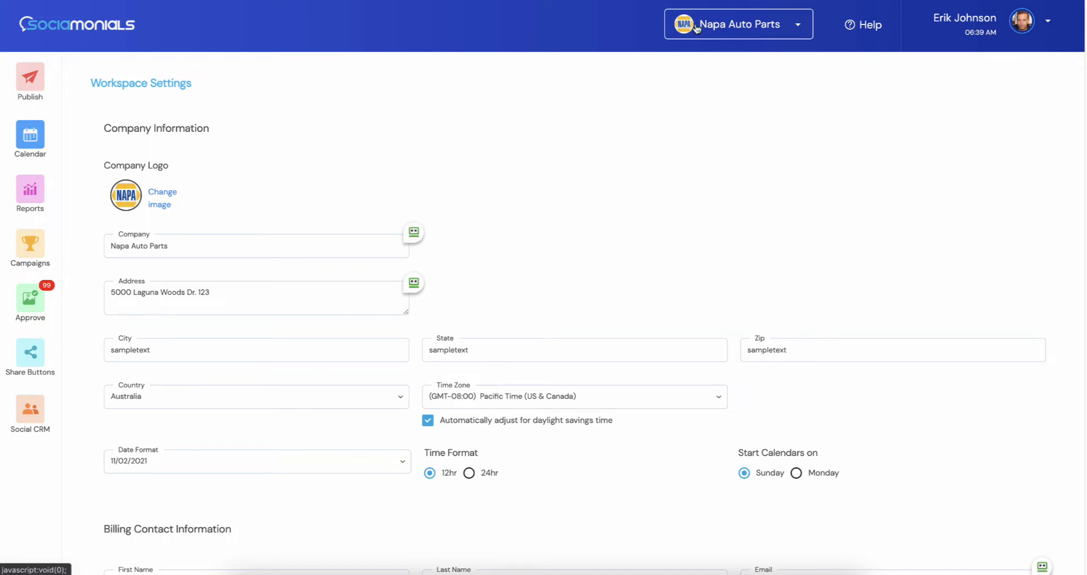
pyautogui.click(737, 23)
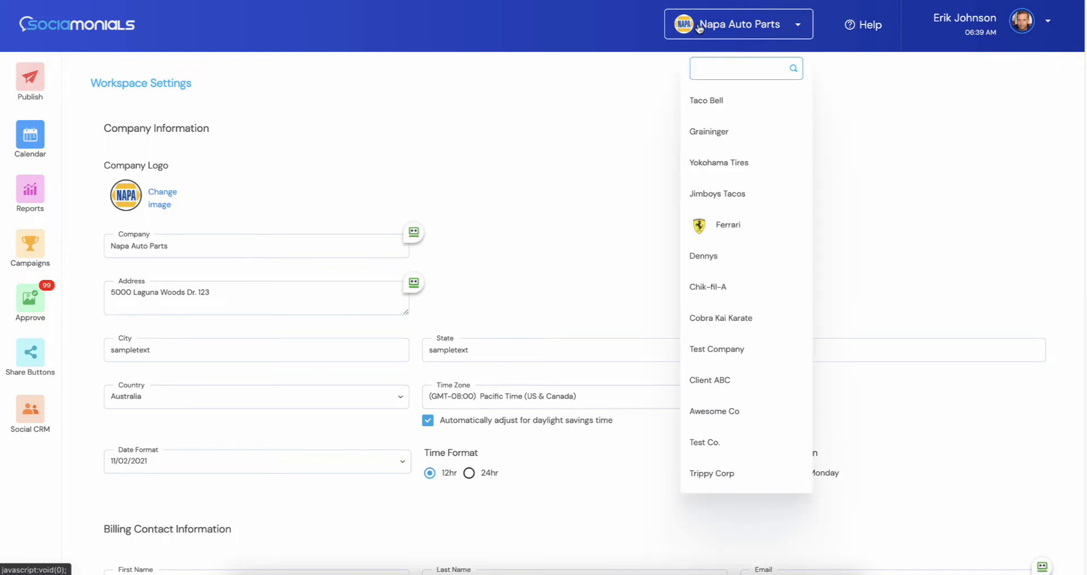
pyautogui.click(437, 117)
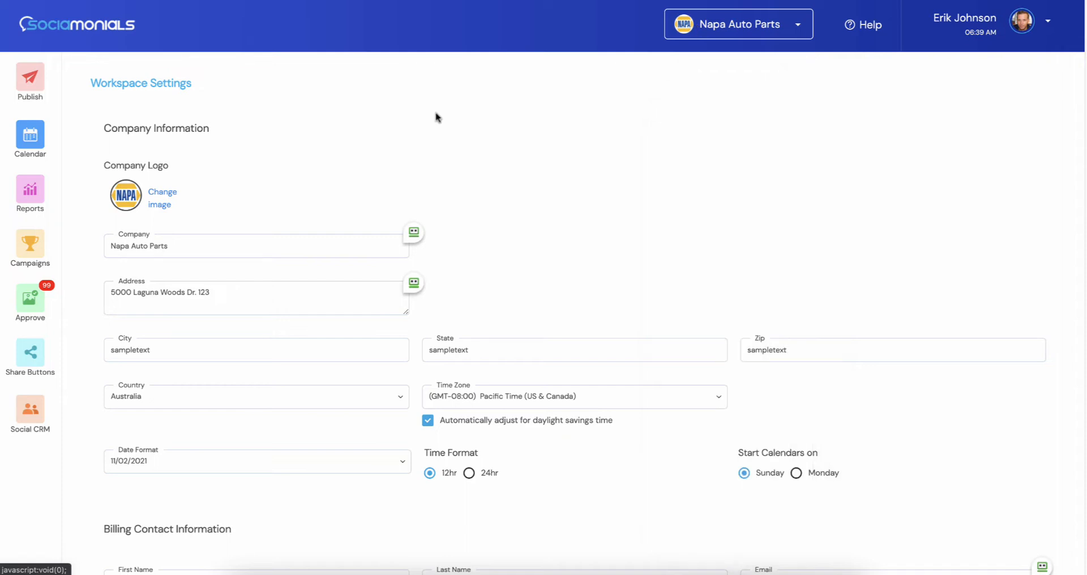
pyautogui.moveTo(99, 95)
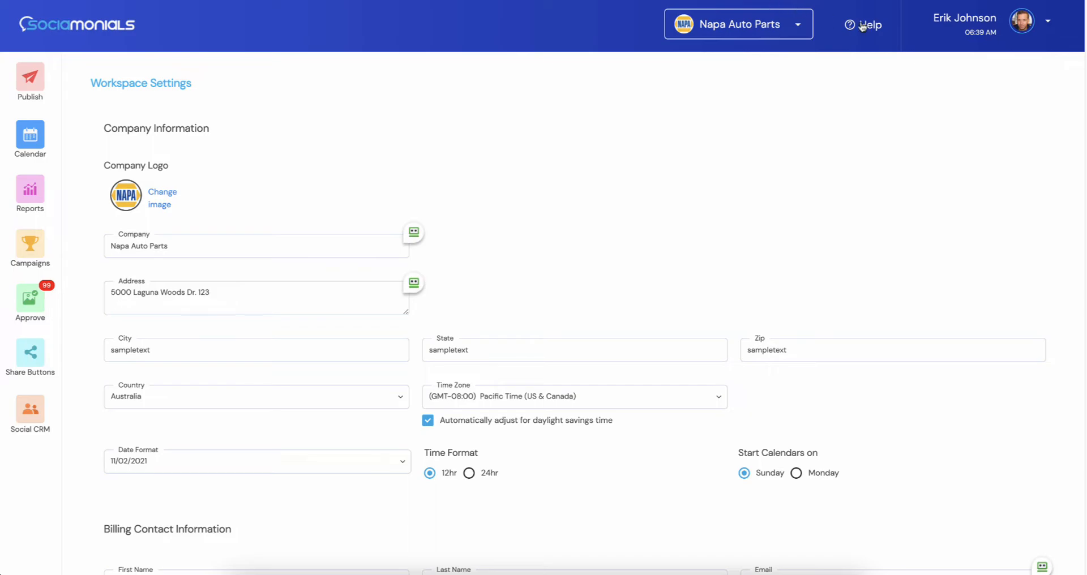
# Back in Publish, add the LinkedIn, Twitter, Google Business and Pinterest profiles to the post.
pyautogui.click(30, 80)
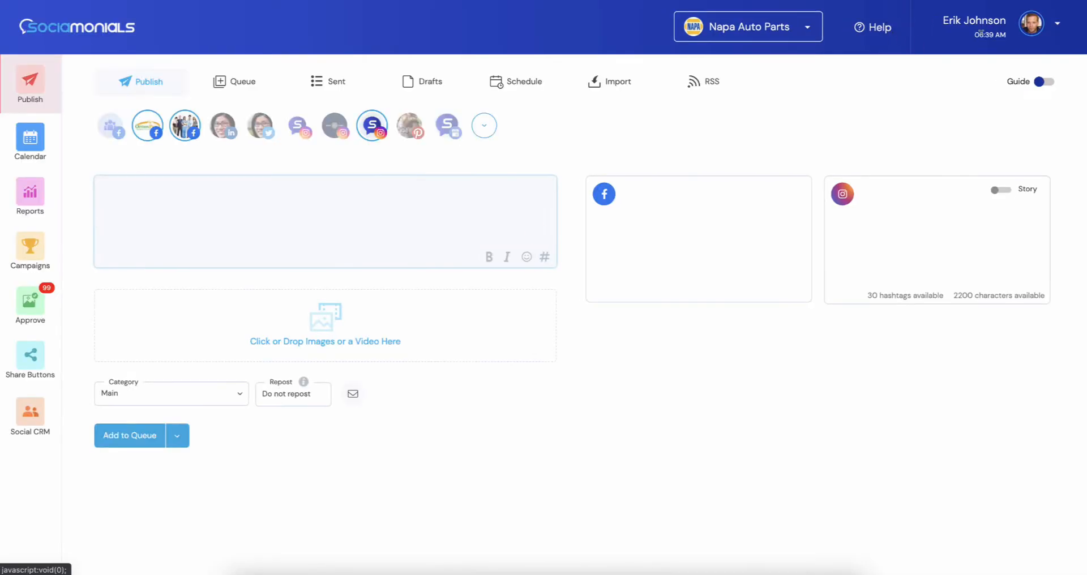
pyautogui.click(312, 222)
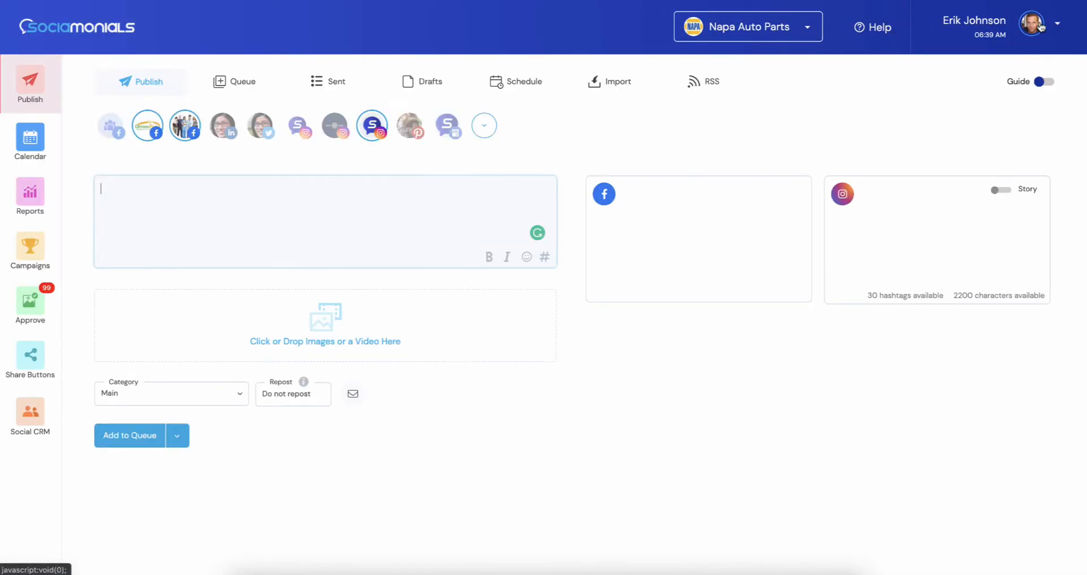
pyautogui.click(1036, 24)
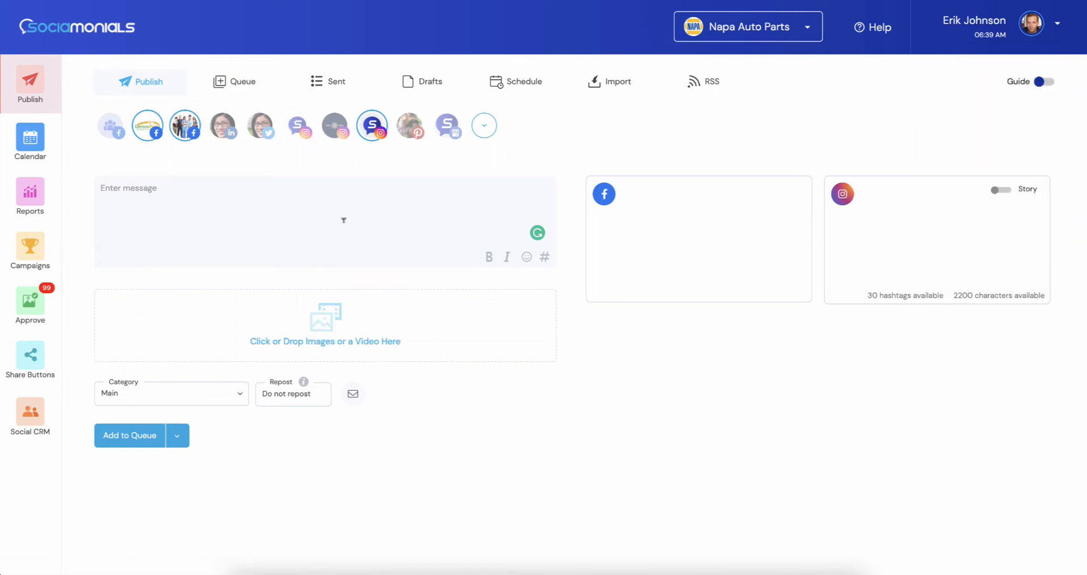
pyautogui.moveTo(261, 127)
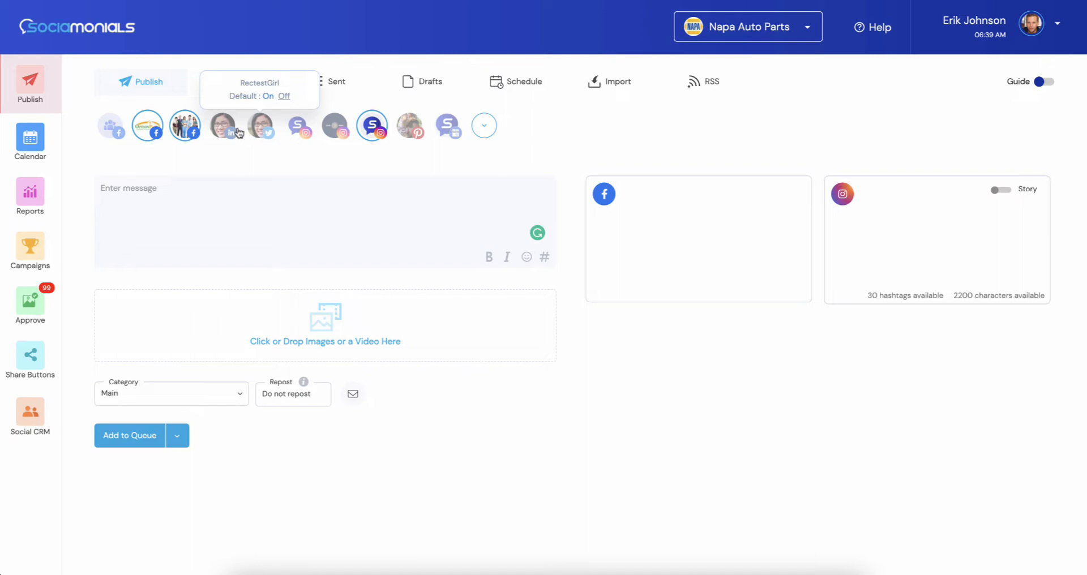
pyautogui.click(223, 126)
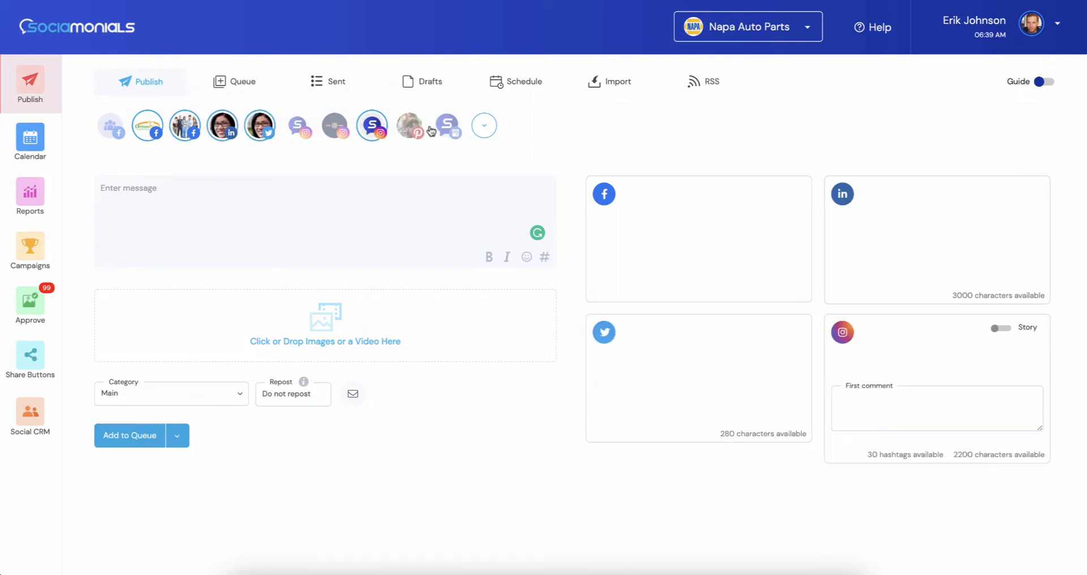
pyautogui.moveTo(447, 126)
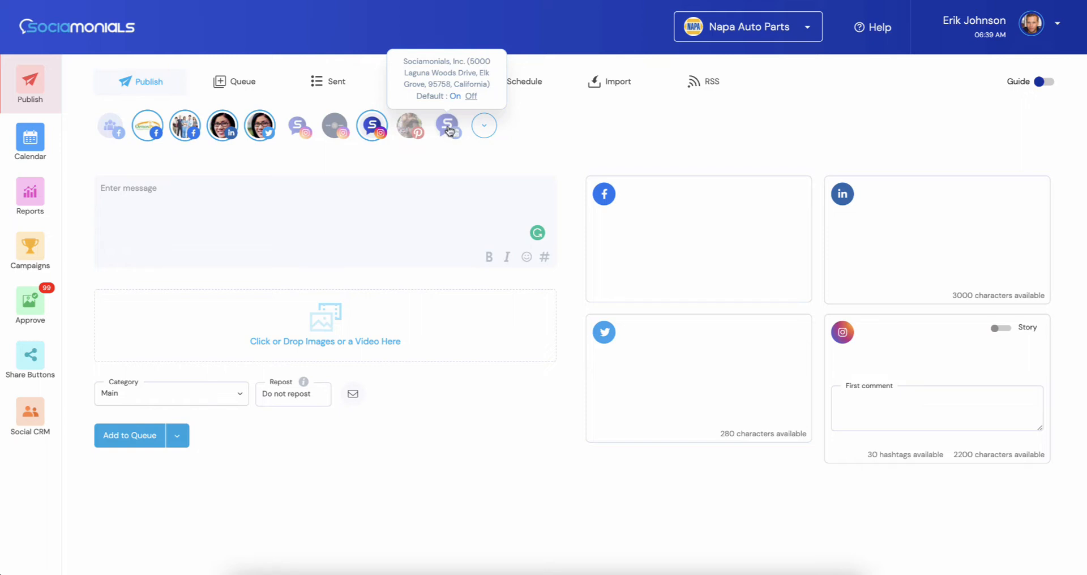
pyautogui.click(447, 126)
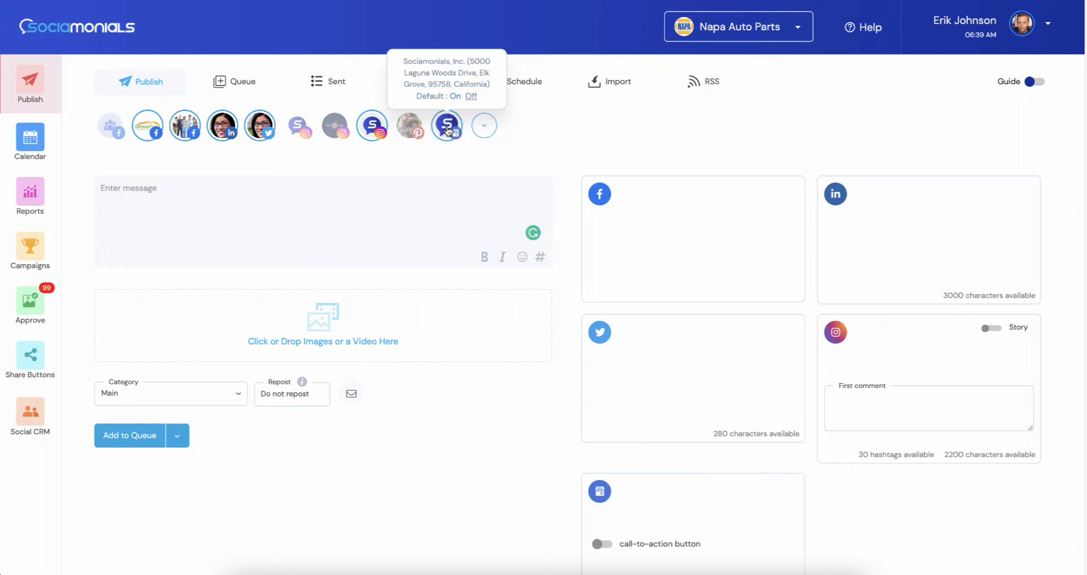
pyautogui.click(409, 126)
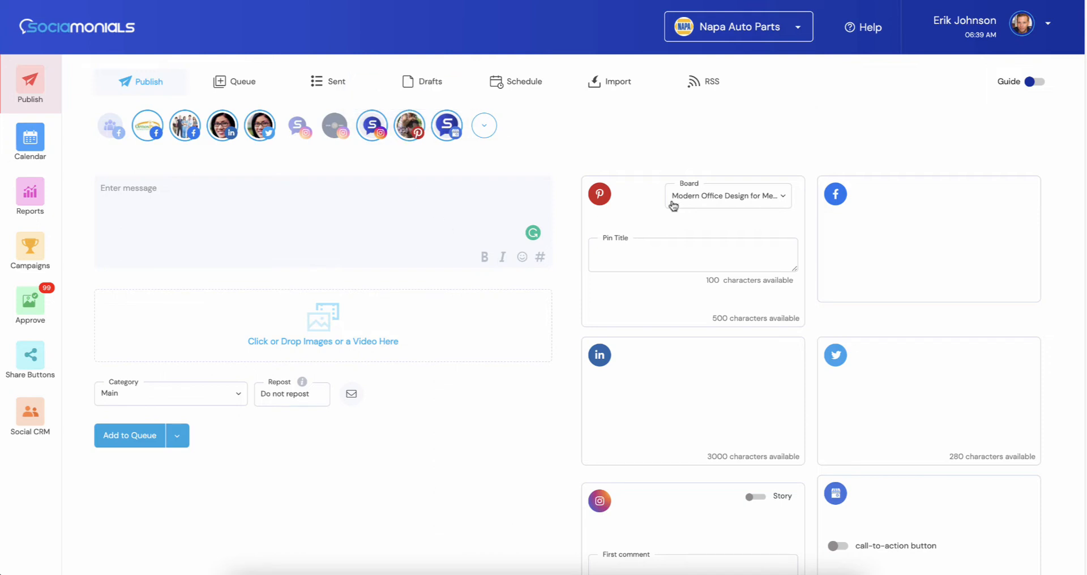
# Write 'Test message' as the post text.
pyautogui.scroll(-3)
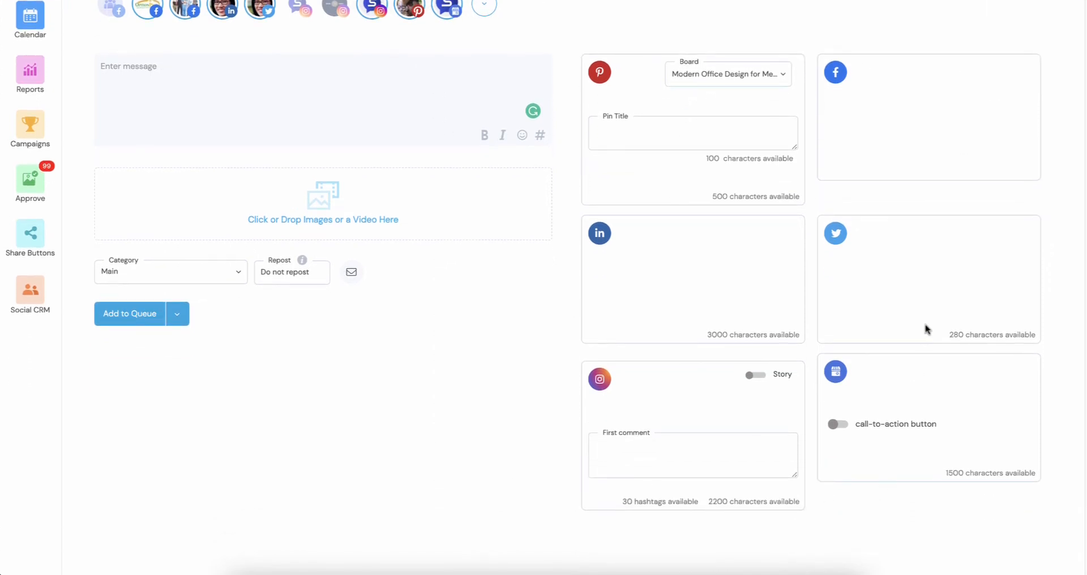
pyautogui.scroll(3)
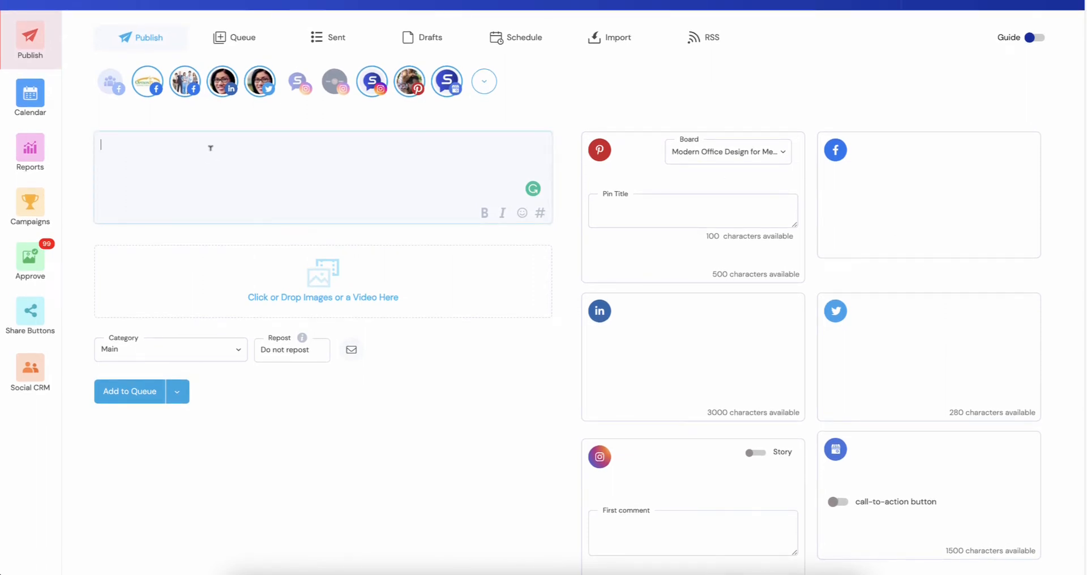
pyautogui.write('Test mesa')
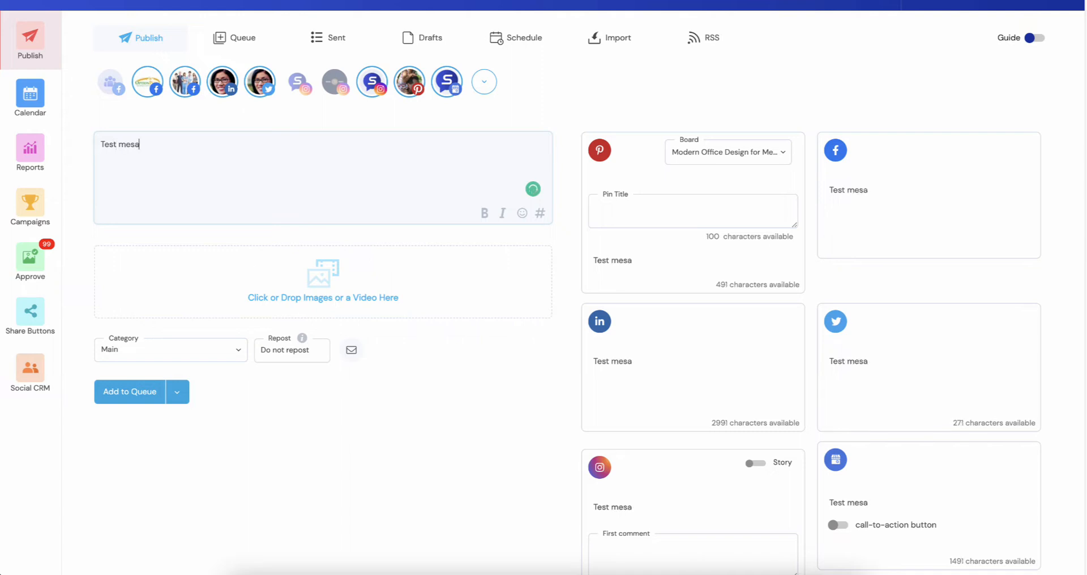
pyautogui.write('sage')
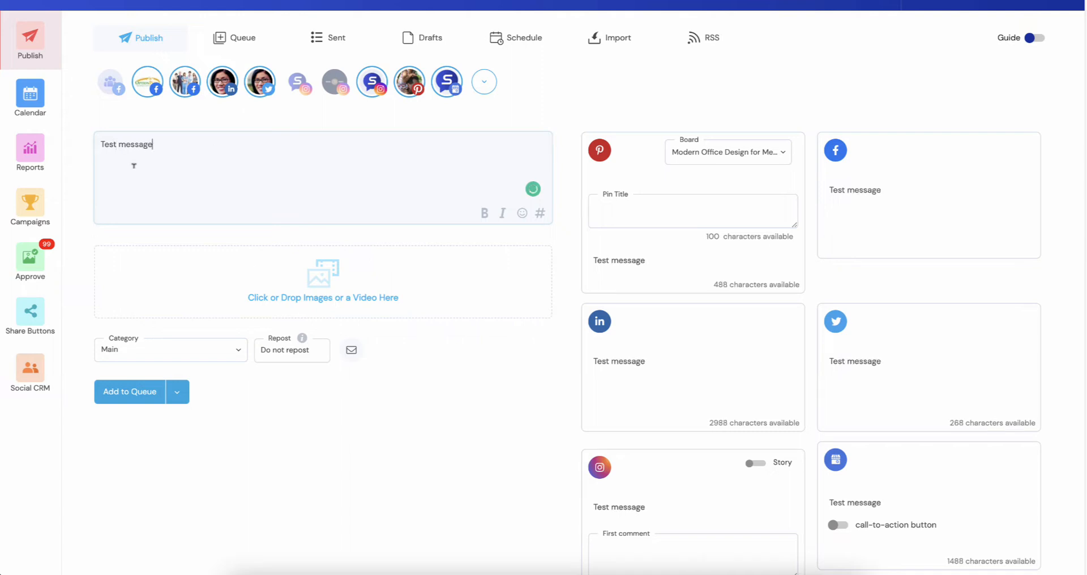
pyautogui.moveTo(484, 213)
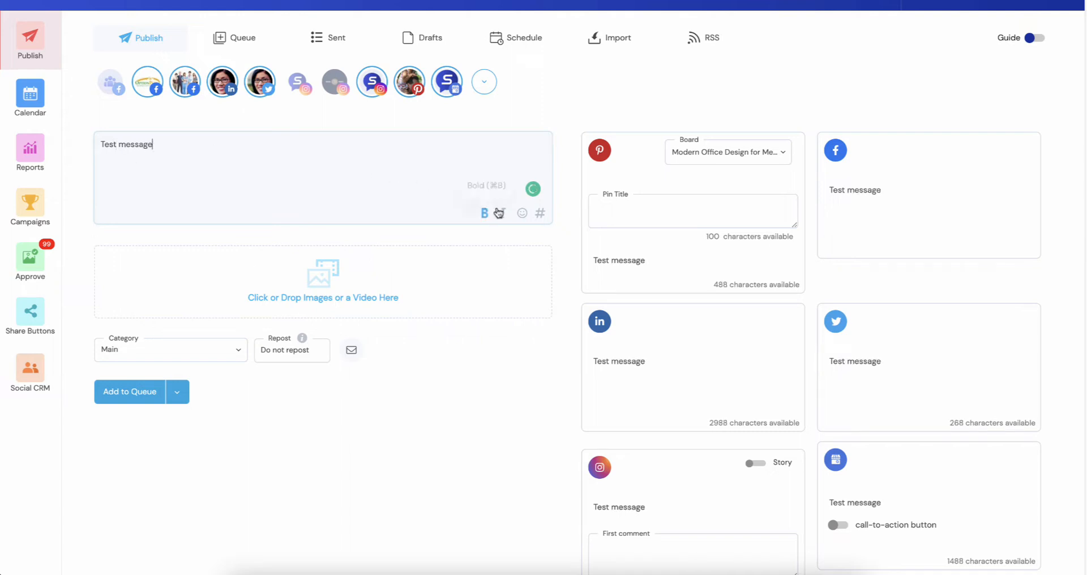
pyautogui.moveTo(522, 213)
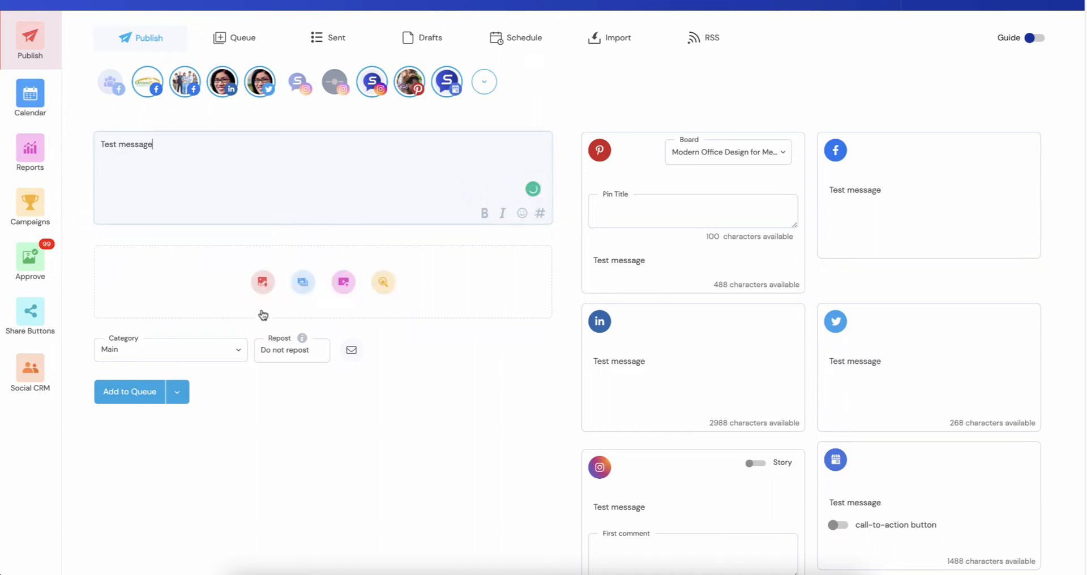
pyautogui.moveTo(503, 278)
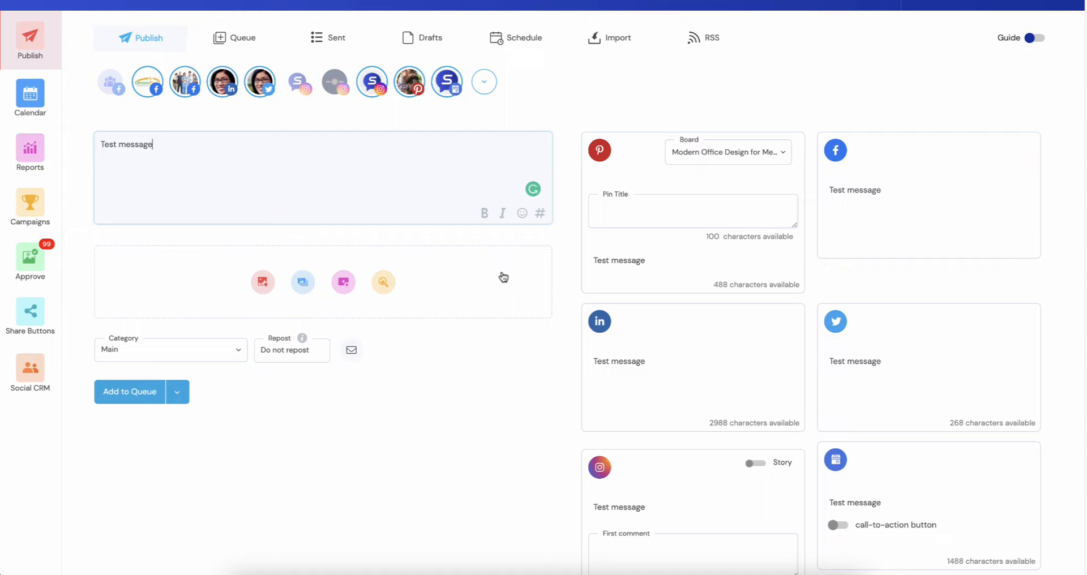
pyautogui.moveTo(486, 288)
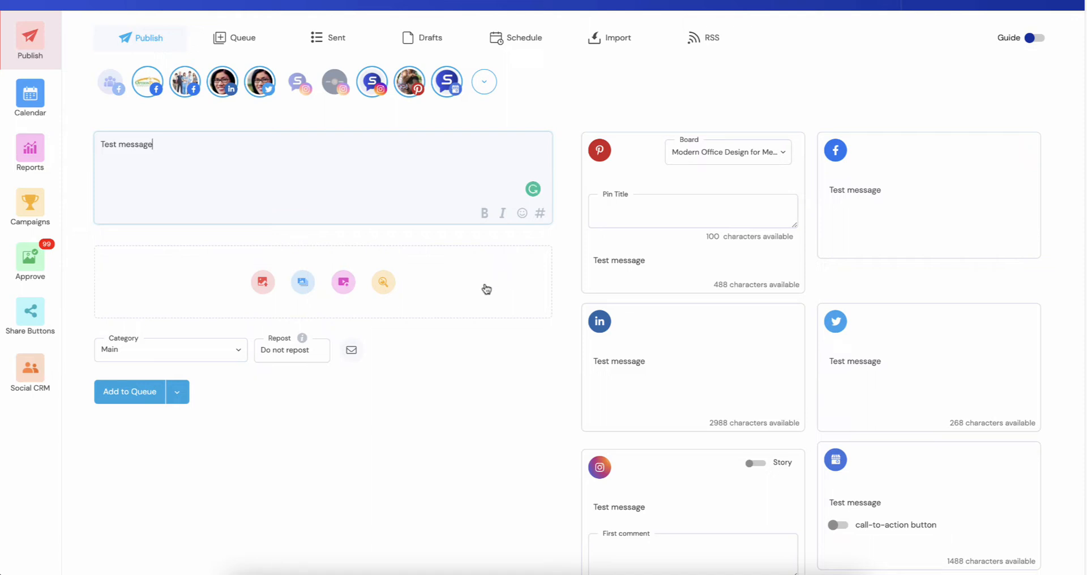
pyautogui.moveTo(428, 348)
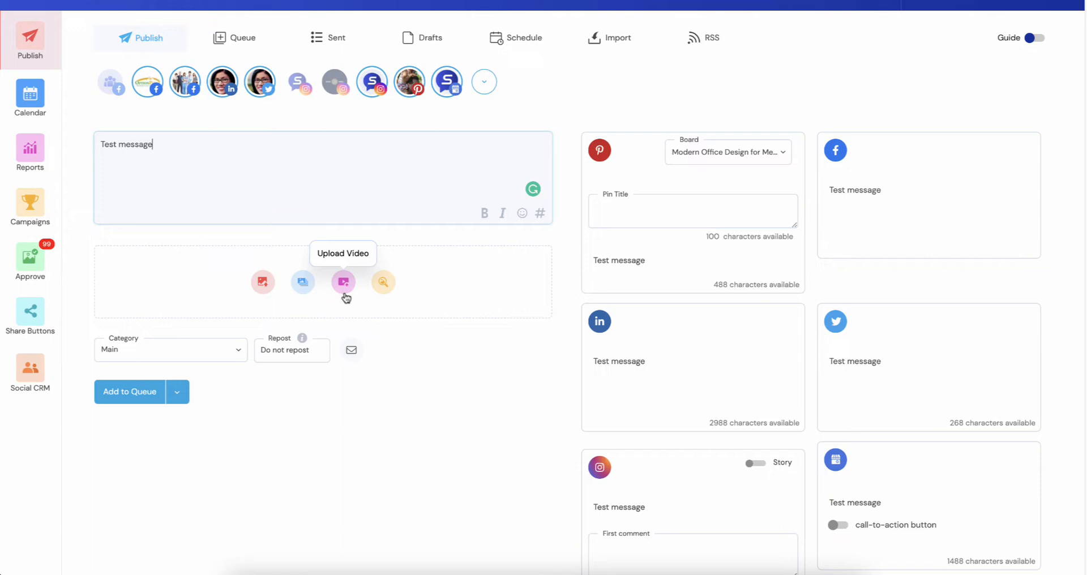
pyautogui.moveTo(337, 304)
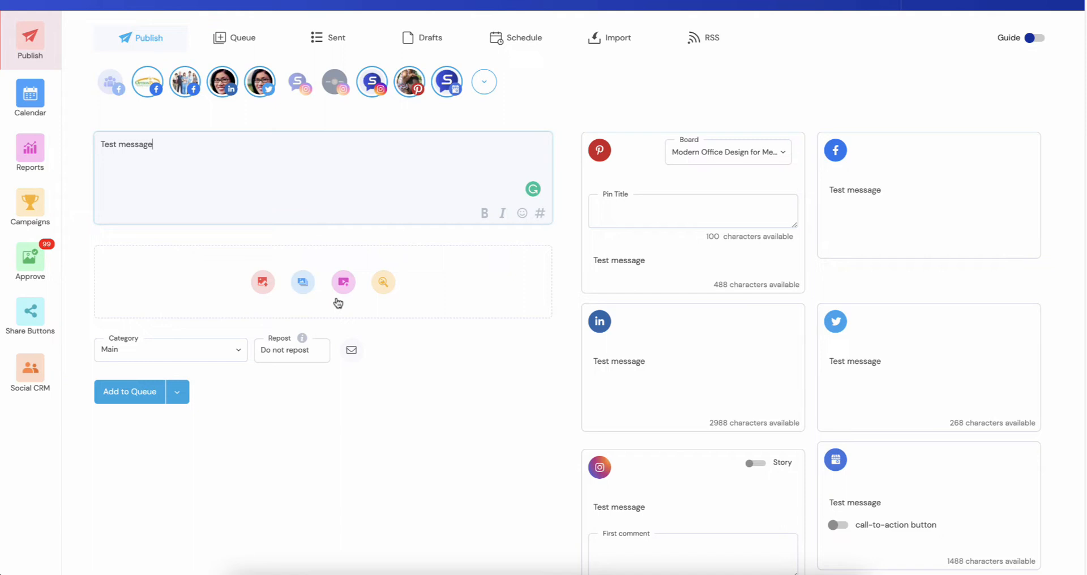
pyautogui.moveTo(262, 281)
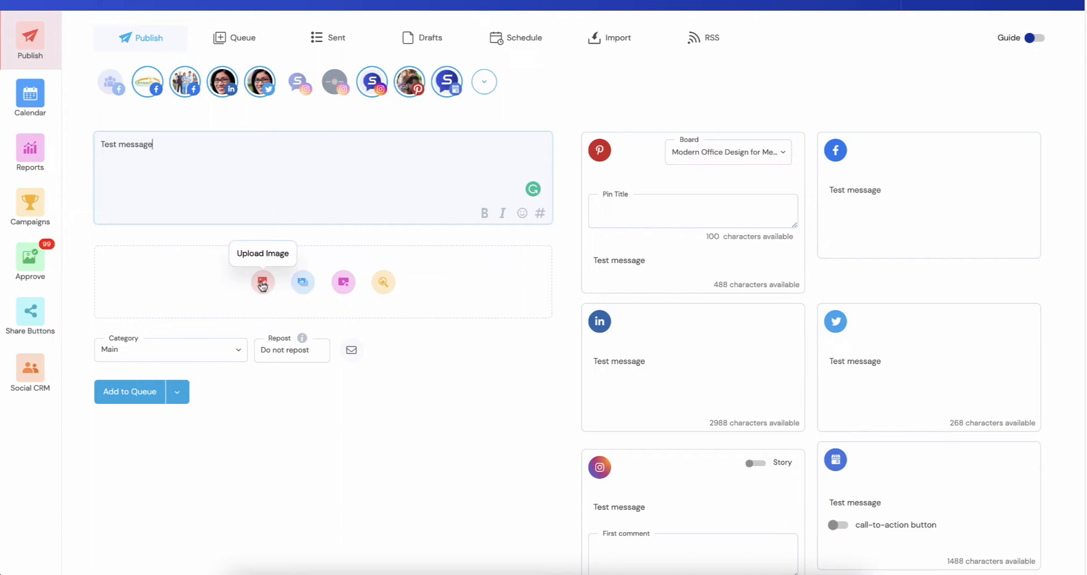
pyautogui.moveTo(273, 287)
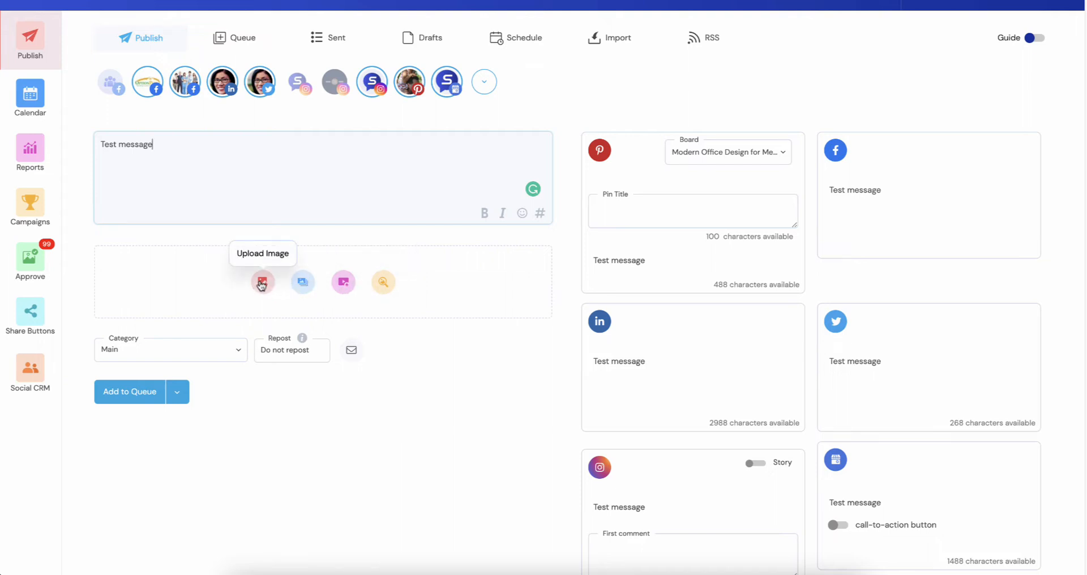
pyautogui.moveTo(303, 282)
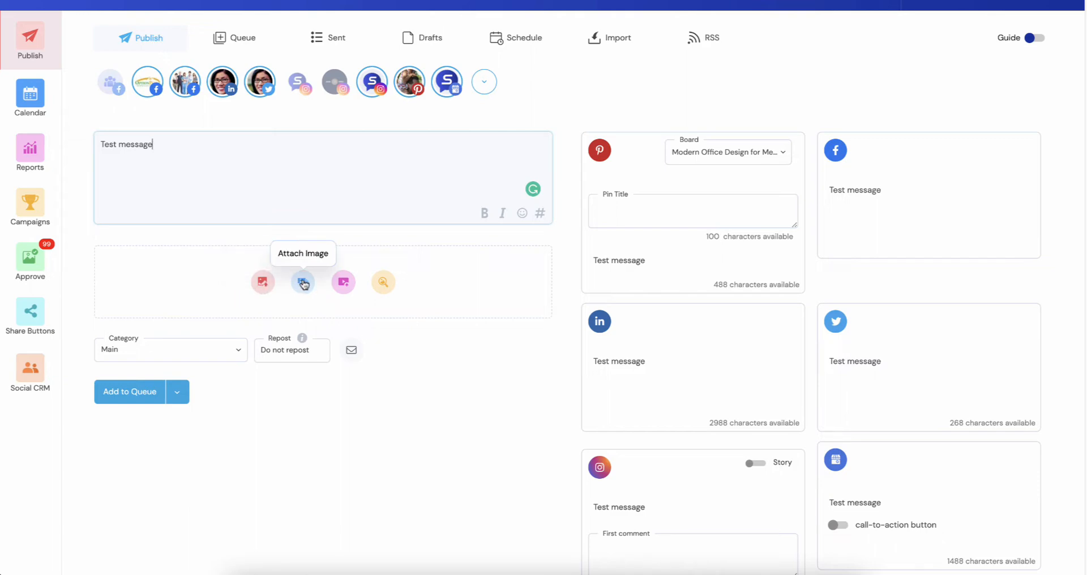
pyautogui.click(303, 281)
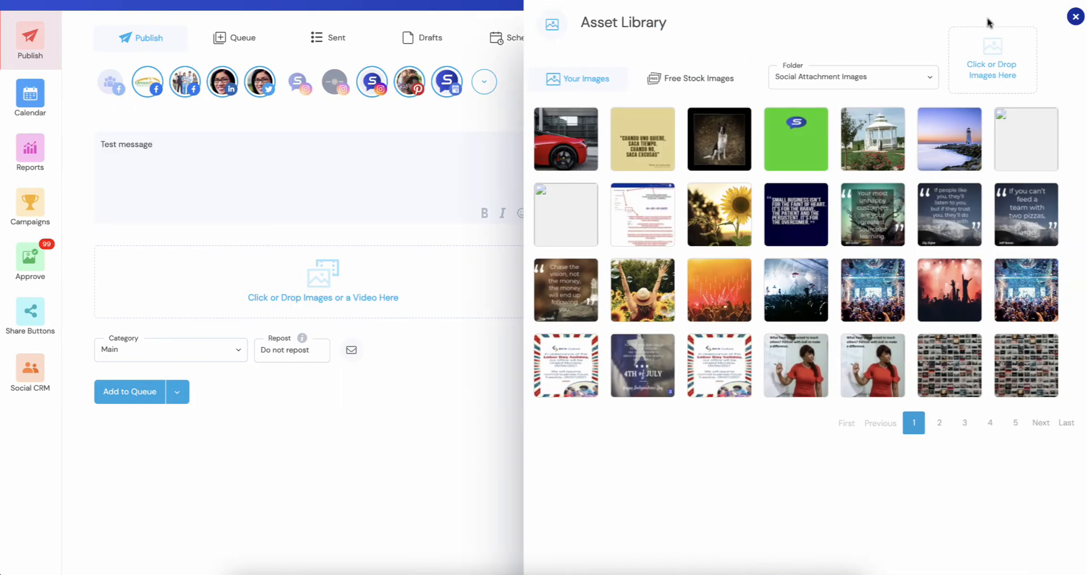
pyautogui.click(1075, 16)
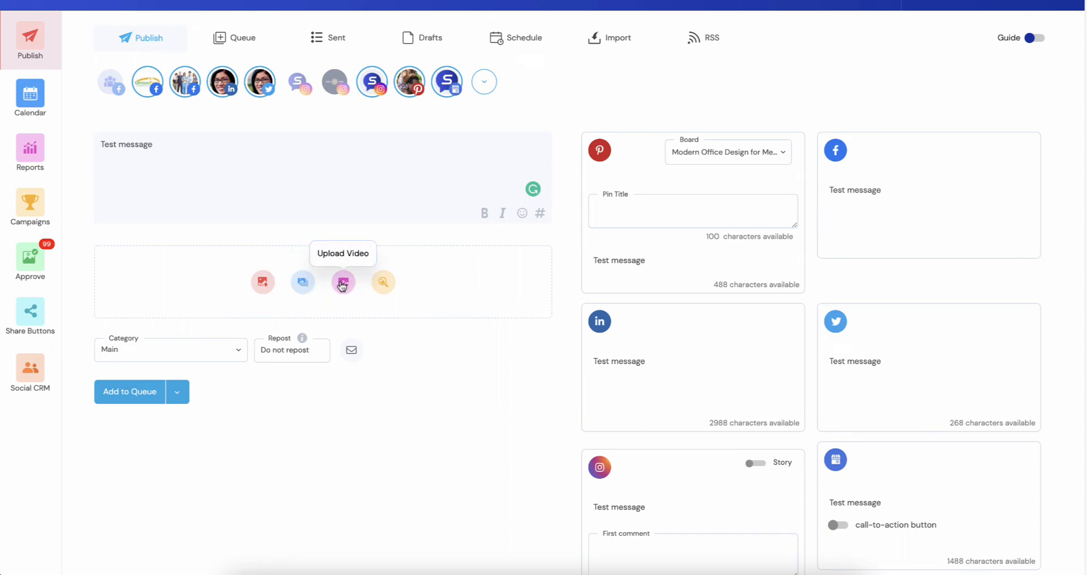
pyautogui.moveTo(382, 282)
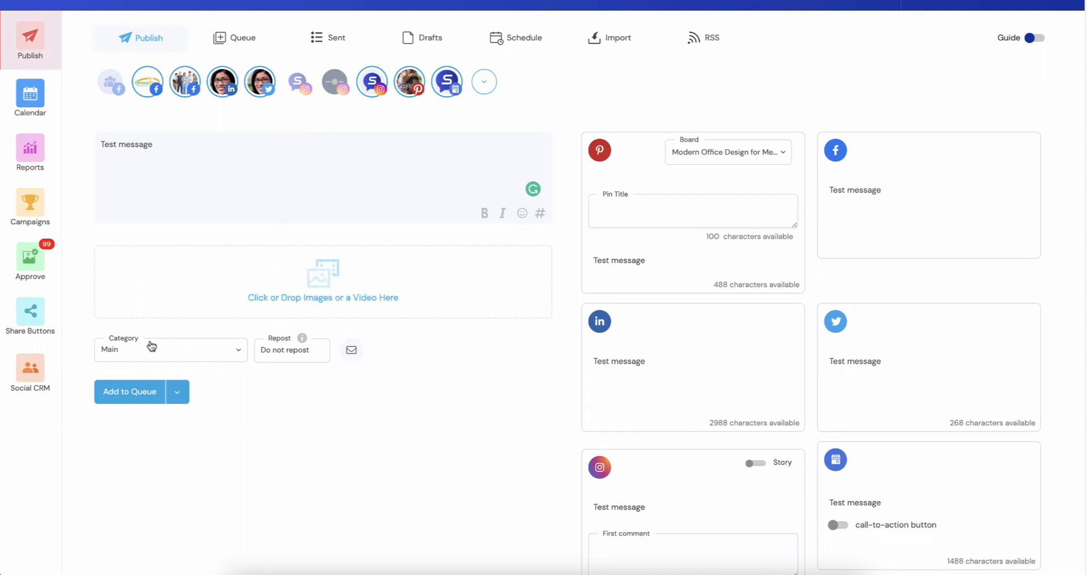
# Change the post category from Main to Special Offers.
pyautogui.click(170, 349)
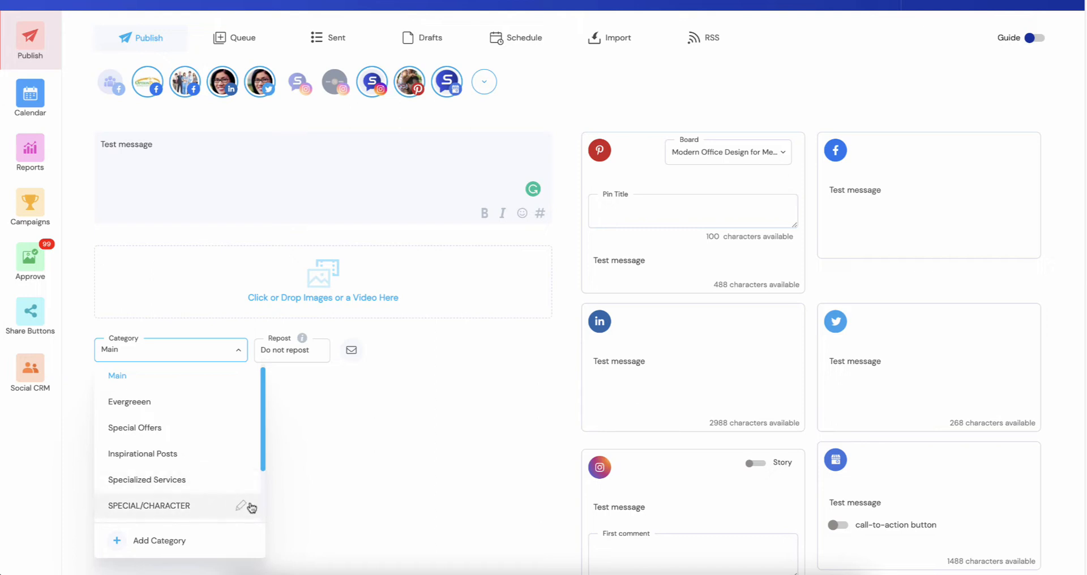
pyautogui.moveTo(158, 433)
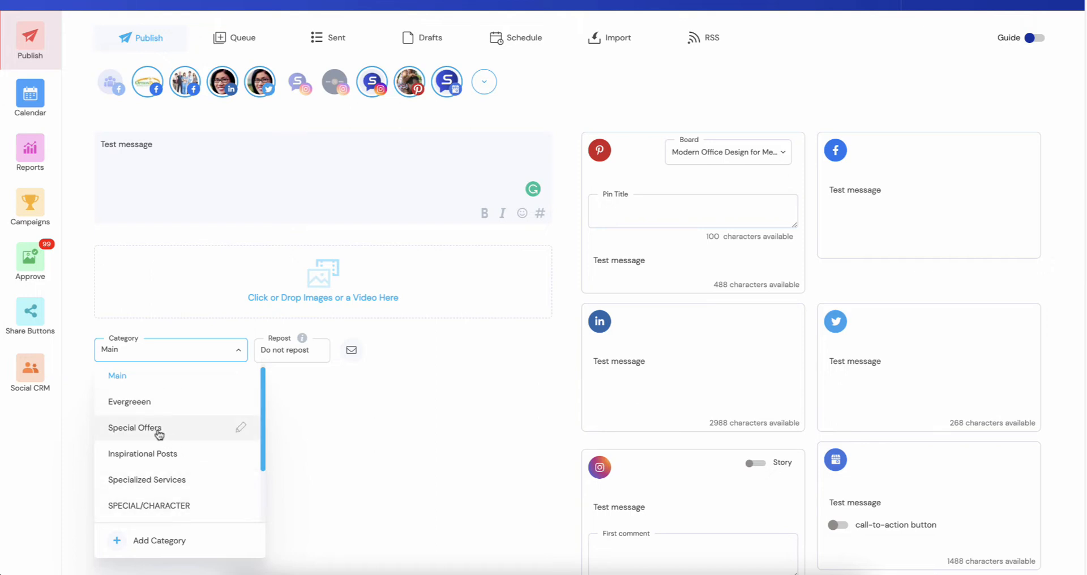
pyautogui.click(135, 427)
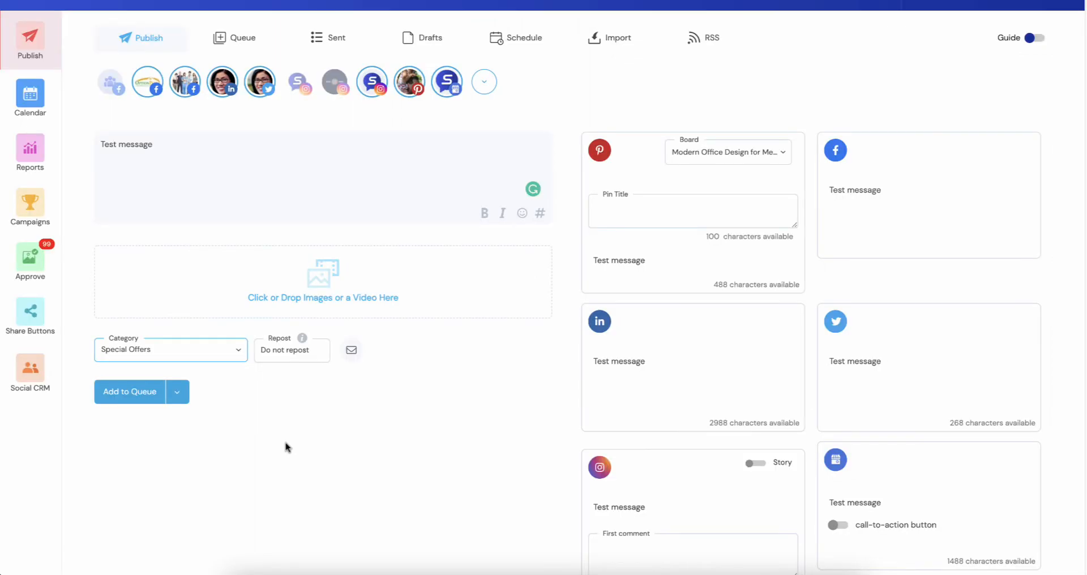
pyautogui.moveTo(284, 353)
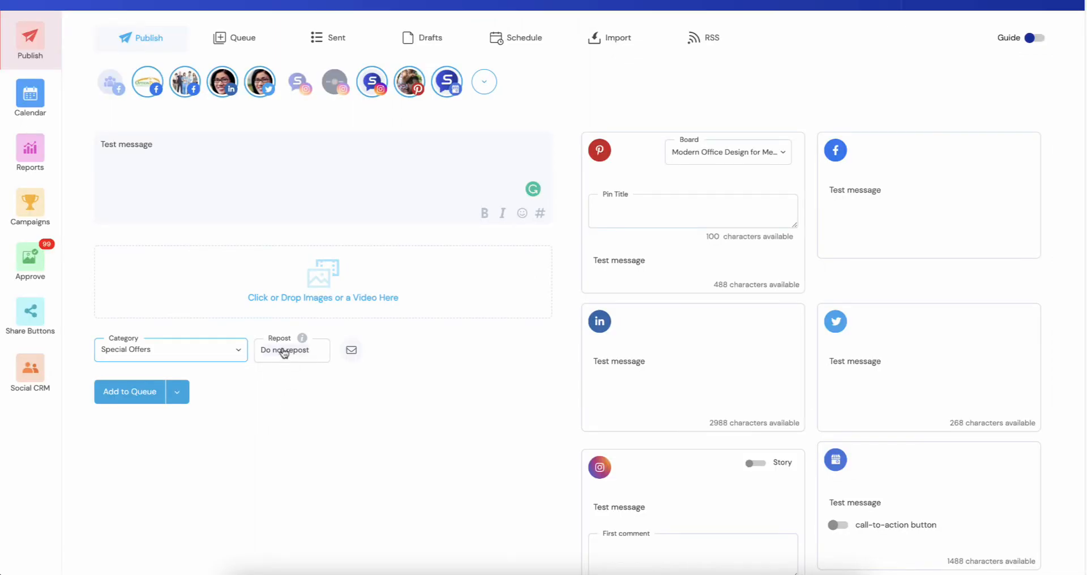
pyautogui.moveTo(284, 350)
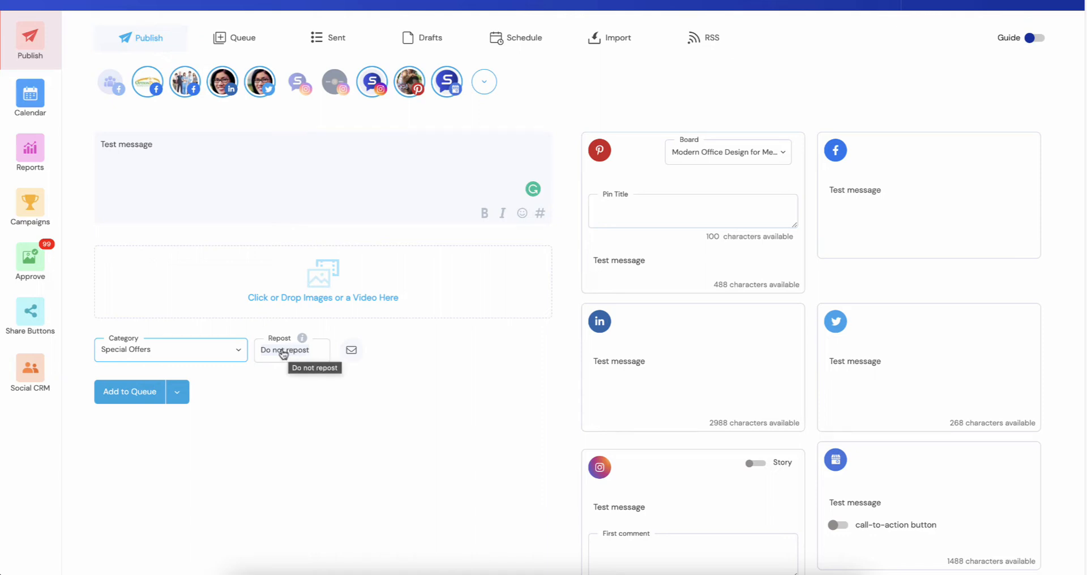
# Show the post's repost options in the Repost dropdown.
pyautogui.click(289, 350)
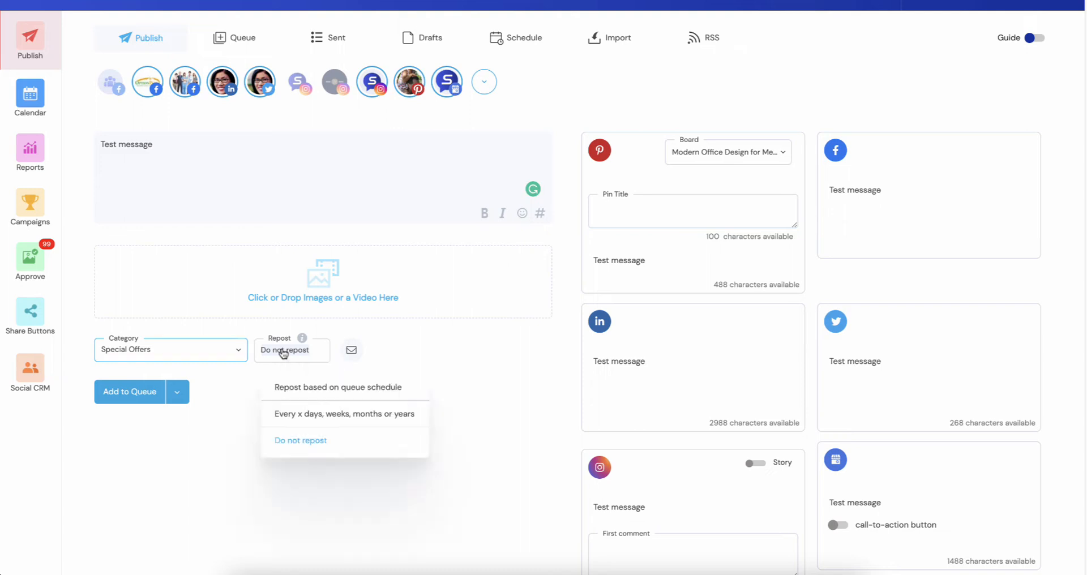
pyautogui.moveTo(290, 418)
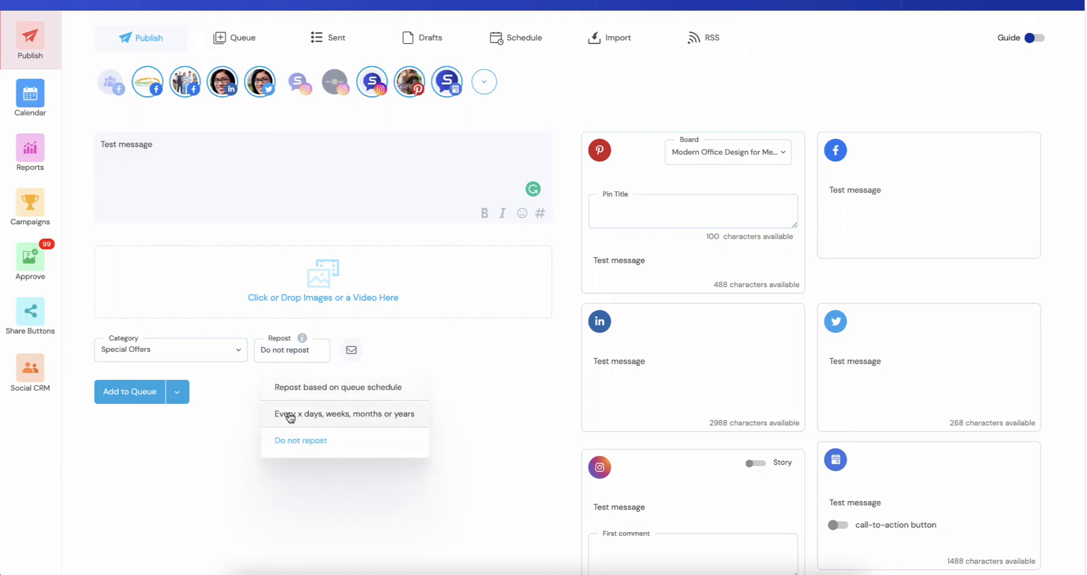
pyautogui.moveTo(353, 386)
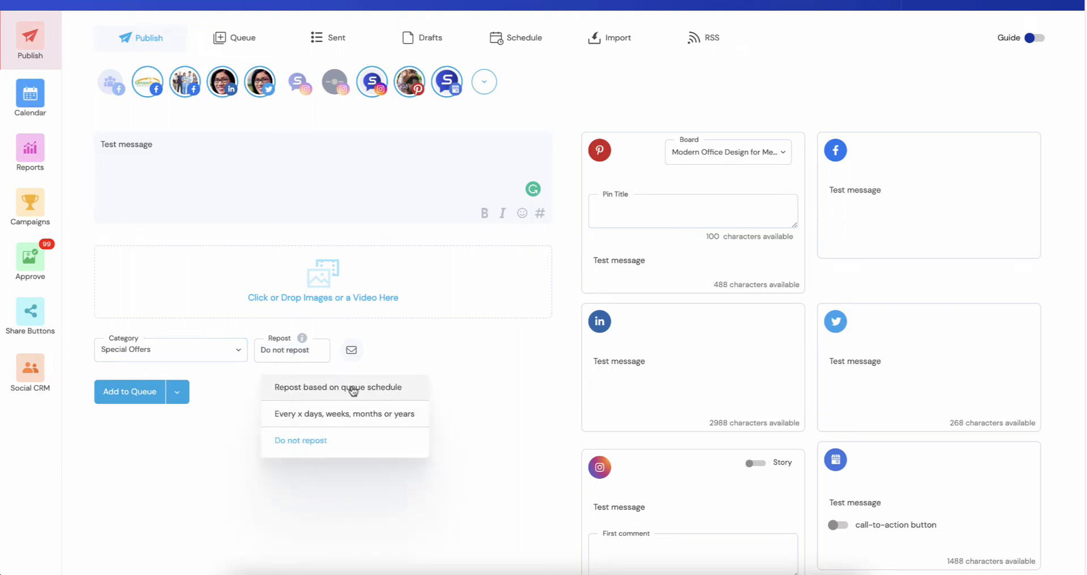
pyautogui.moveTo(358, 388)
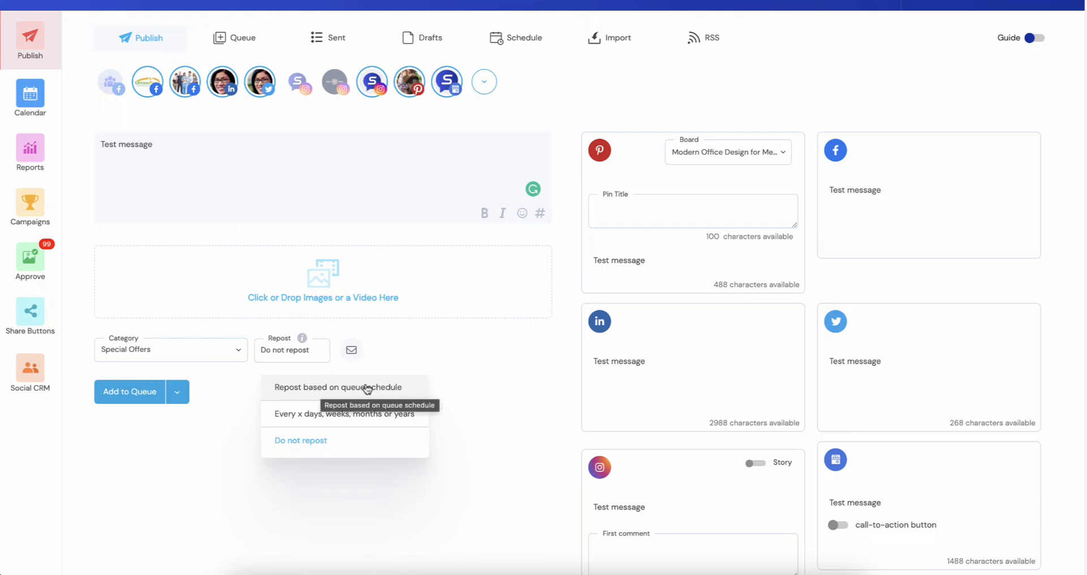
pyautogui.moveTo(331, 418)
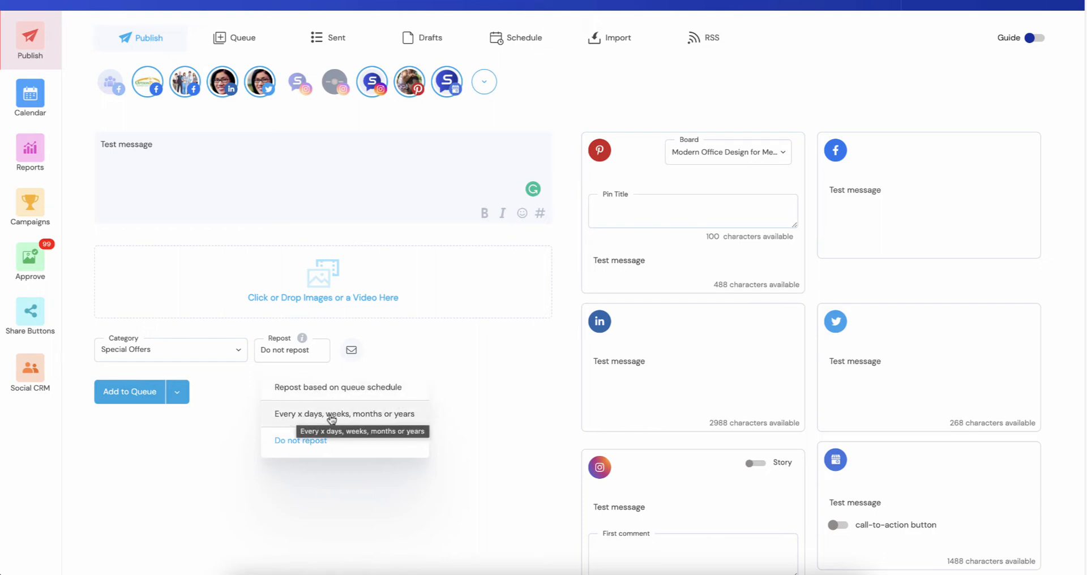
# Set reposting to a custom 'every x days' interval and remove LinkedIn.
pyautogui.click(343, 414)
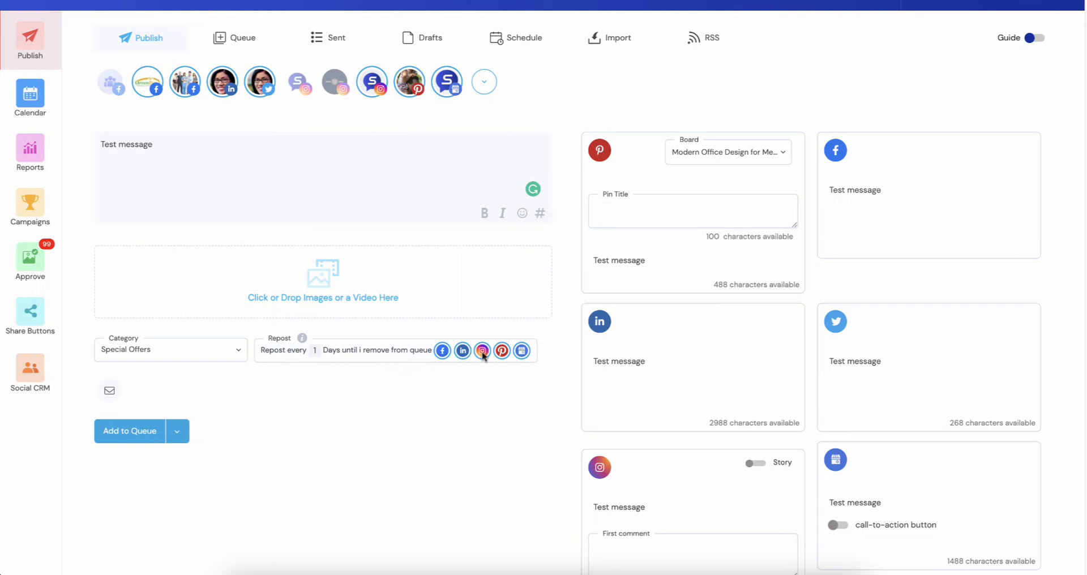
pyautogui.moveTo(443, 139)
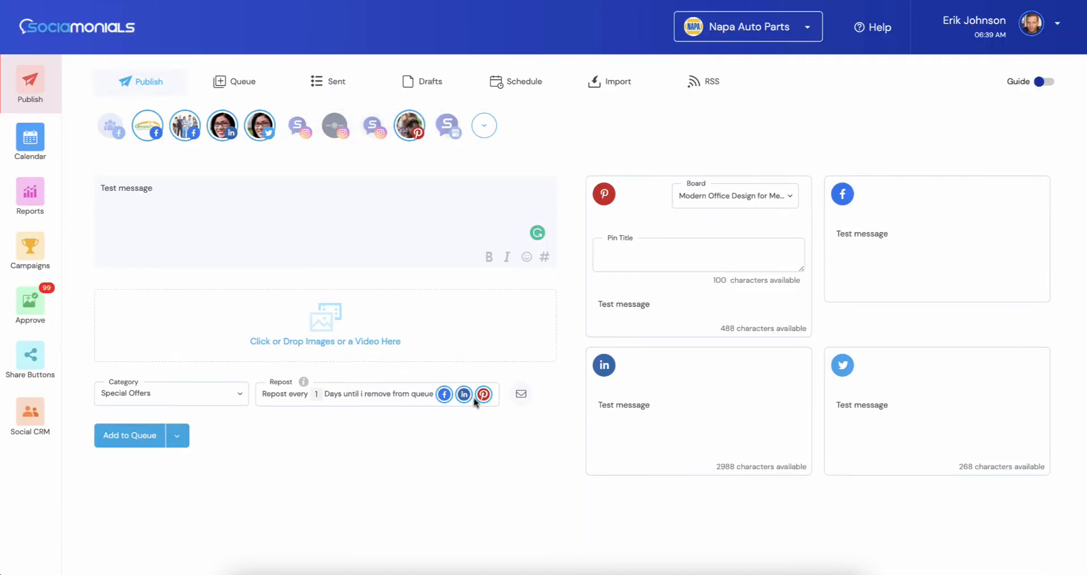
pyautogui.click(484, 393)
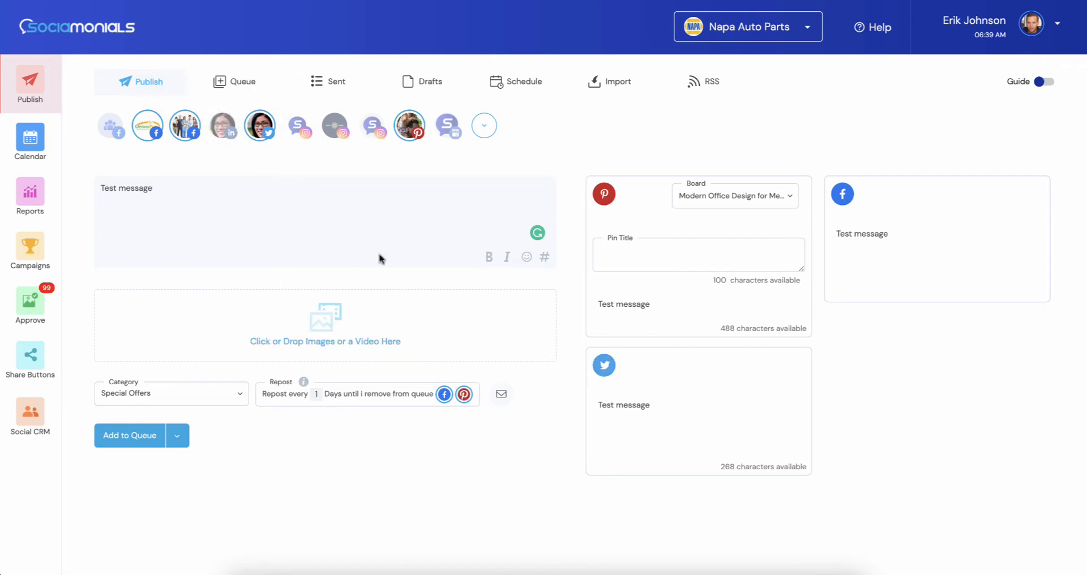
pyautogui.moveTo(336, 396)
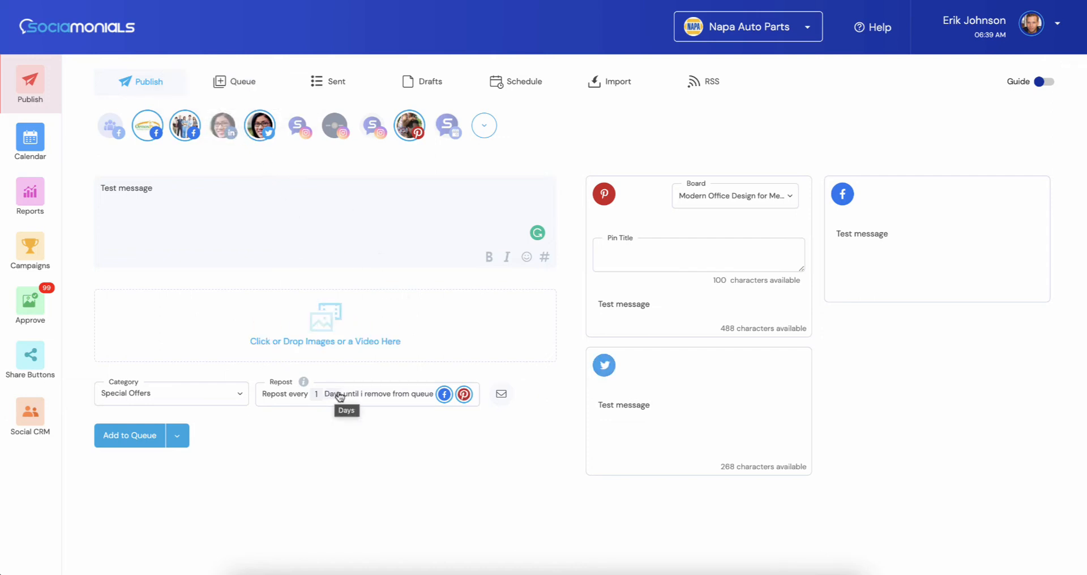
pyautogui.moveTo(373, 402)
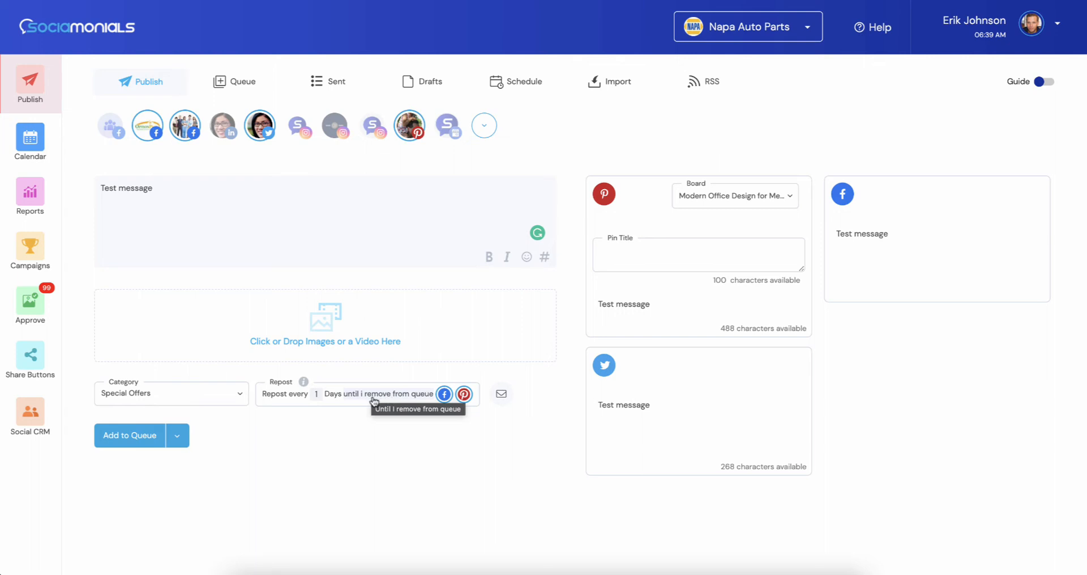
pyautogui.moveTo(262, 401)
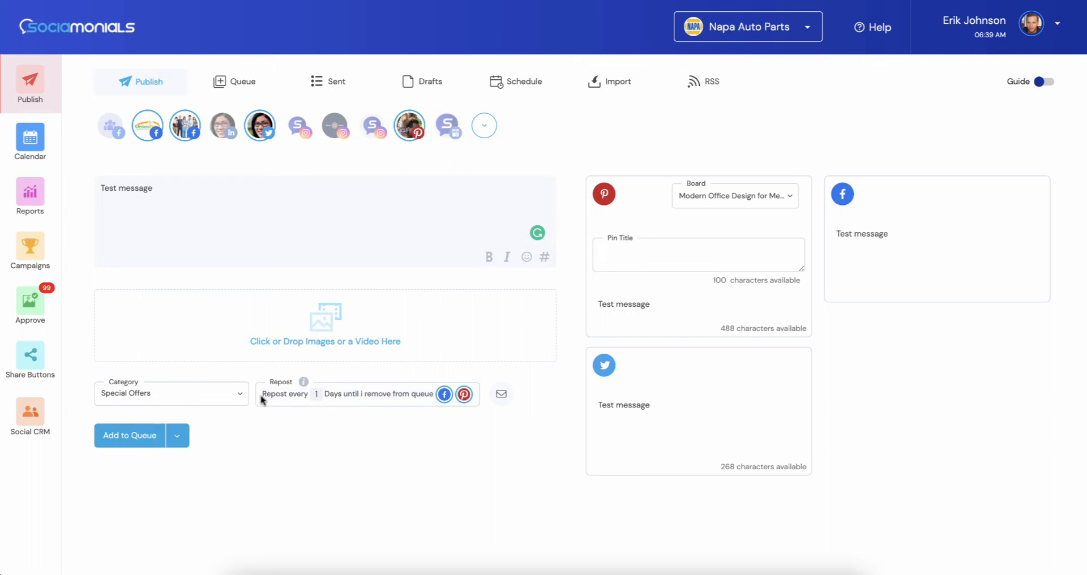
pyautogui.moveTo(436, 401)
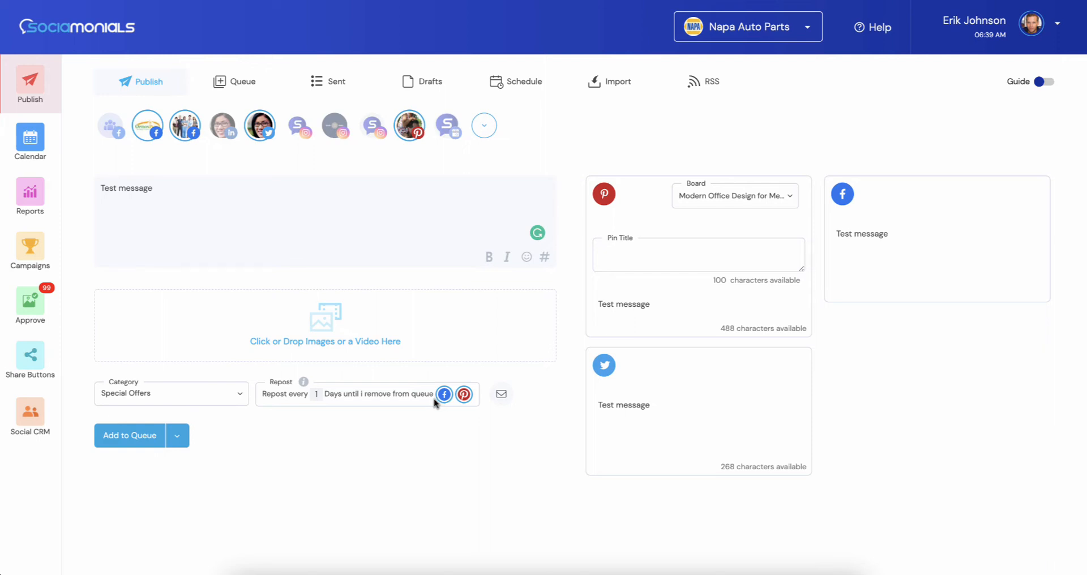
pyautogui.moveTo(406, 414)
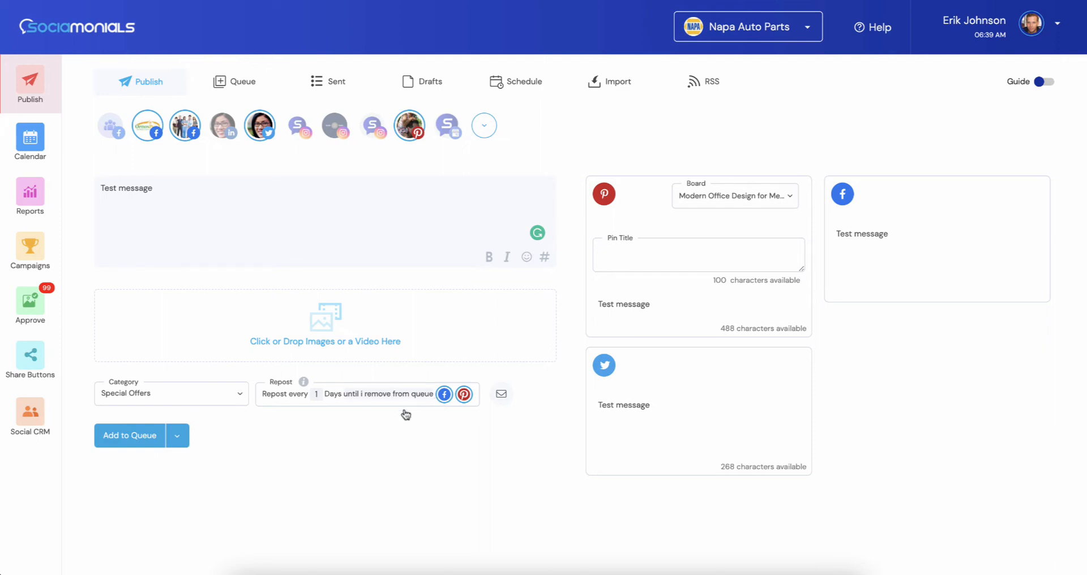
pyautogui.moveTo(342, 403)
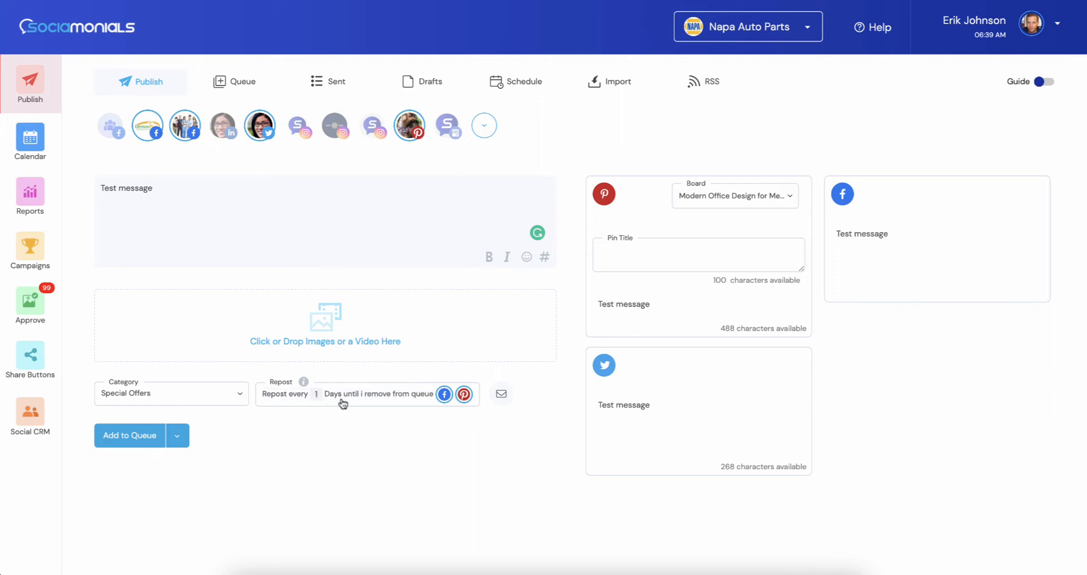
pyautogui.moveTo(417, 419)
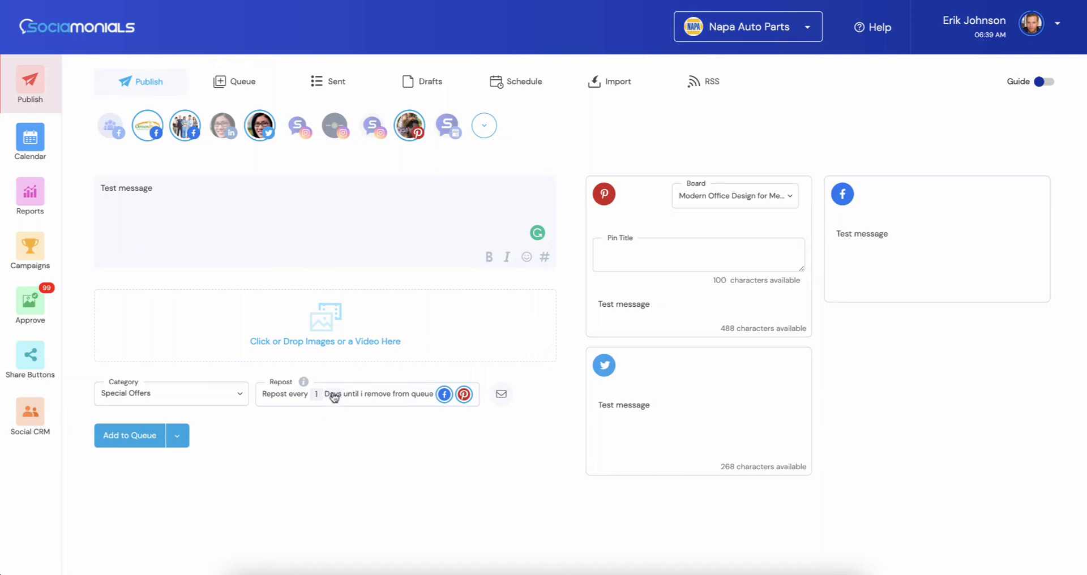
# Make the post repost every 2 weeks until November 5, 2021.
pyautogui.click(339, 394)
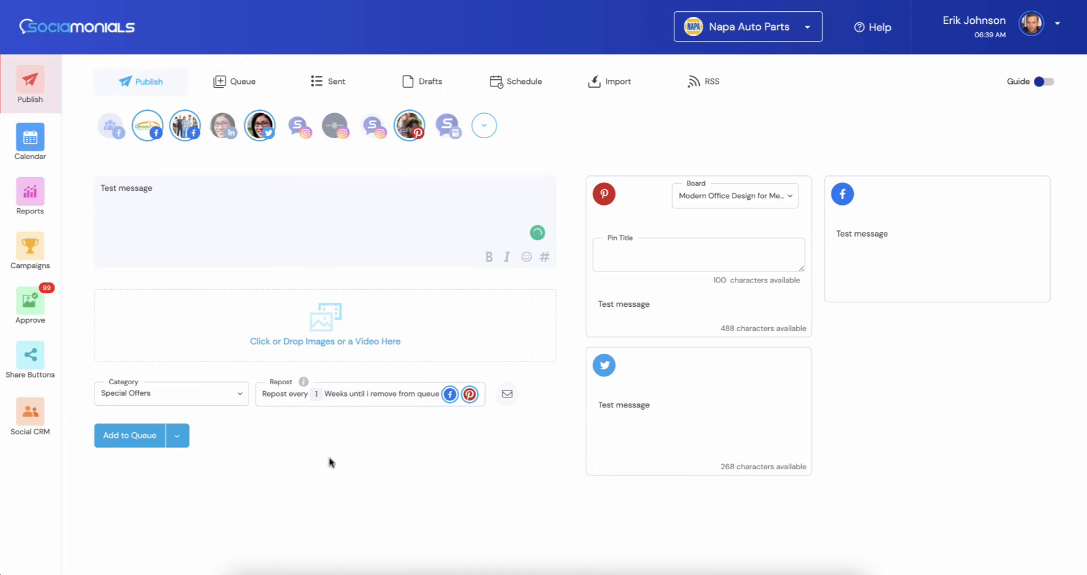
pyautogui.moveTo(316, 411)
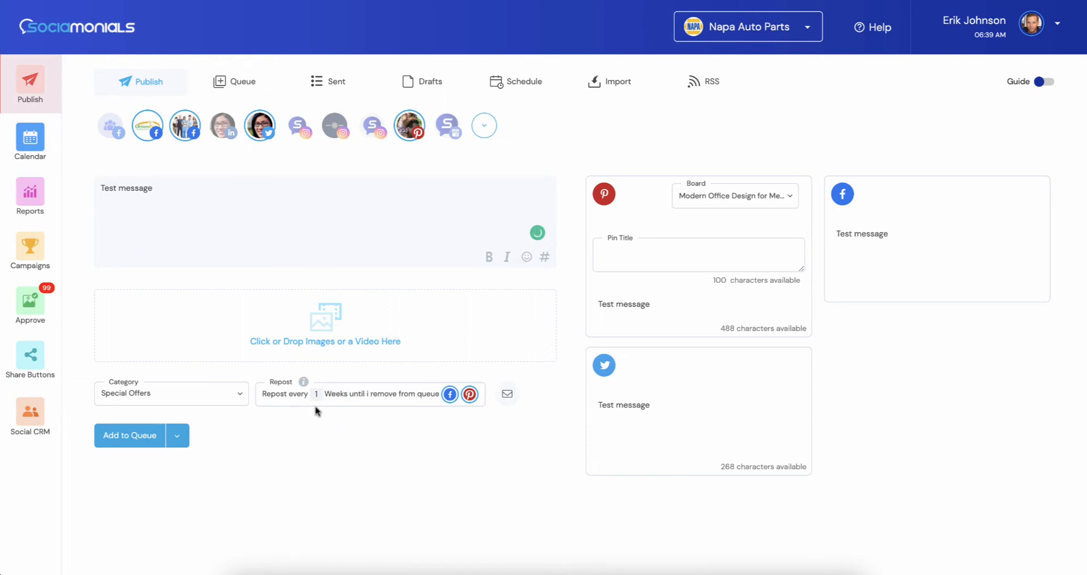
pyautogui.moveTo(321, 430)
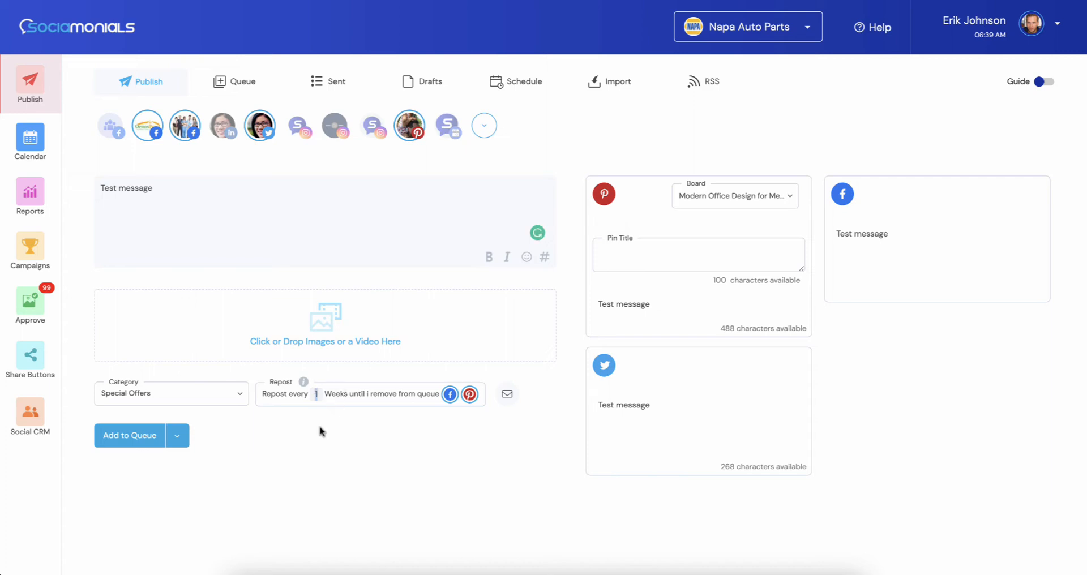
pyautogui.click(316, 394)
pyautogui.write('2')
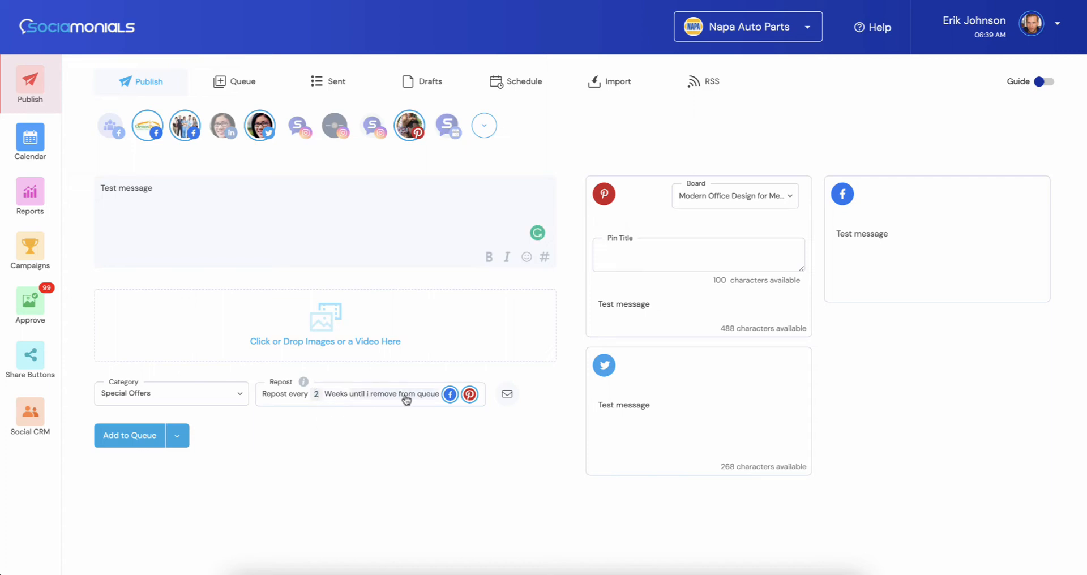
pyautogui.click(380, 394)
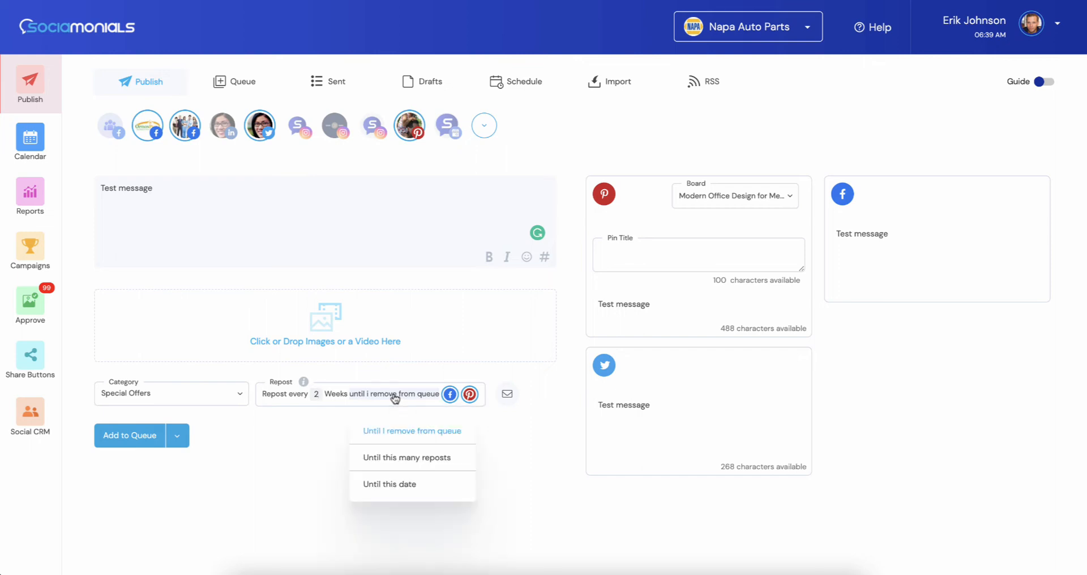
pyautogui.moveTo(390, 483)
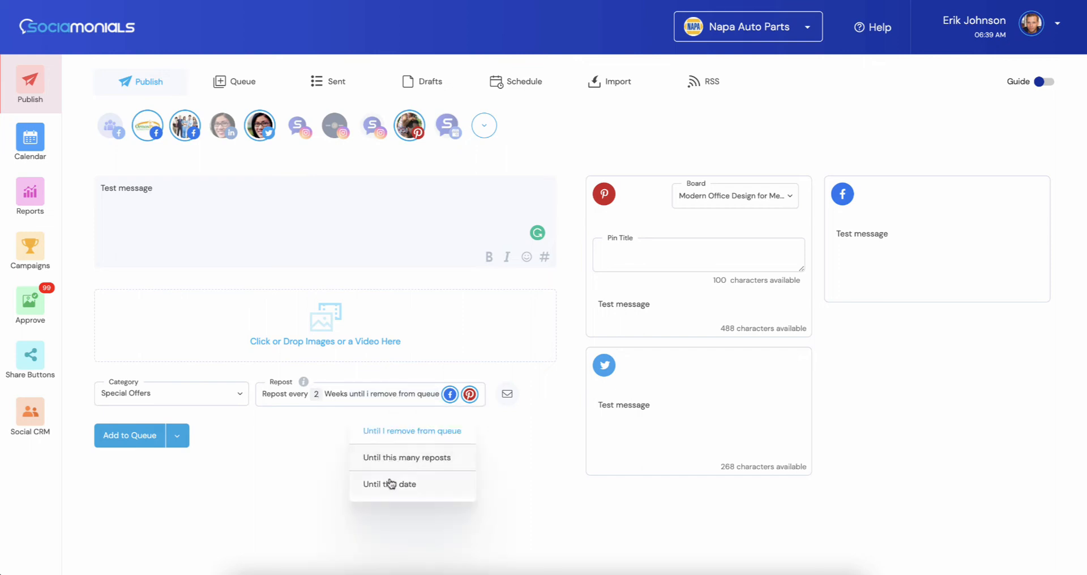
pyautogui.click(390, 483)
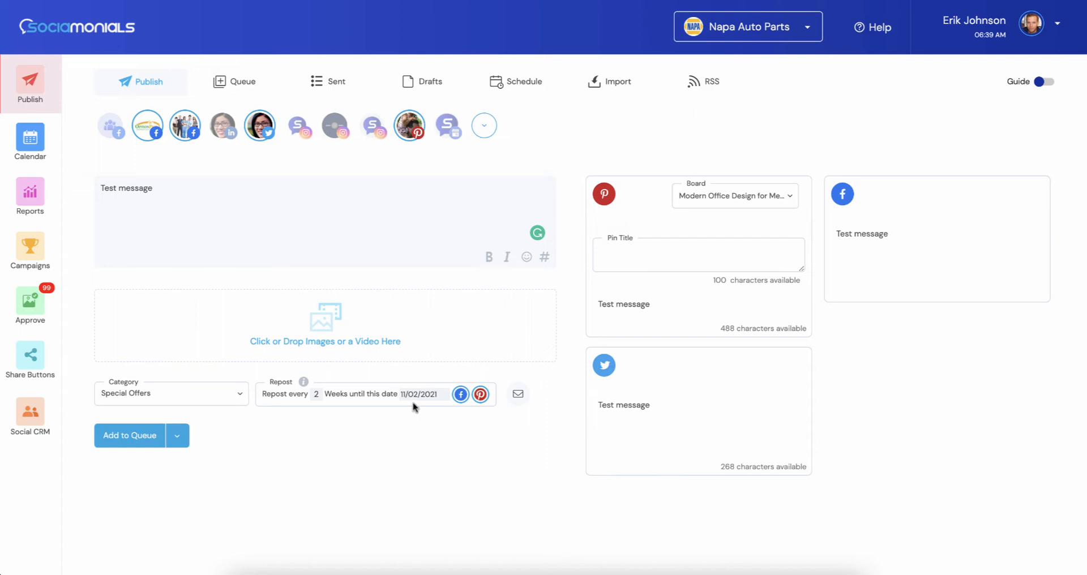
pyautogui.click(416, 393)
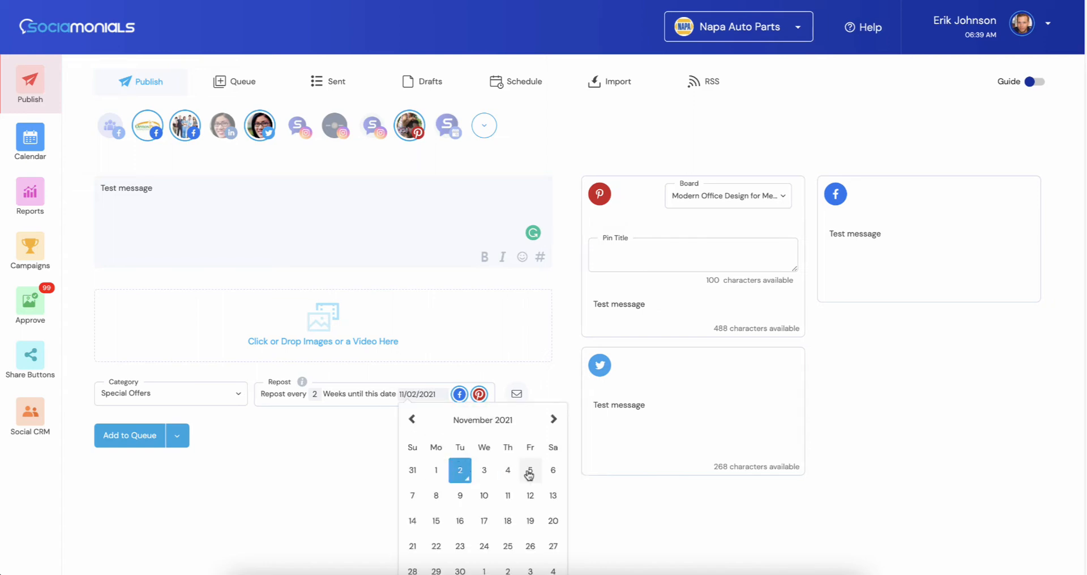
pyautogui.click(529, 471)
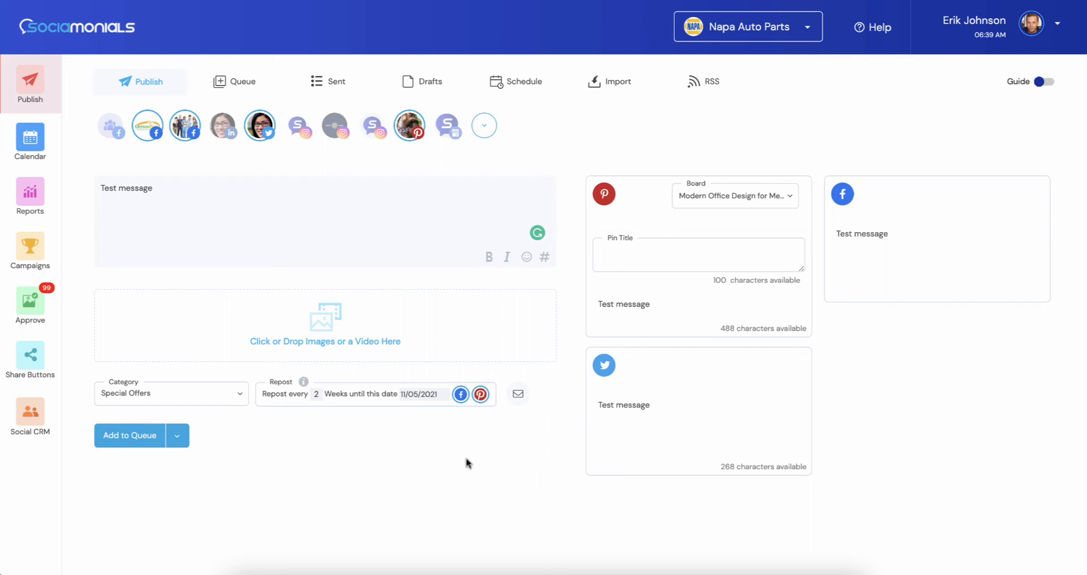
pyautogui.moveTo(462, 441)
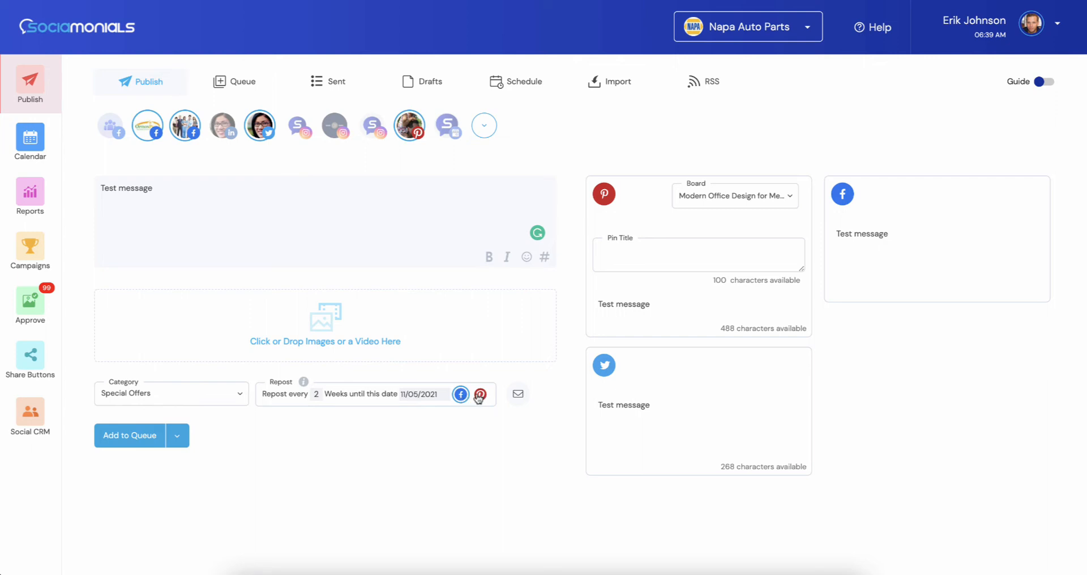
# Switch the post's repost setting back to Do not repost.
pyautogui.click(478, 394)
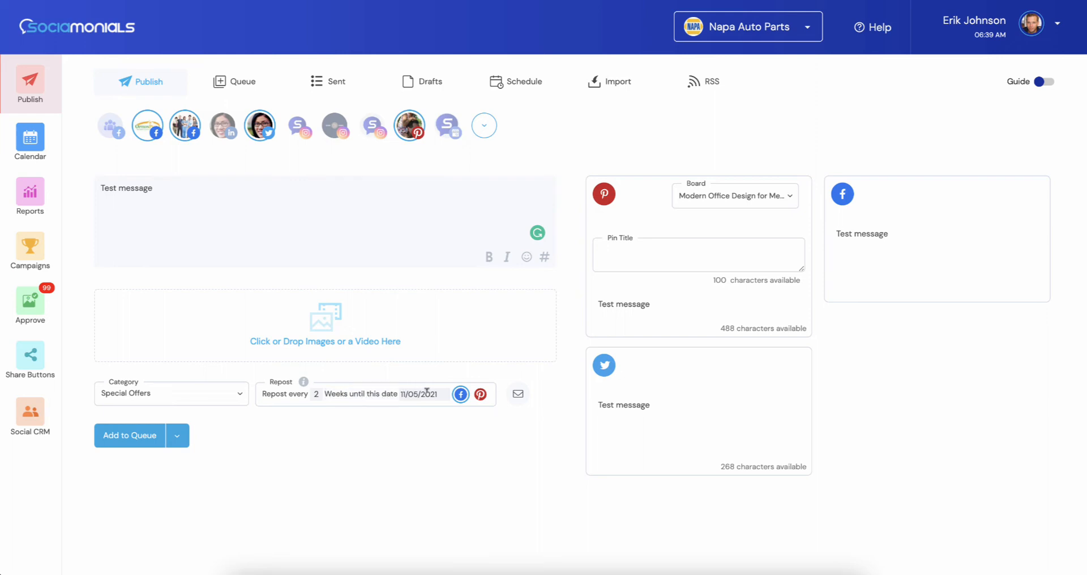
pyautogui.moveTo(475, 402)
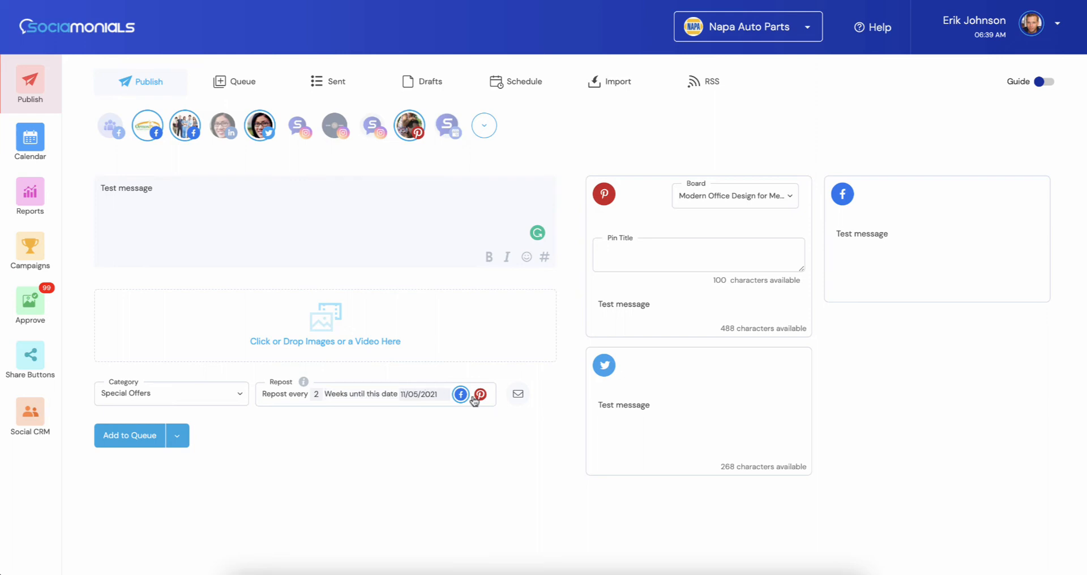
pyautogui.moveTo(284, 396)
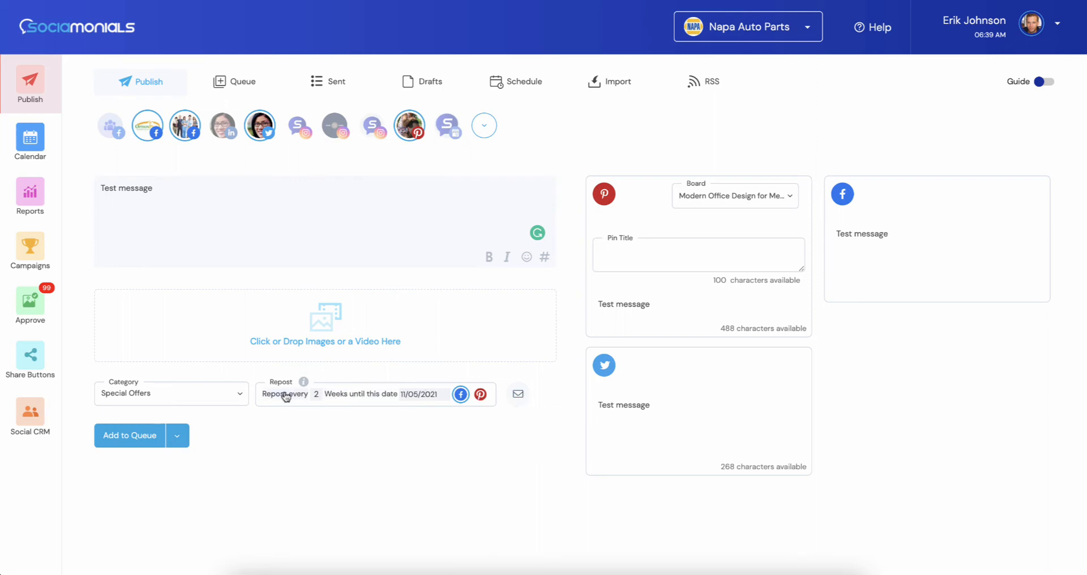
pyautogui.moveTo(284, 394)
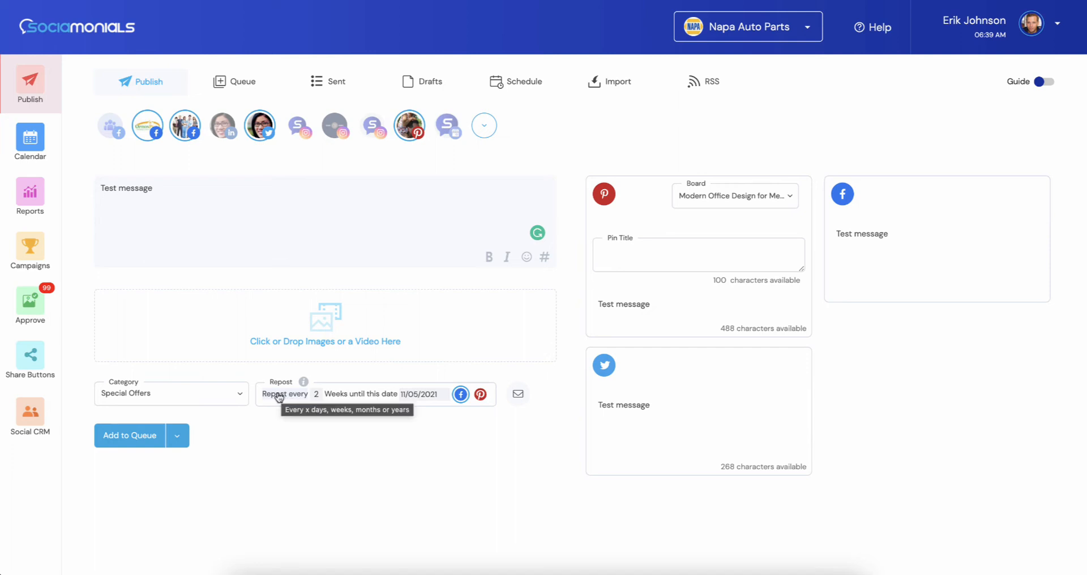
pyautogui.click(286, 393)
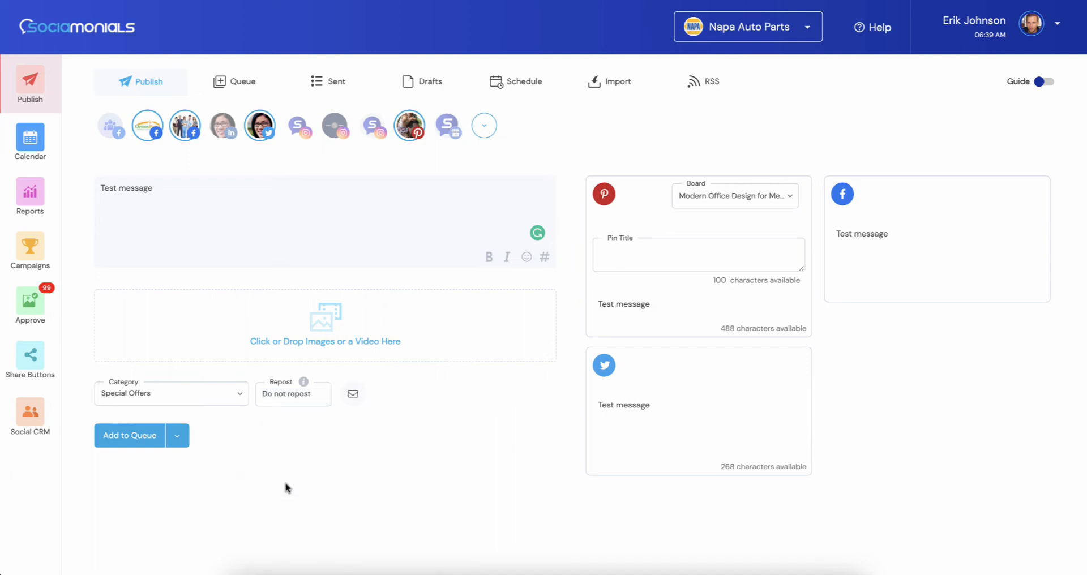
pyautogui.moveTo(316, 397)
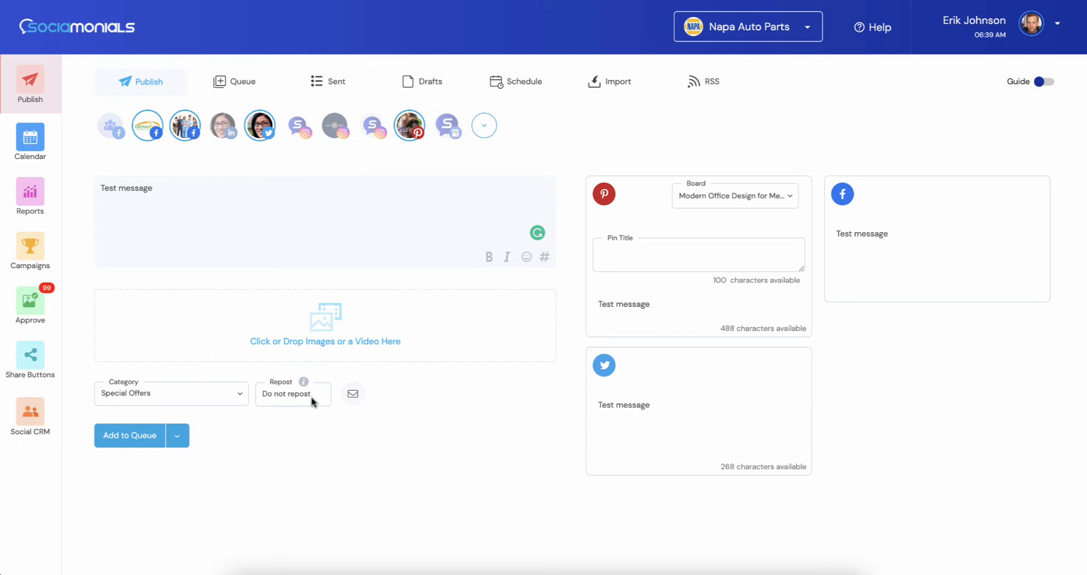
pyautogui.moveTo(352, 393)
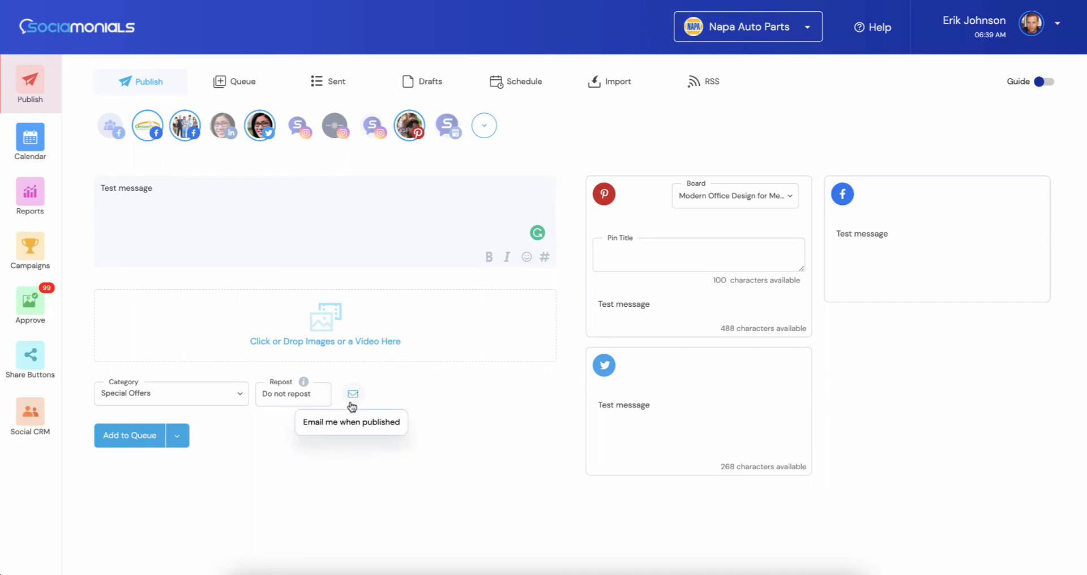
# Turn on 'Email me when published' for the Special Offers post, leaving Add to Queue unchanged.
pyautogui.click(352, 393)
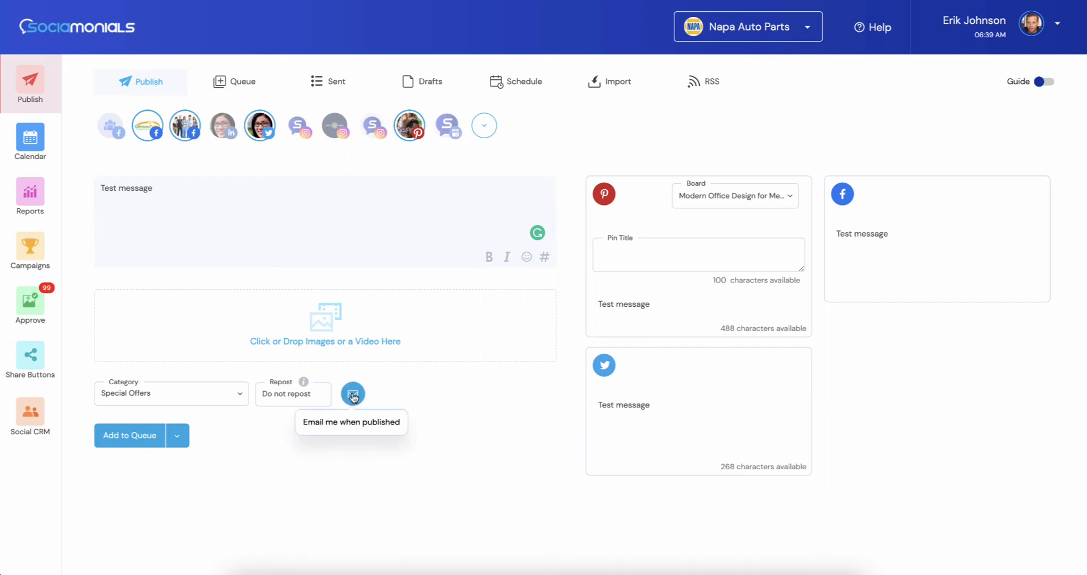
pyautogui.moveTo(345, 518)
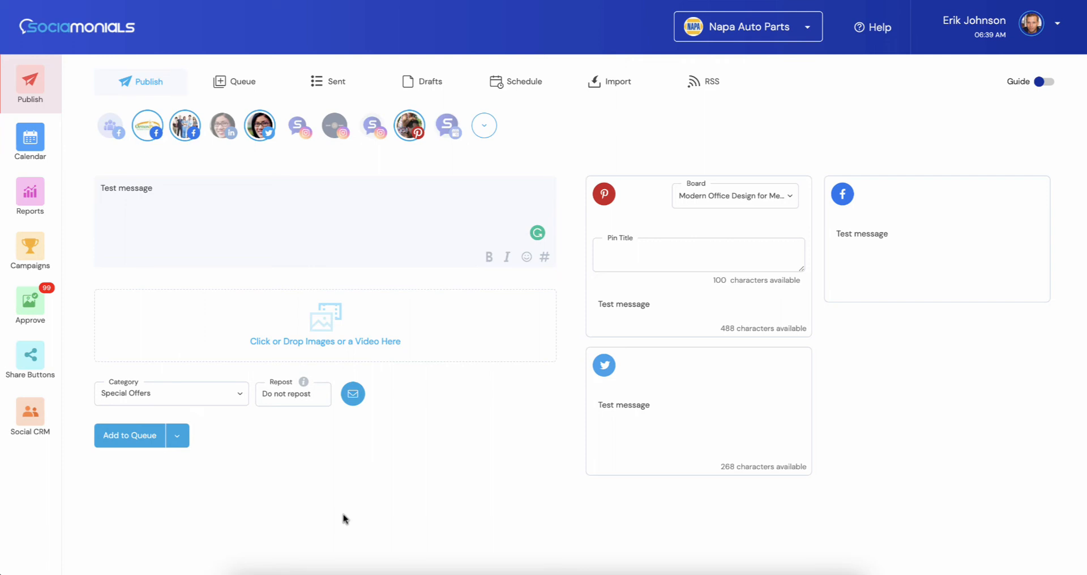
pyautogui.moveTo(136, 411)
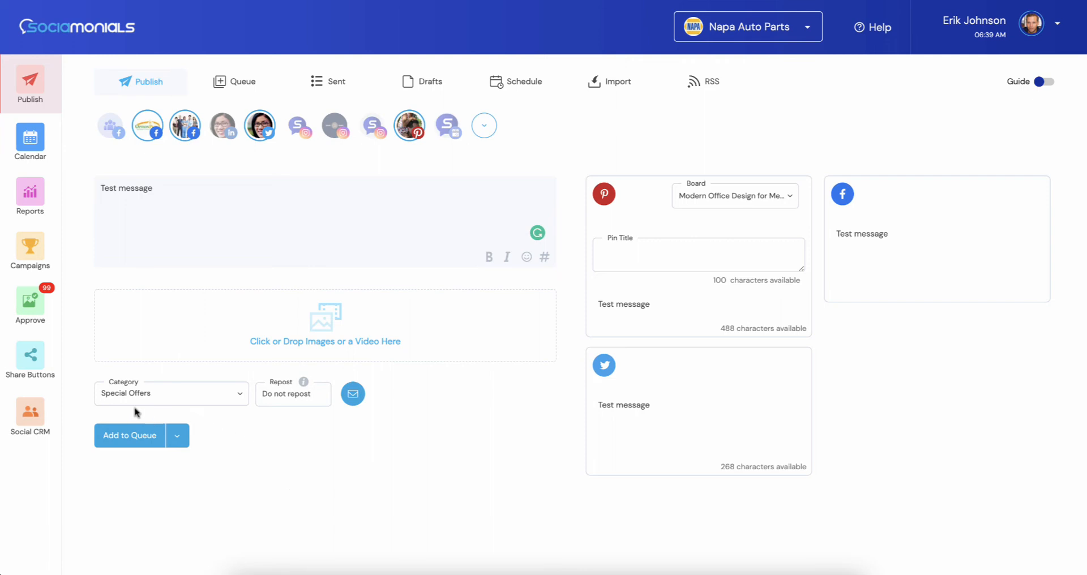
pyautogui.click(177, 435)
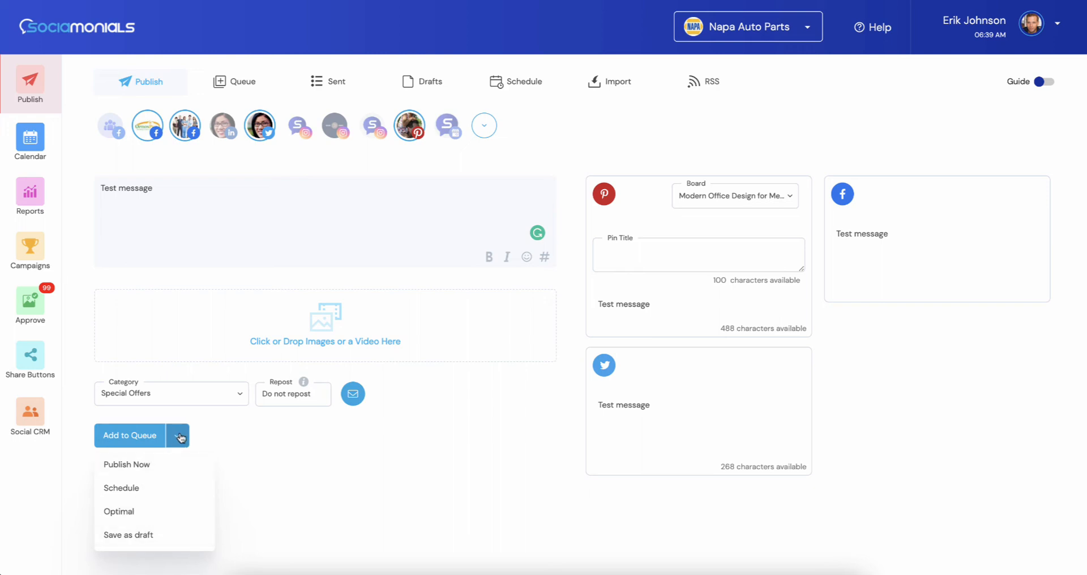
pyautogui.click(307, 423)
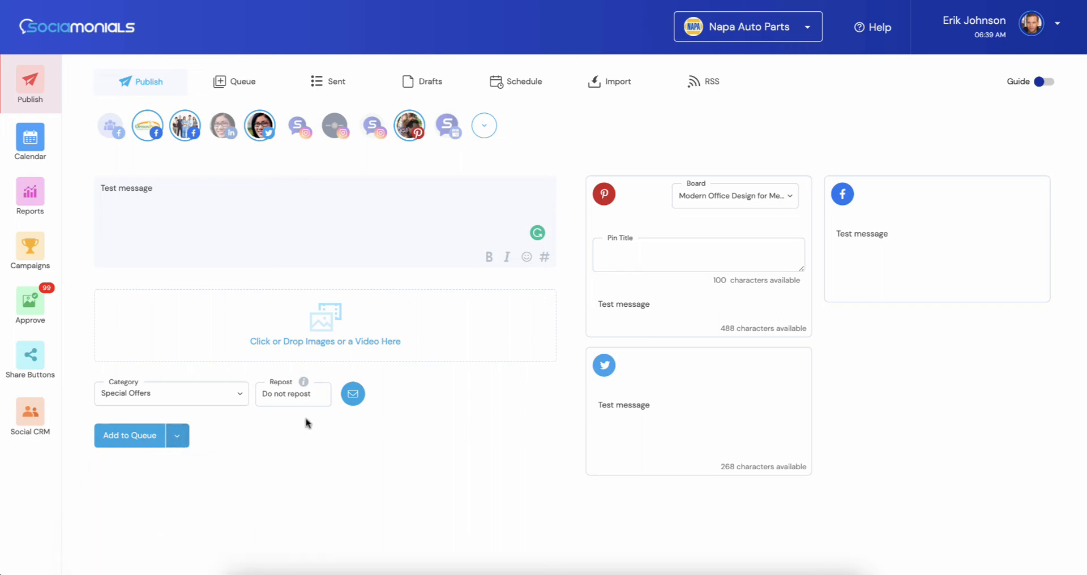
pyautogui.moveTo(259, 126)
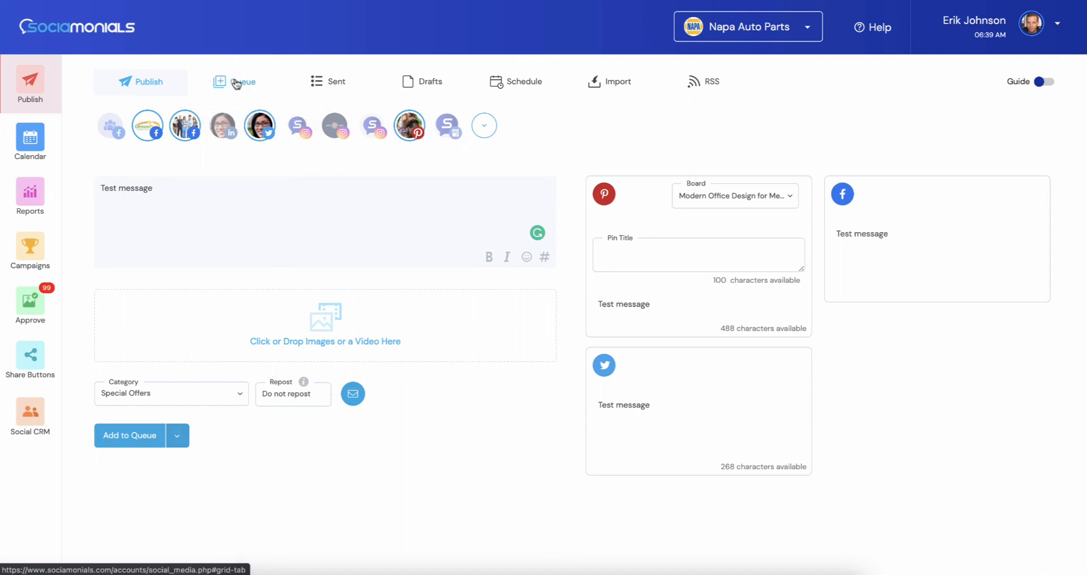
# Look through the queued, sent and draft posts, then show the weekly Schedule calendar.
pyautogui.click(241, 81)
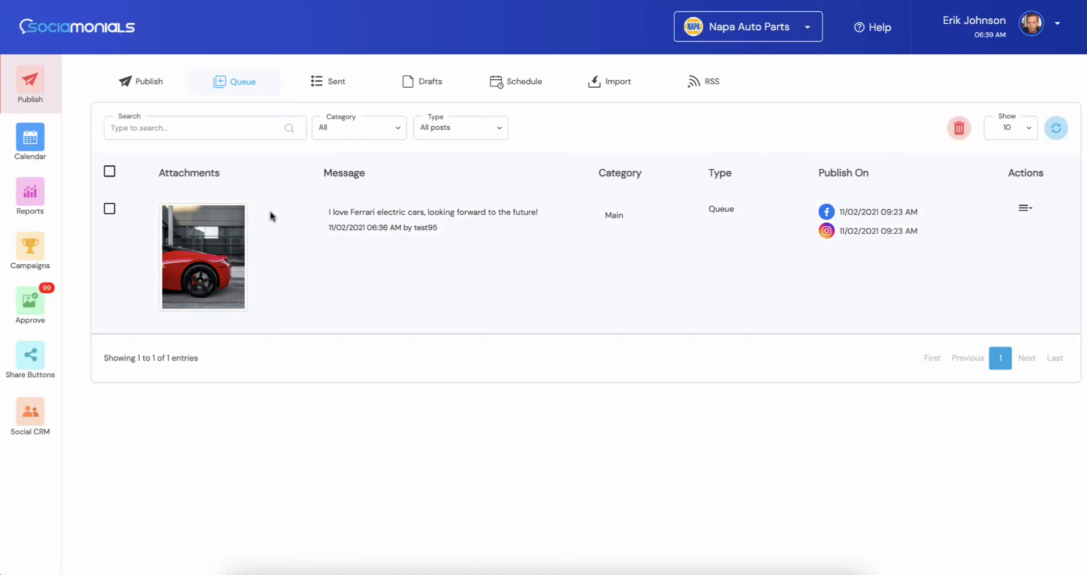
pyautogui.moveTo(658, 206)
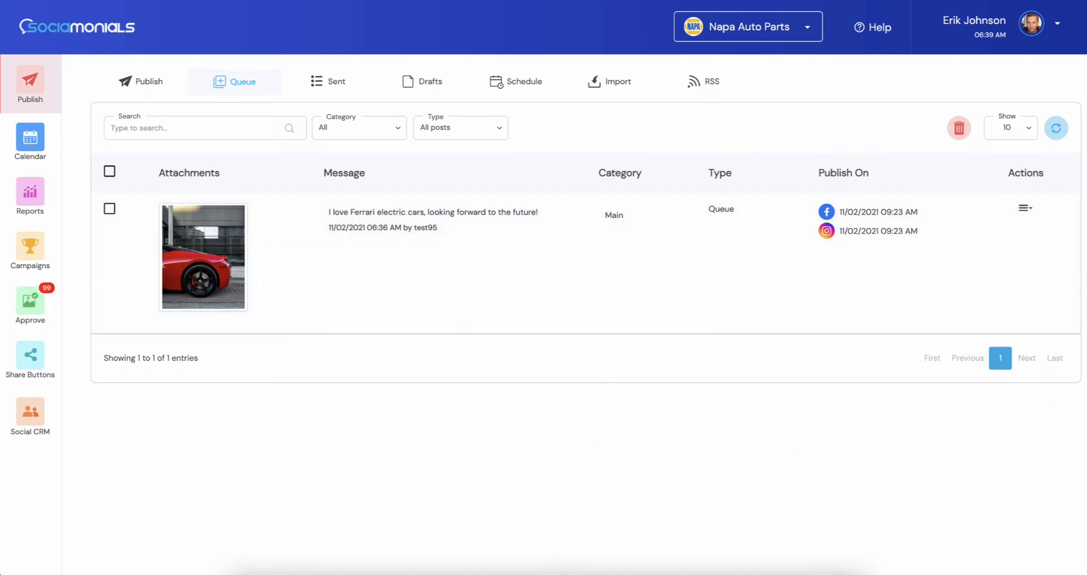
pyautogui.moveTo(82, 243)
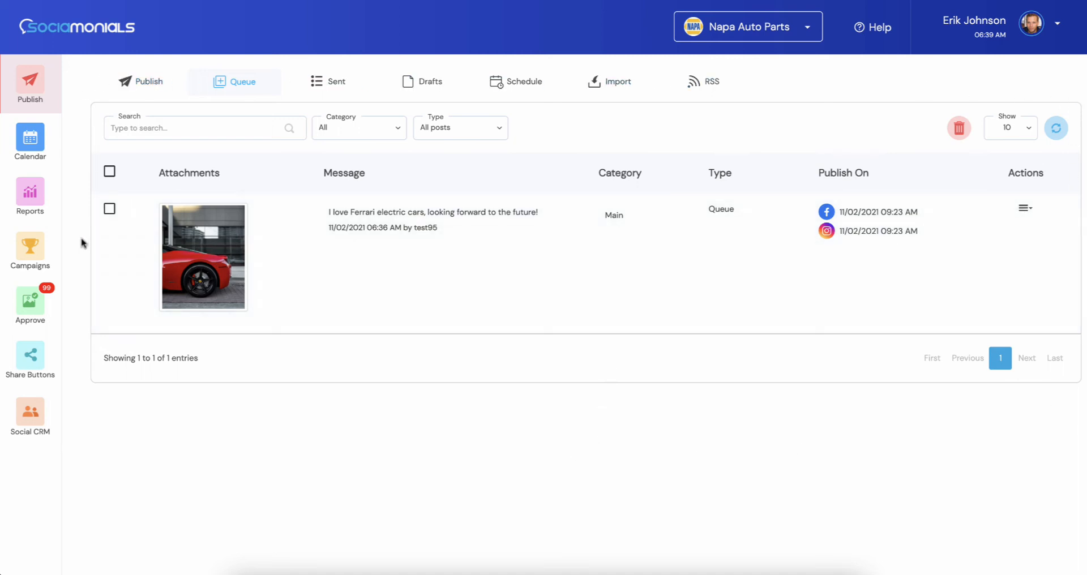
pyautogui.click(336, 81)
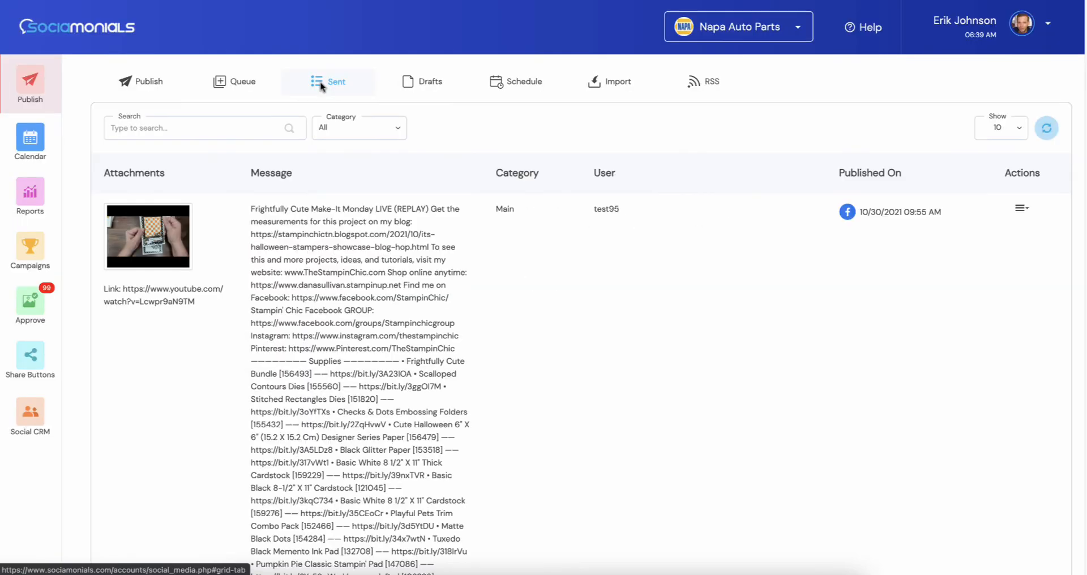
pyautogui.scroll(-3)
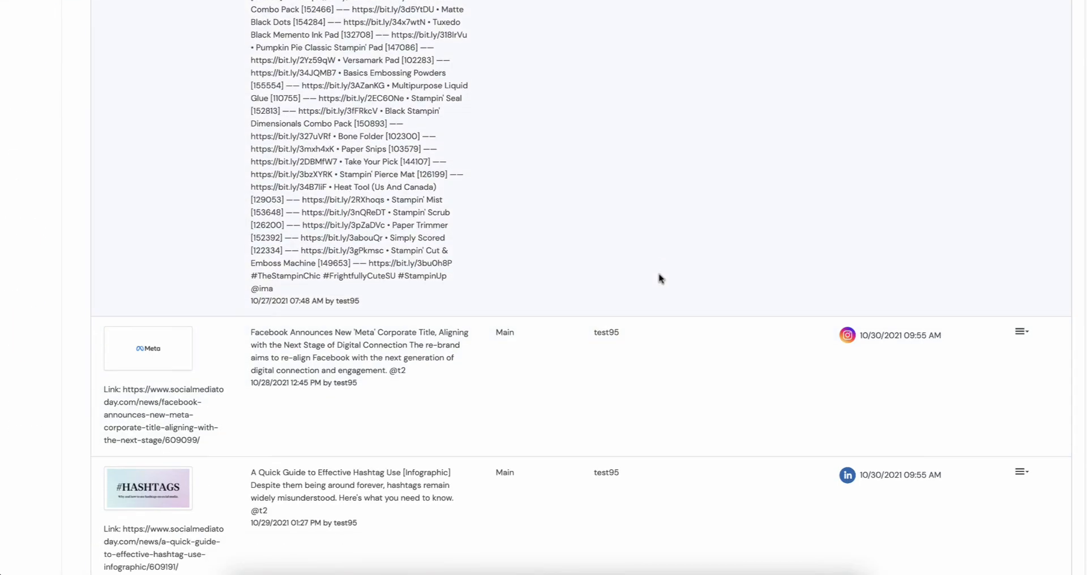
pyautogui.scroll(-3)
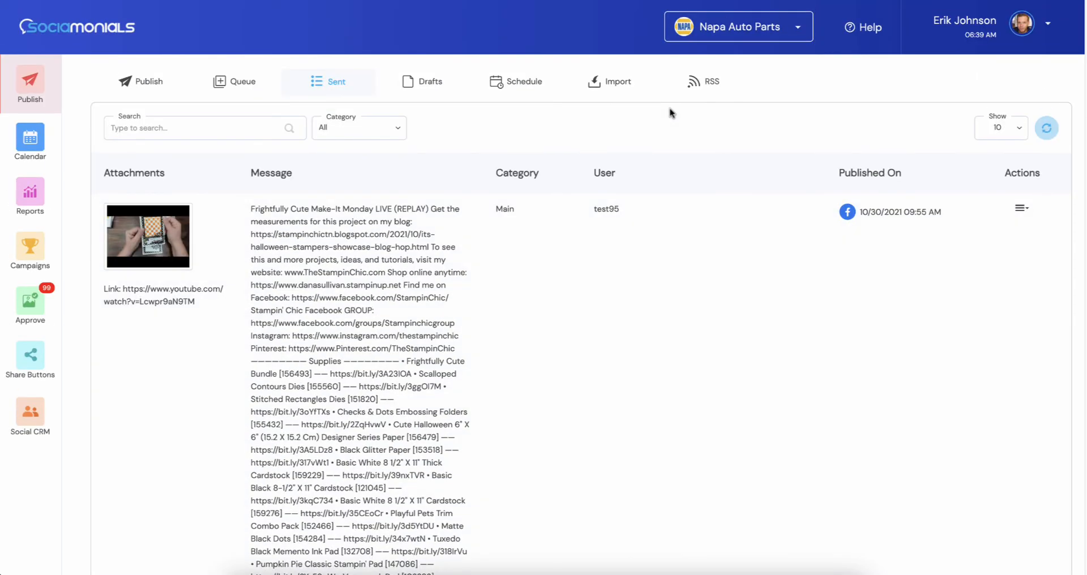
pyautogui.moveTo(643, 118)
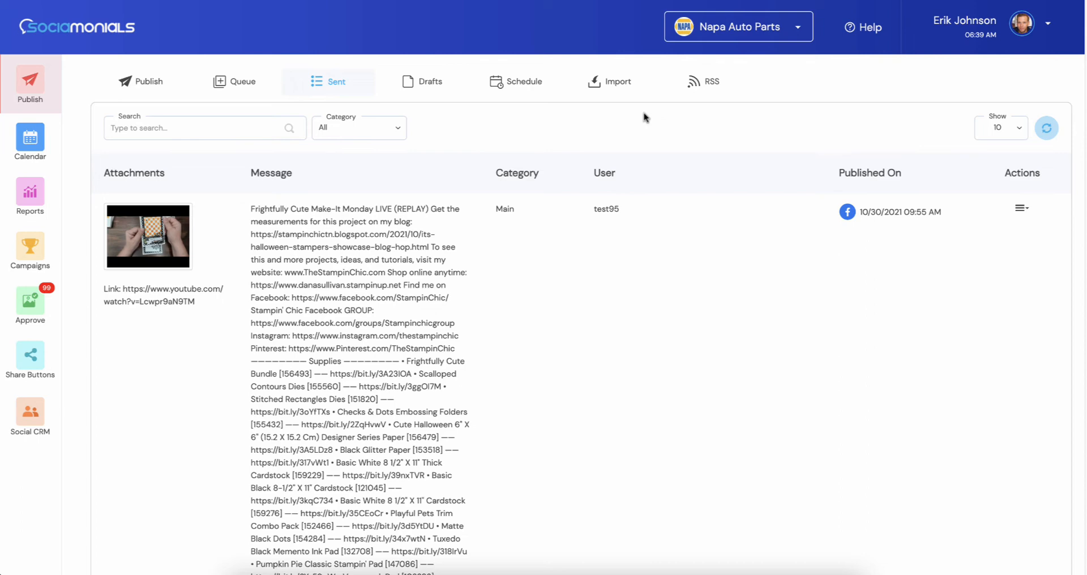
pyautogui.moveTo(429, 81)
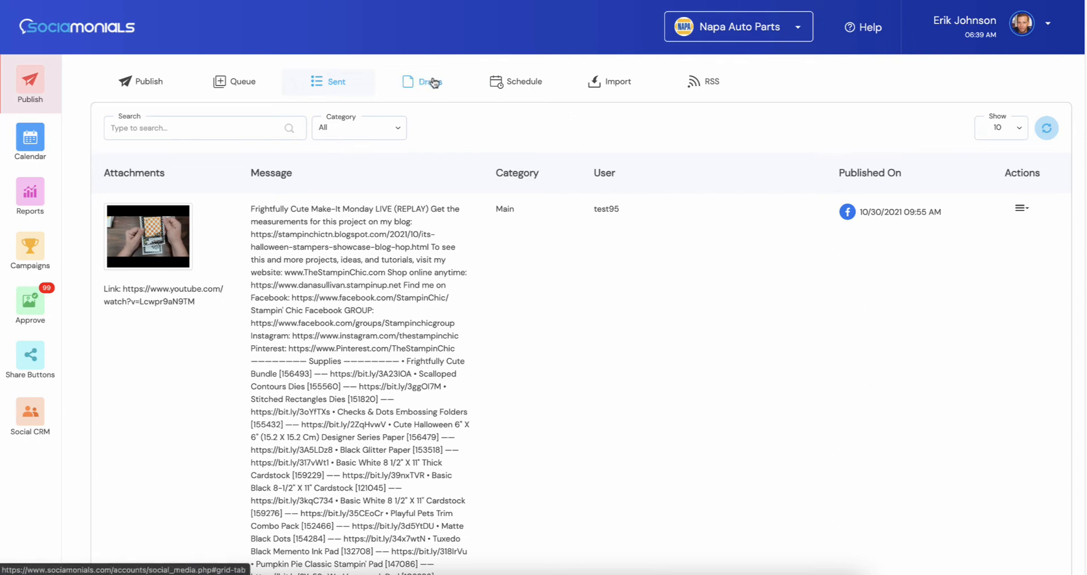
pyautogui.click(429, 80)
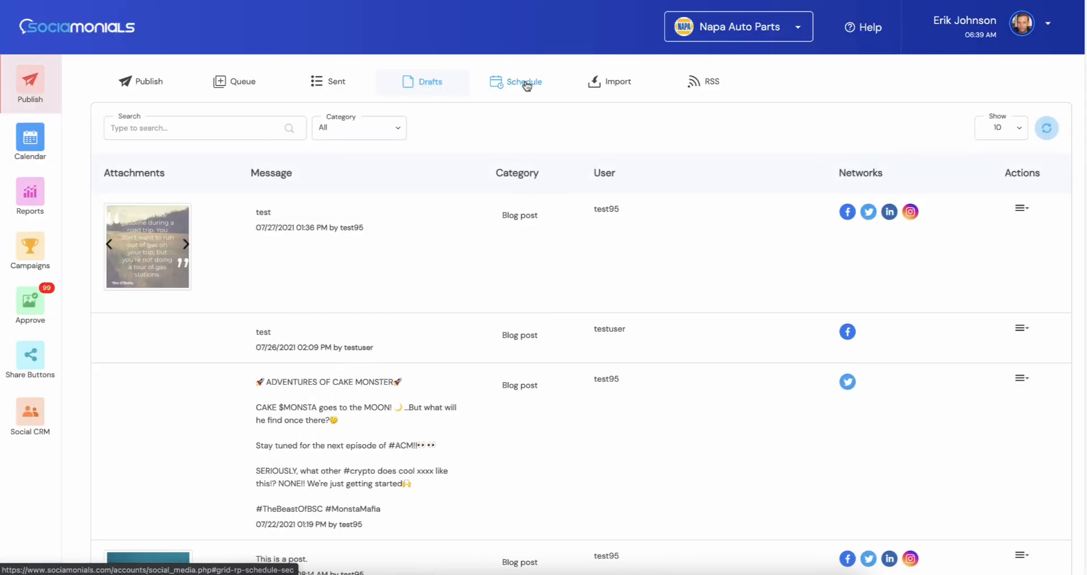
pyautogui.click(522, 80)
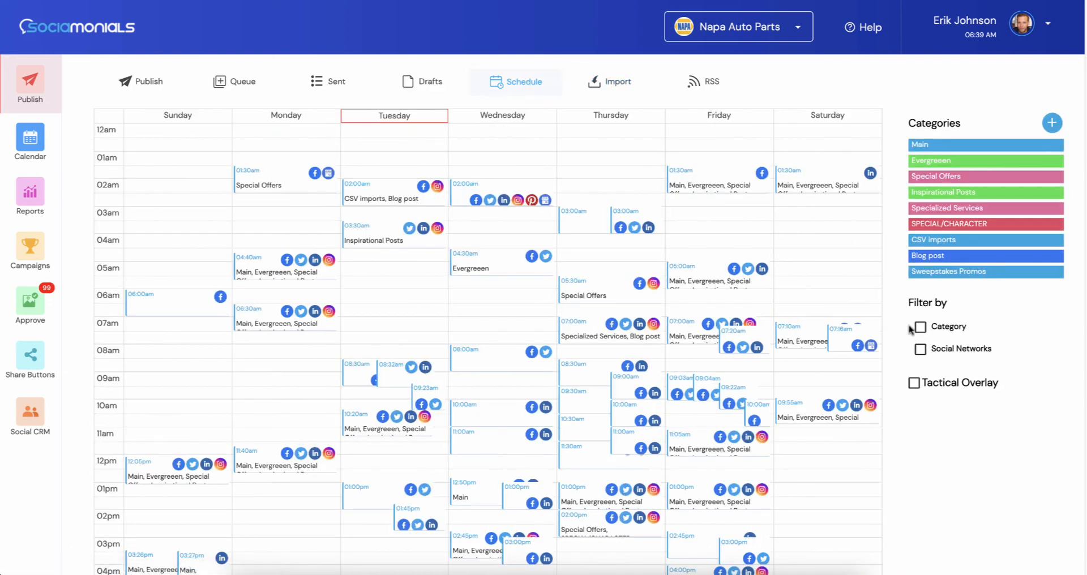
# Enable the Tactical Overlay of optimal publishing times, then go to bulk post import.
pyautogui.click(913, 383)
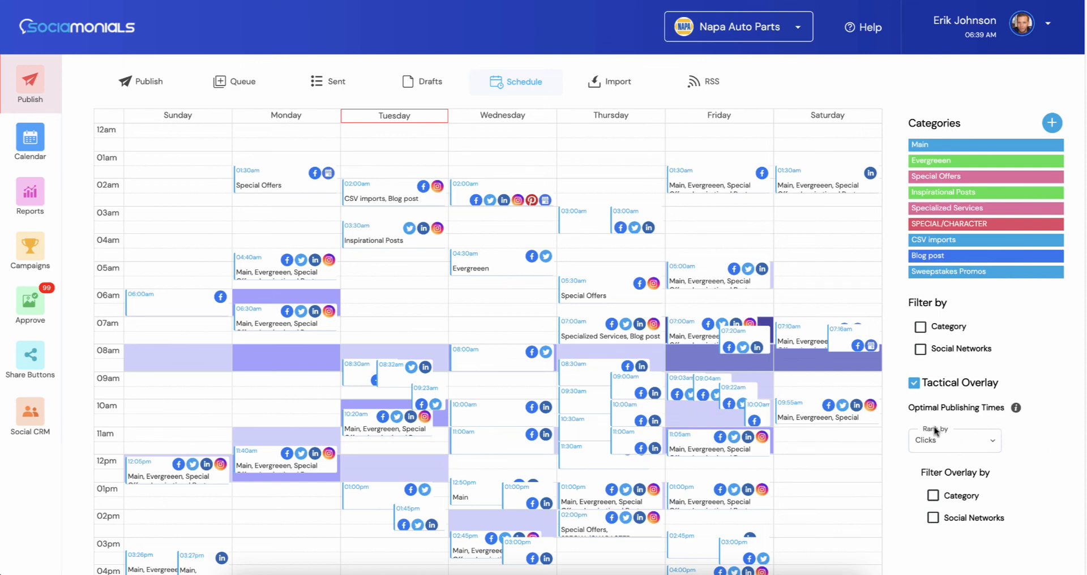
pyautogui.moveTo(621, 88)
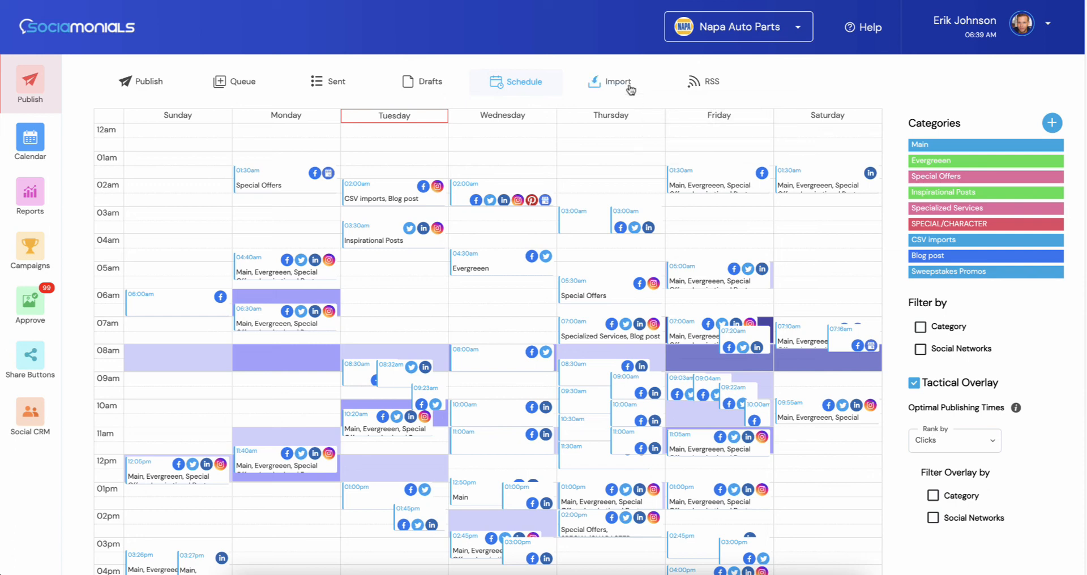
pyautogui.click(611, 81)
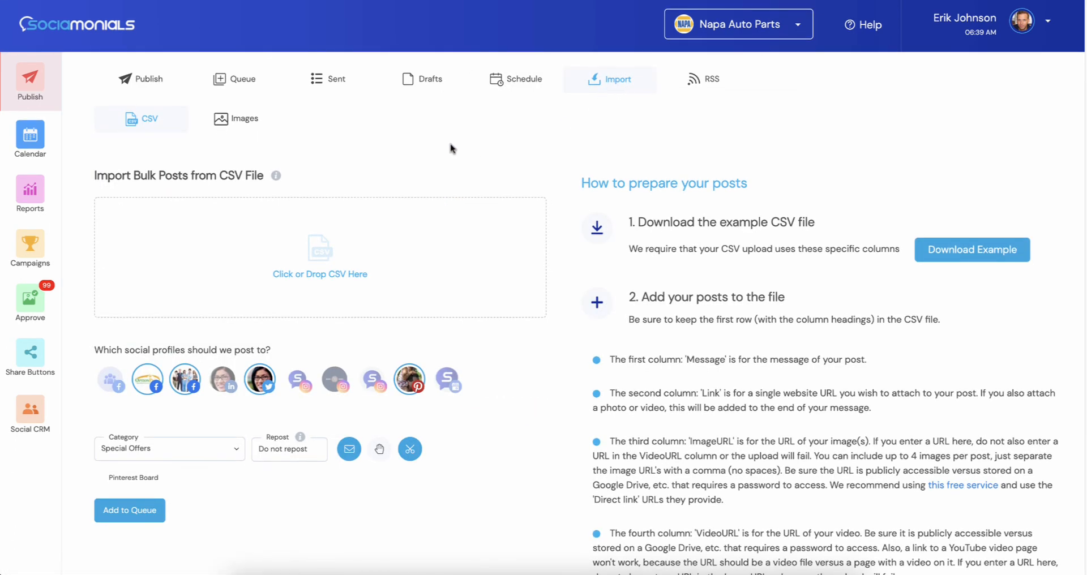
pyautogui.scroll(-3)
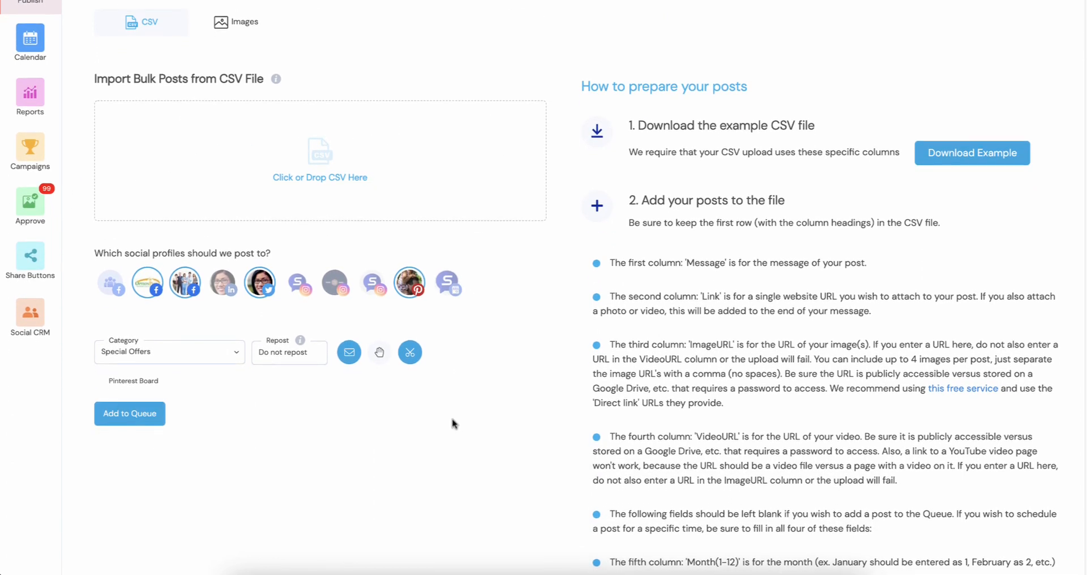
pyautogui.moveTo(145, 471)
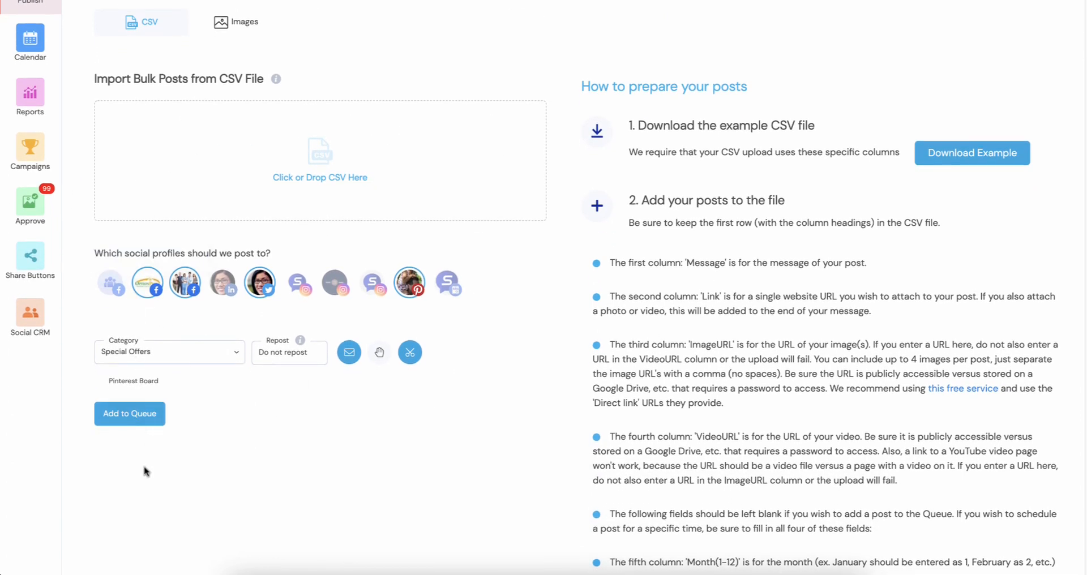
pyautogui.moveTo(197, 476)
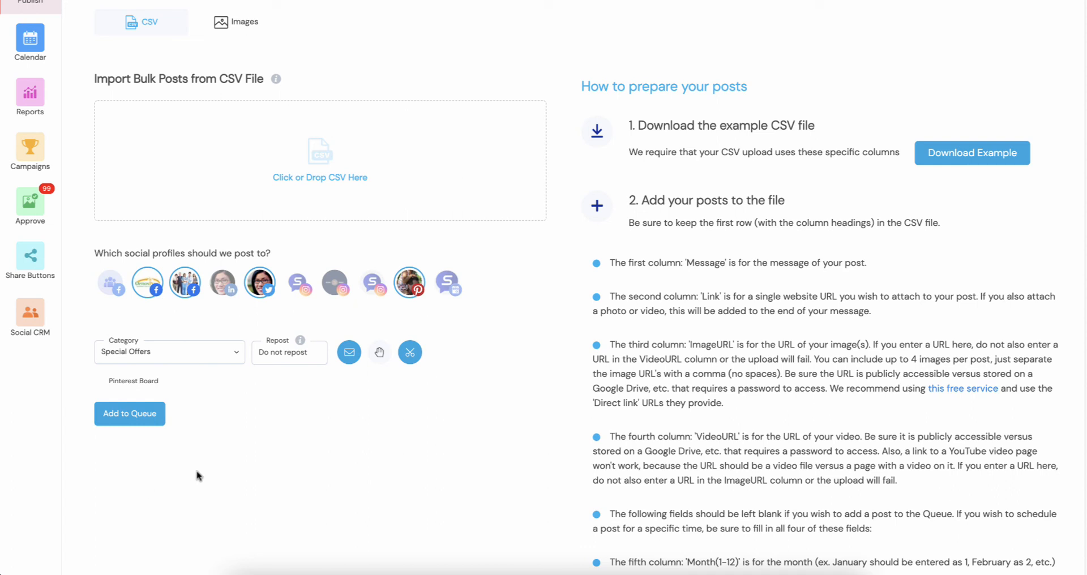
pyautogui.moveTo(408, 352)
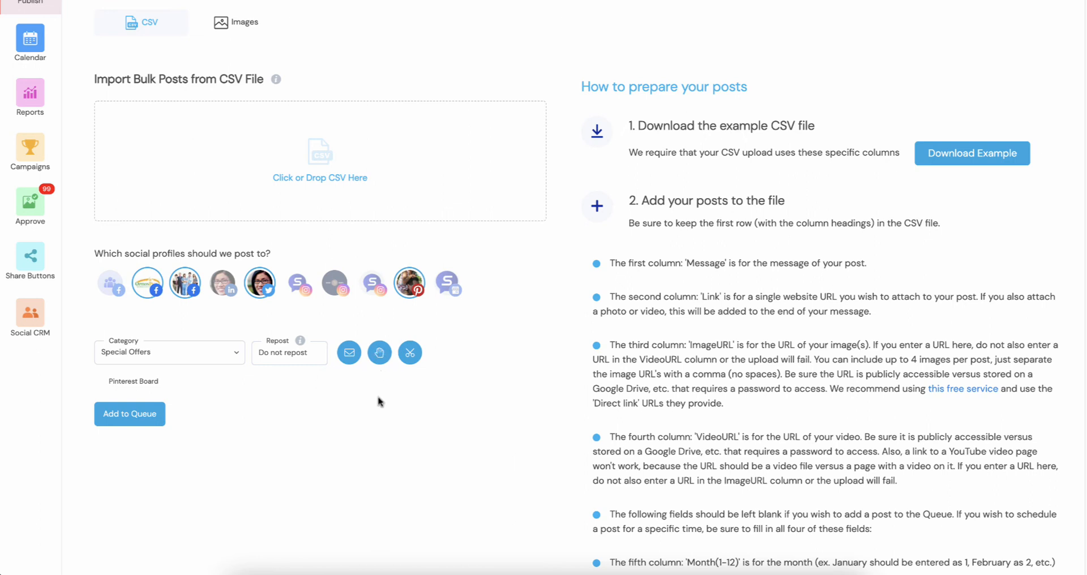
pyautogui.moveTo(409, 352)
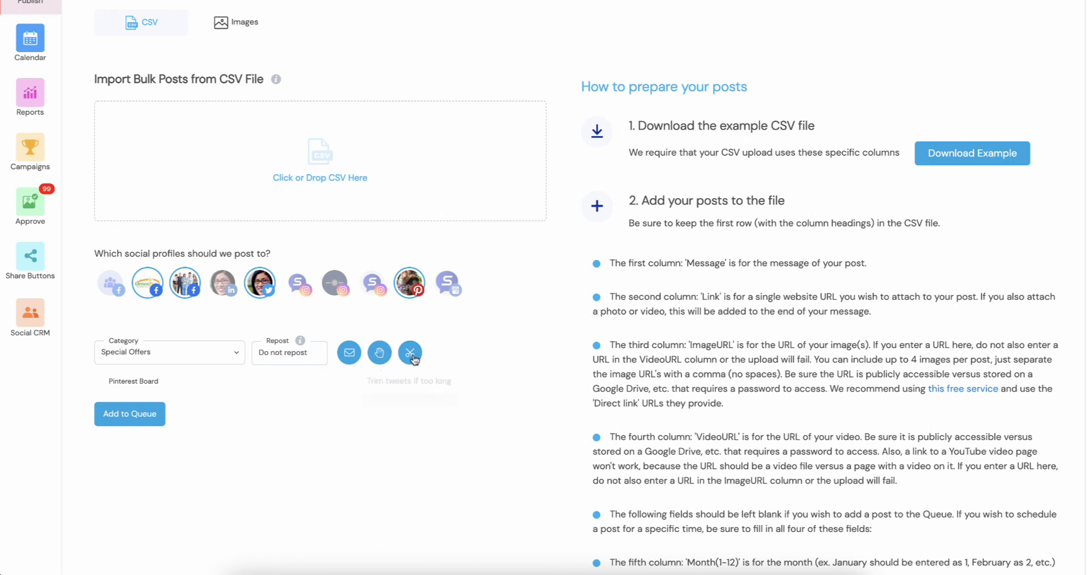
pyautogui.moveTo(409, 365)
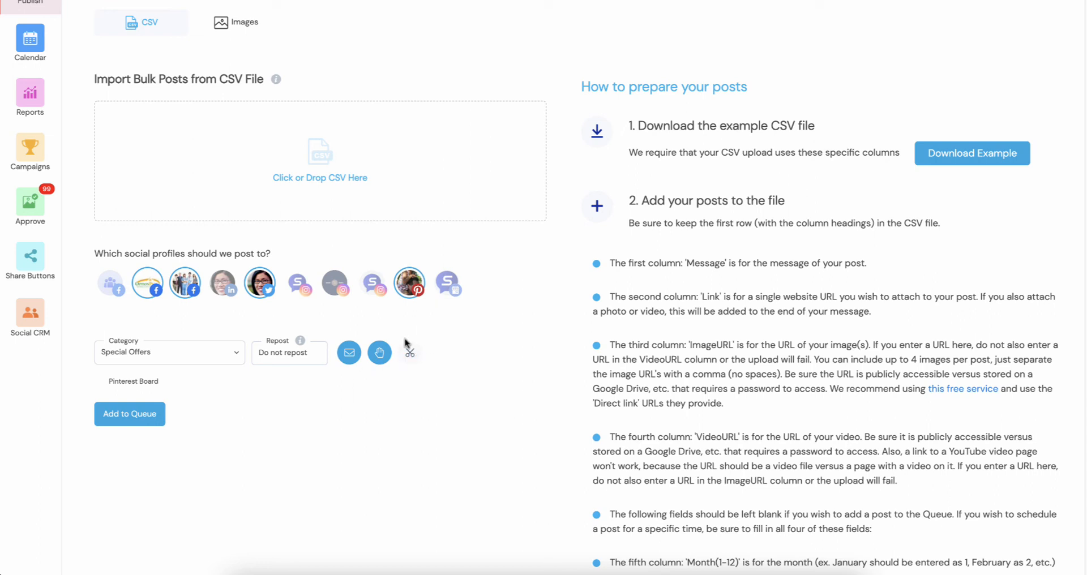
pyautogui.moveTo(410, 352)
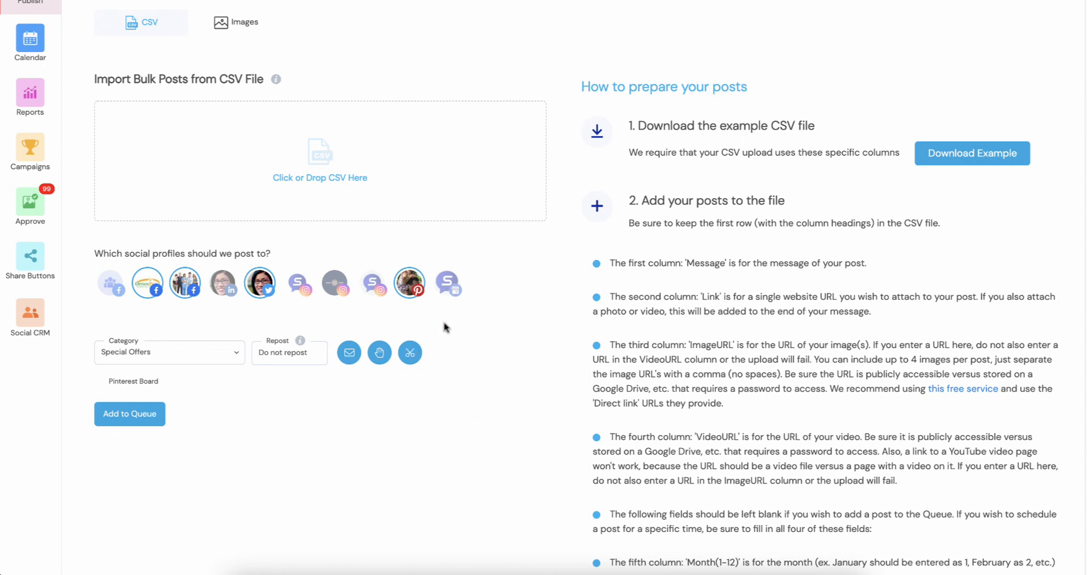
pyautogui.scroll(3)
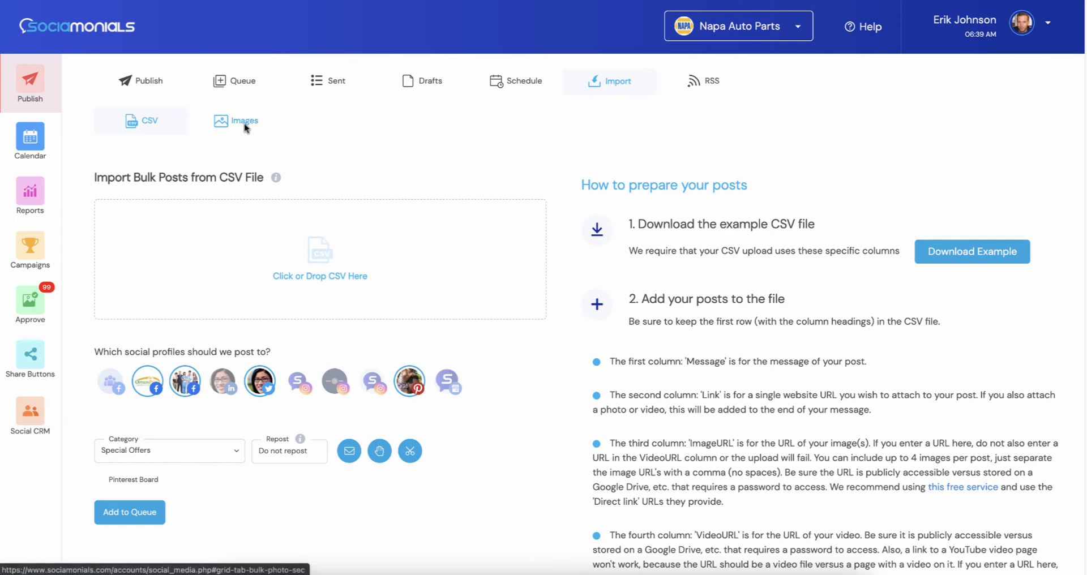
# Browse the bulk Images import options, then start a new feed from the RSS tab.
pyautogui.click(244, 121)
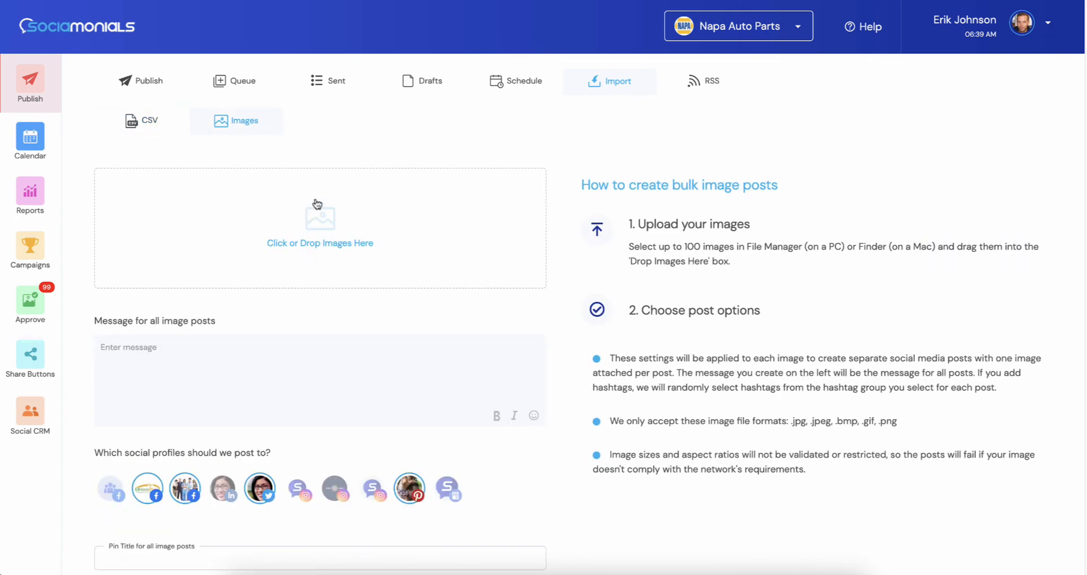
pyautogui.moveTo(255, 222)
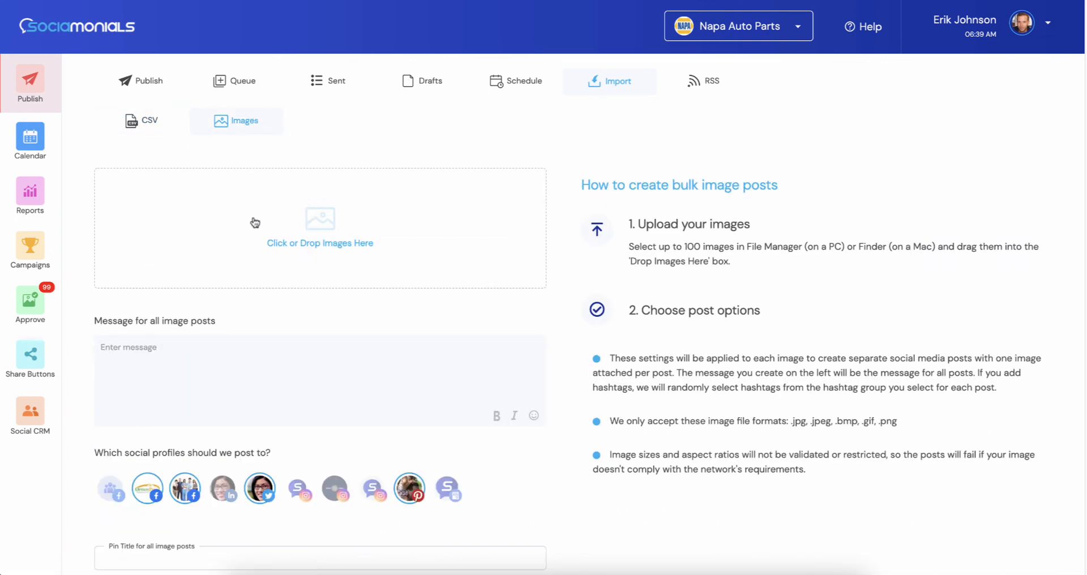
pyautogui.scroll(-3)
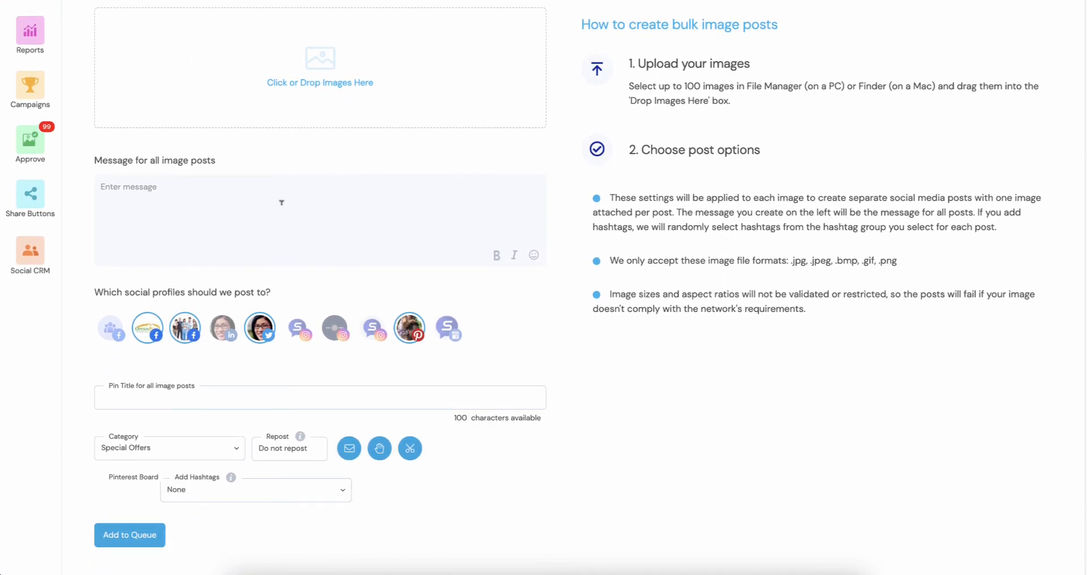
pyautogui.scroll(-3)
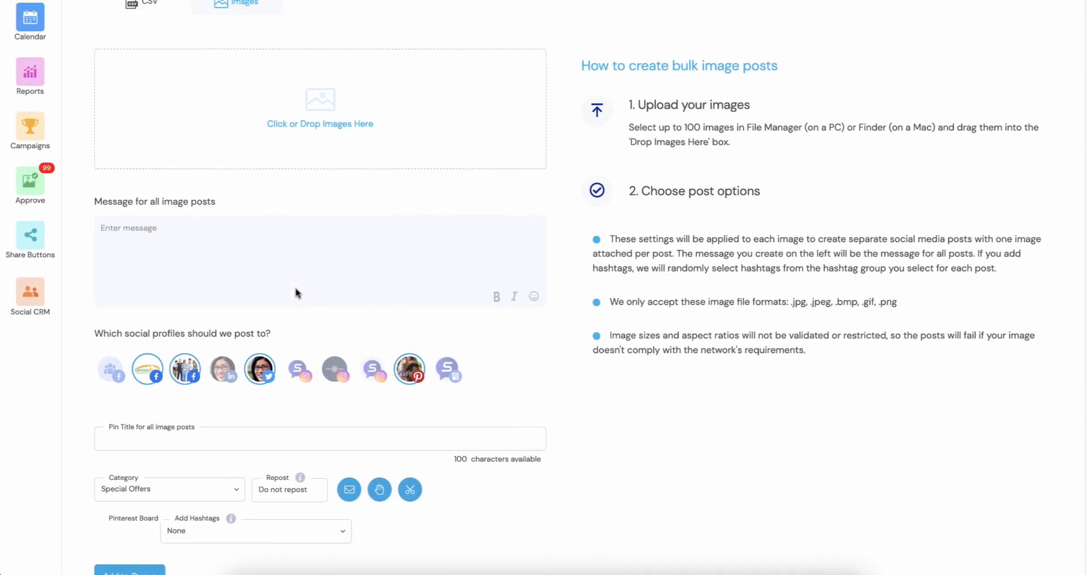
pyautogui.scroll(3)
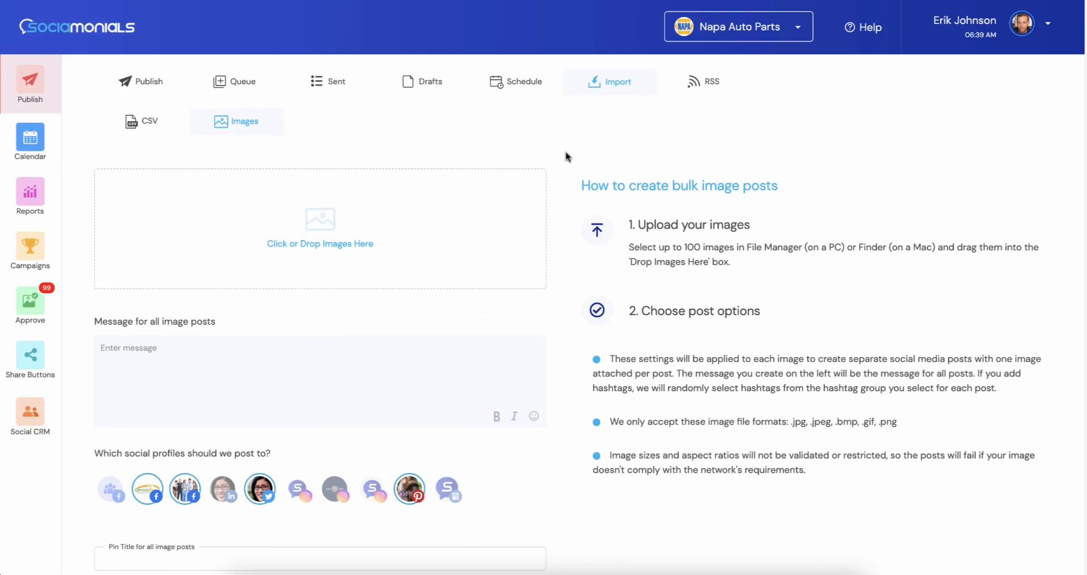
pyautogui.click(710, 81)
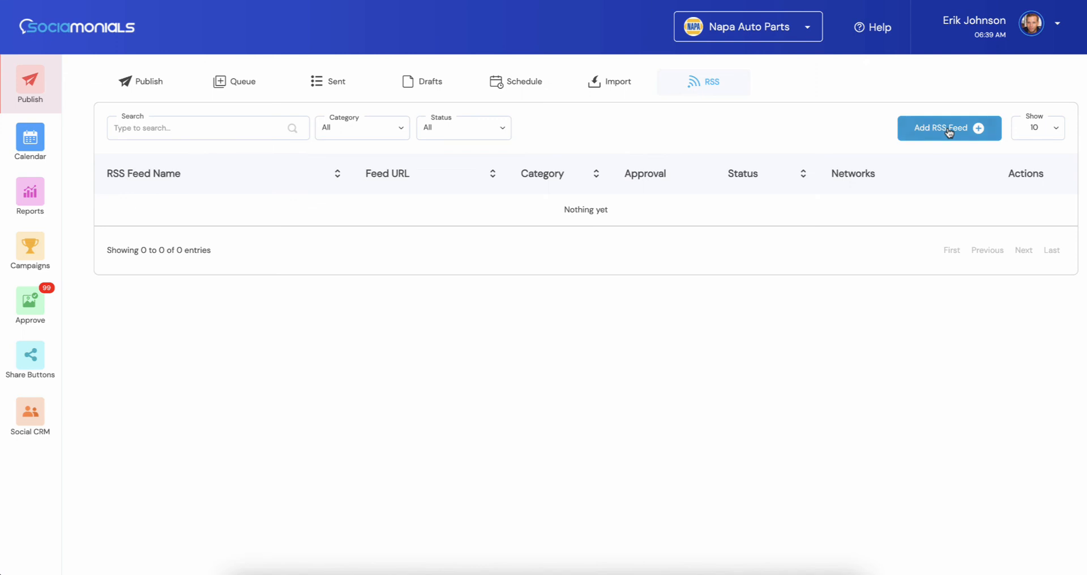
pyautogui.click(948, 128)
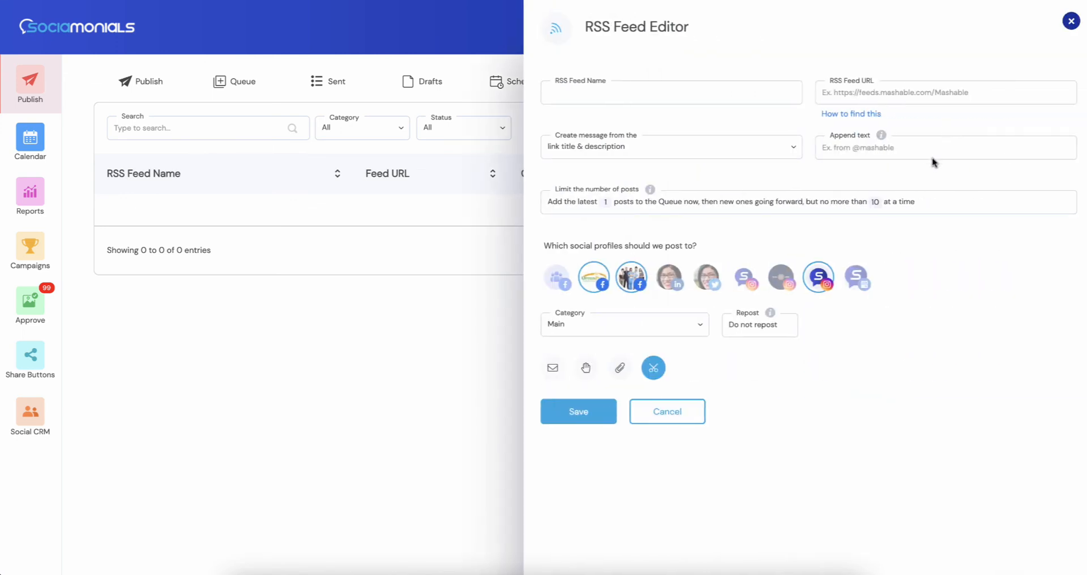
pyautogui.moveTo(552, 367)
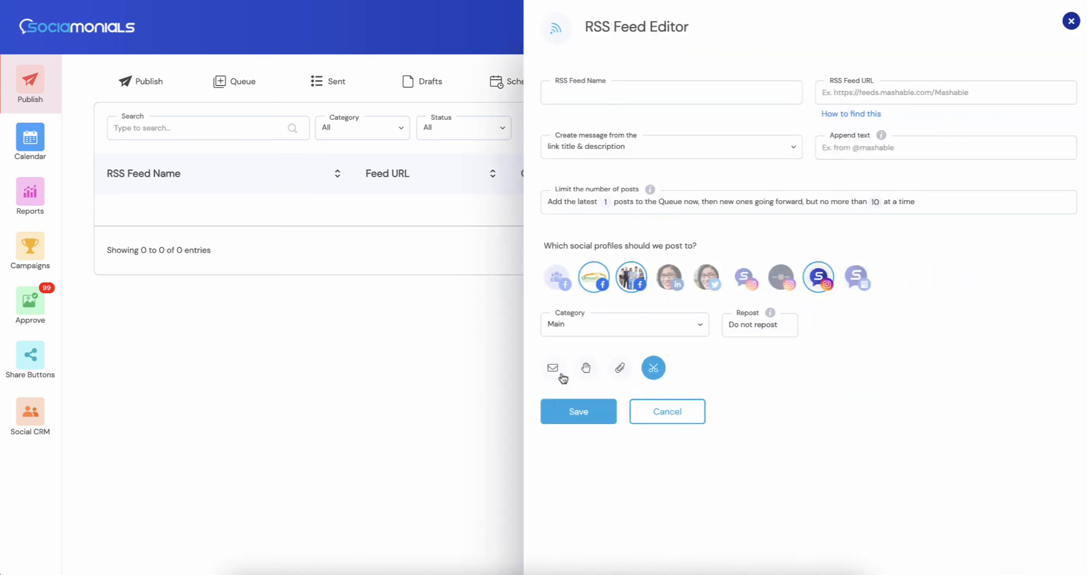
pyautogui.moveTo(585, 368)
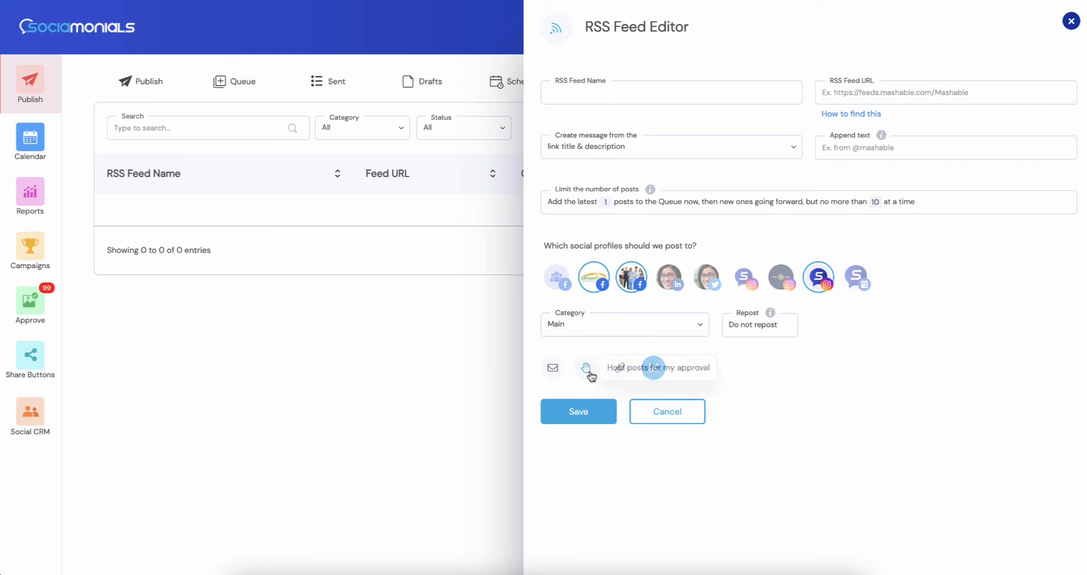
# Try hold-for-approval, image attachment and an extra profile, then discard the unsaved feed.
pyautogui.click(586, 368)
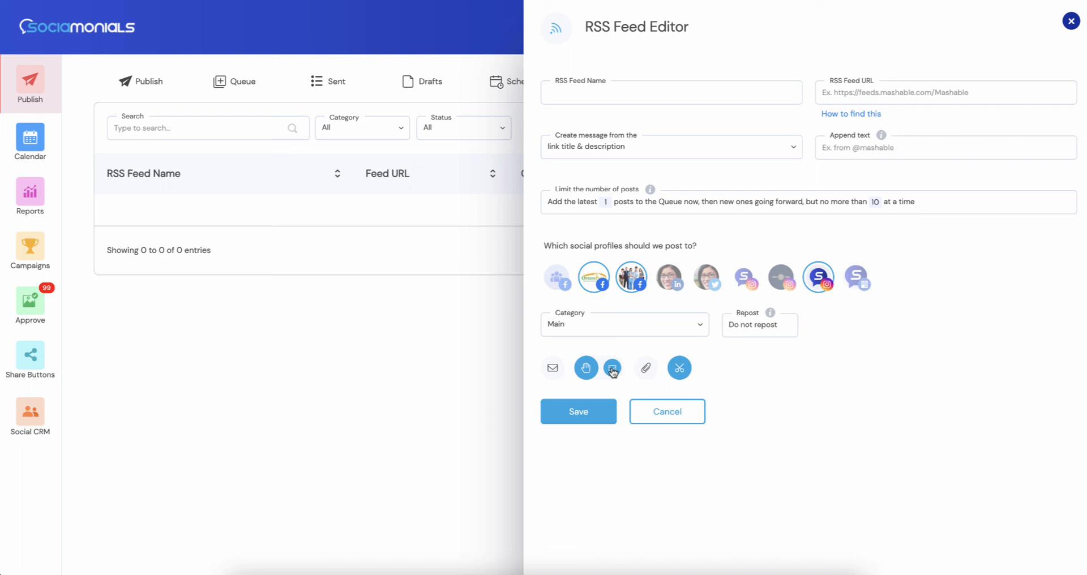
pyautogui.moveTo(644, 368)
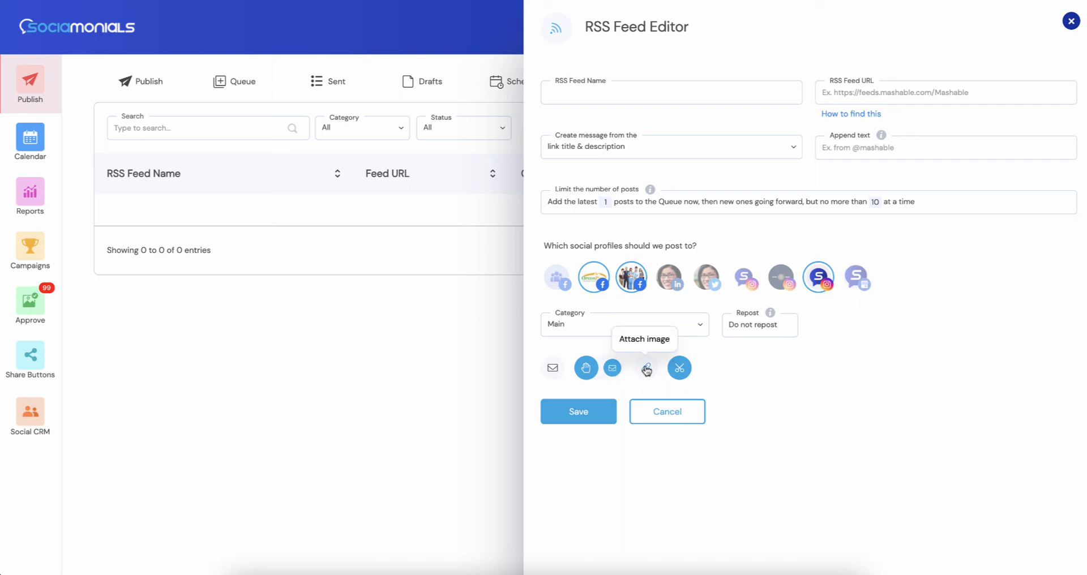
pyautogui.click(668, 275)
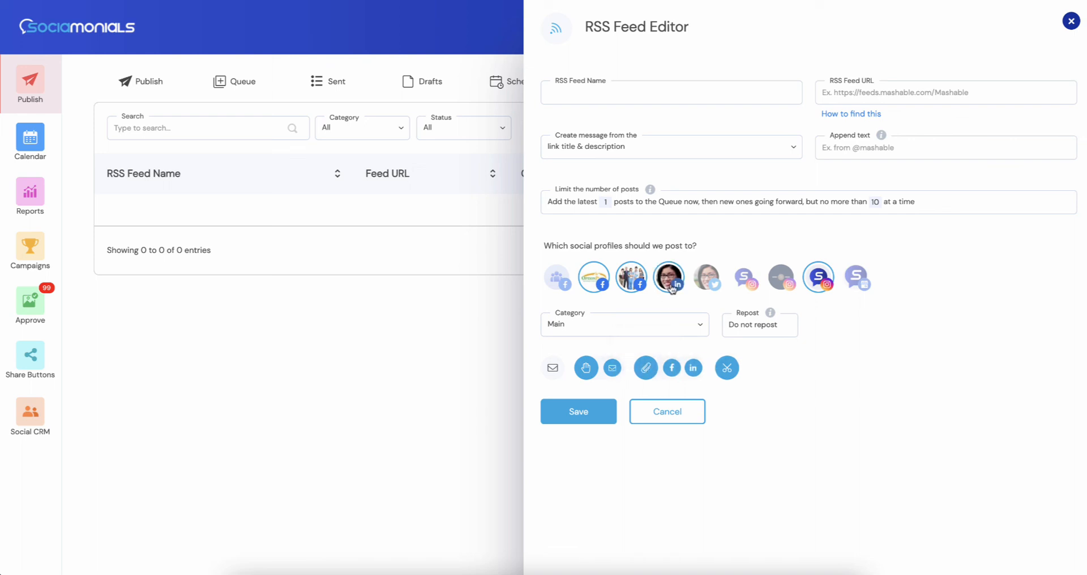
pyautogui.click(705, 277)
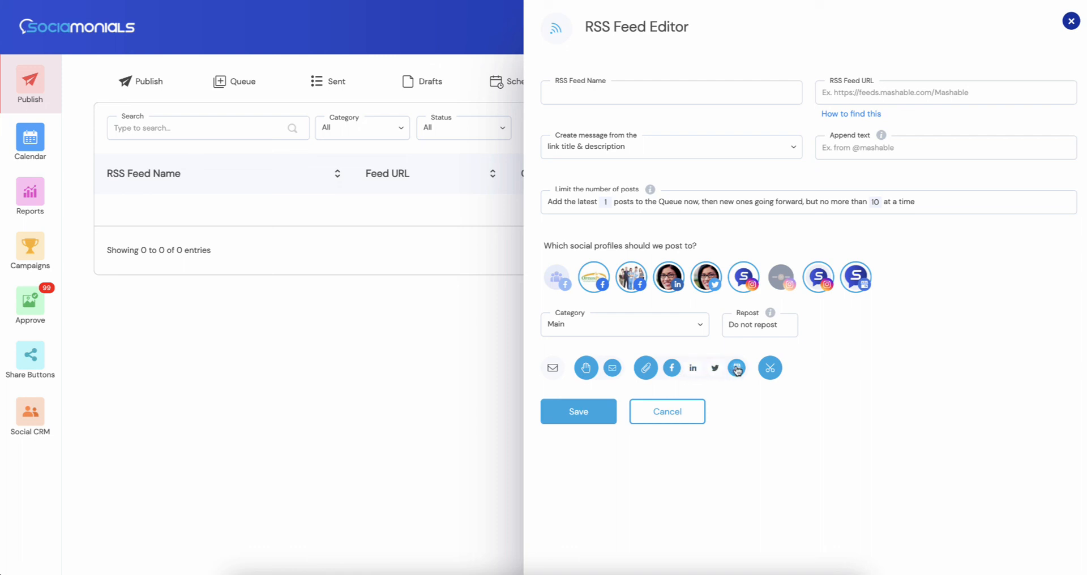
pyautogui.moveTo(718, 401)
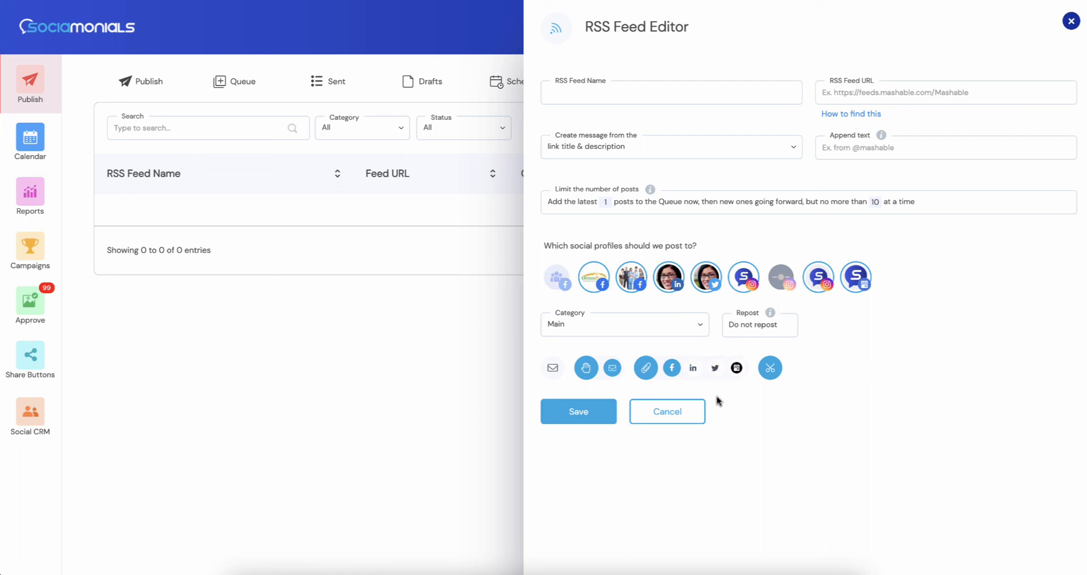
pyautogui.moveTo(688, 442)
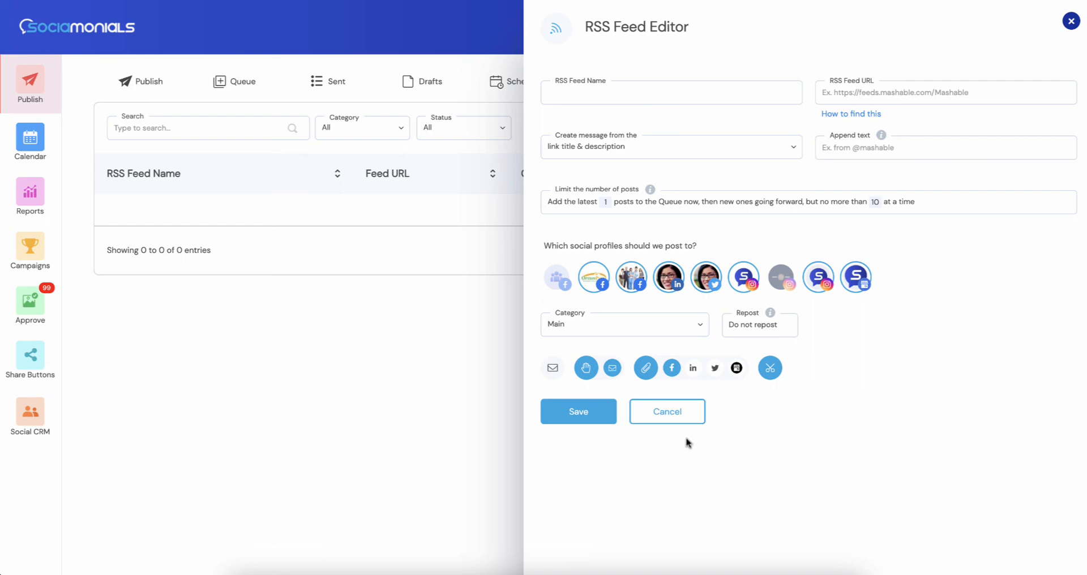
pyautogui.click(665, 411)
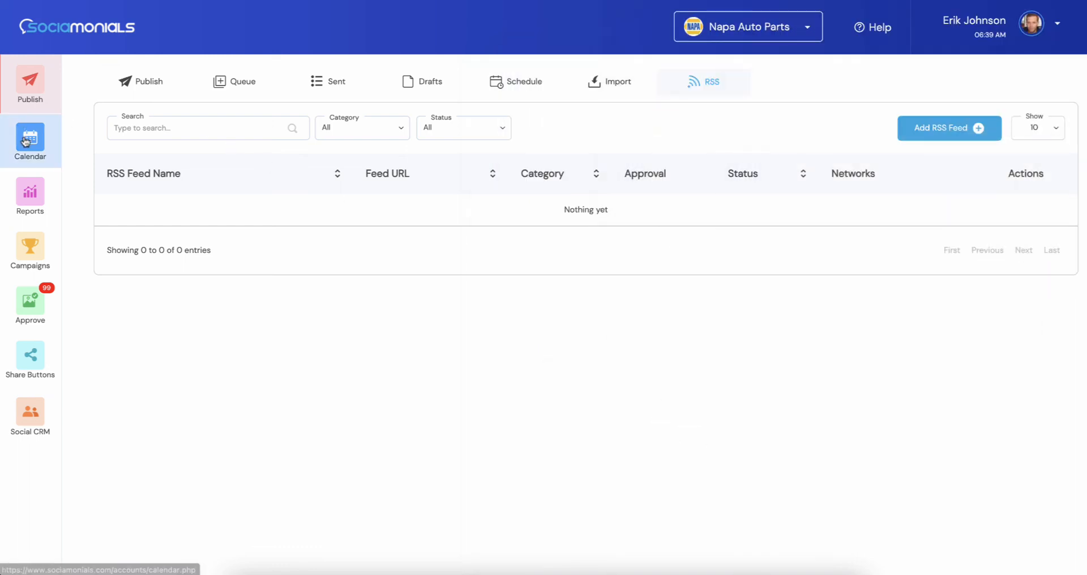
pyautogui.moveTo(30, 196)
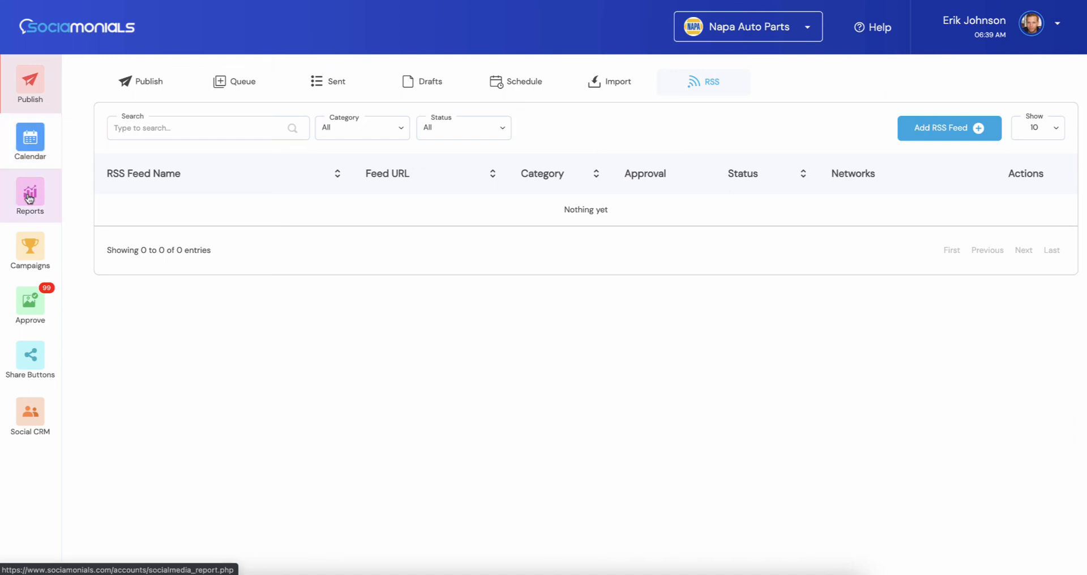
pyautogui.moveTo(30, 249)
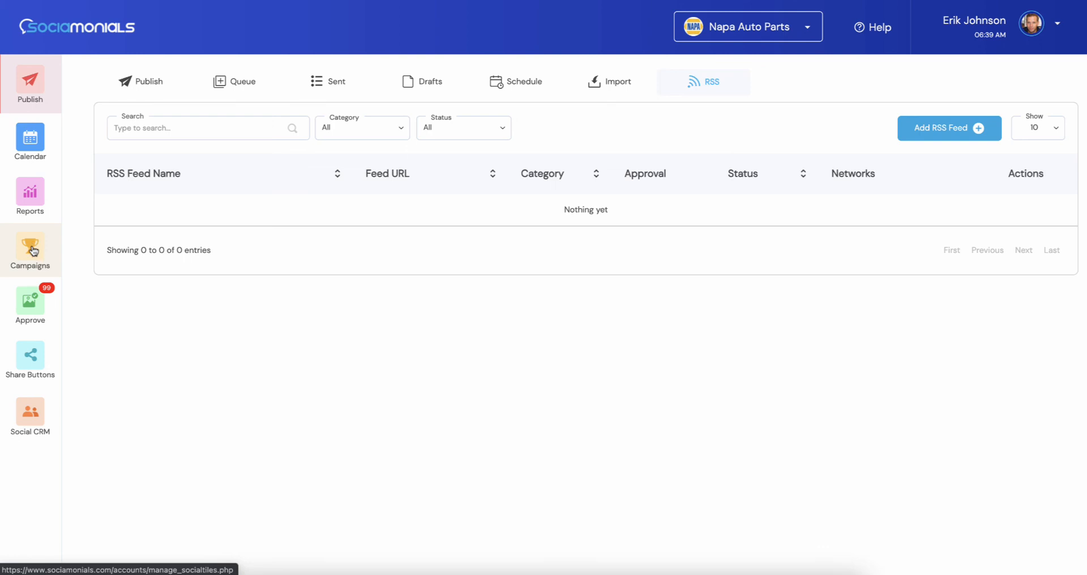
pyautogui.moveTo(30, 305)
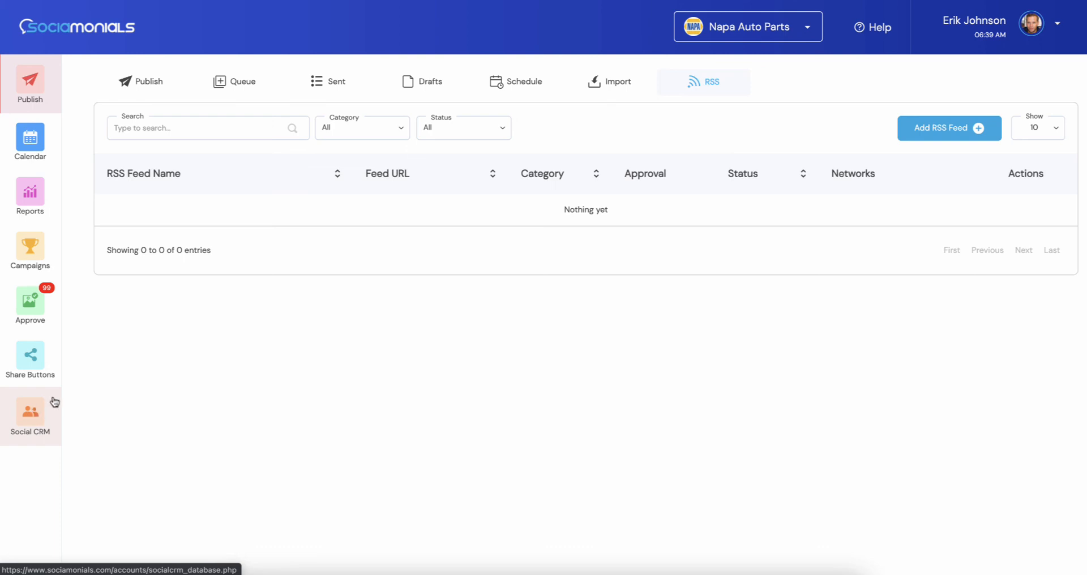
pyautogui.moveTo(152, 395)
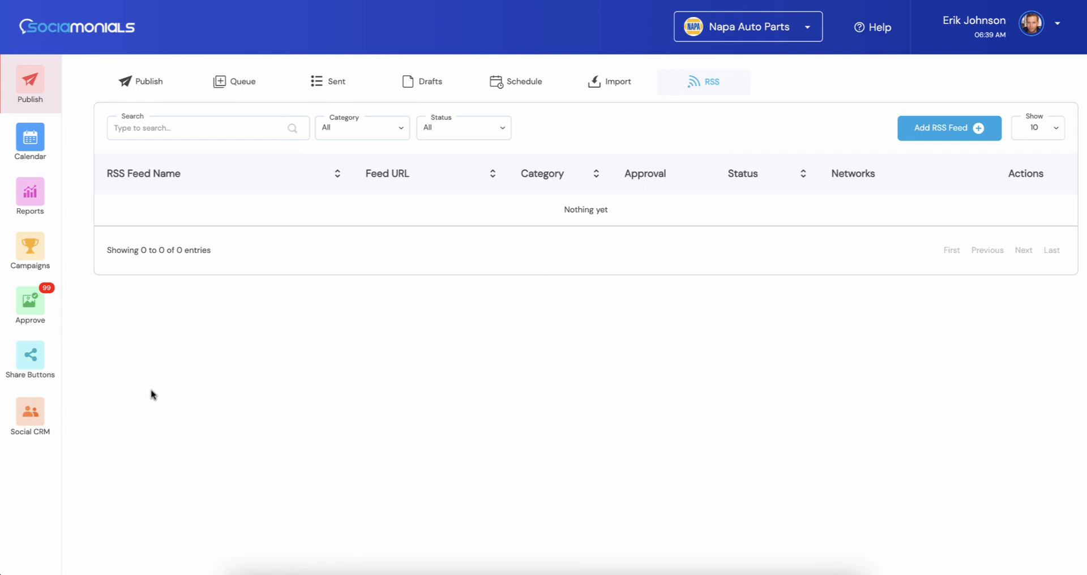
pyautogui.moveTo(149, 81)
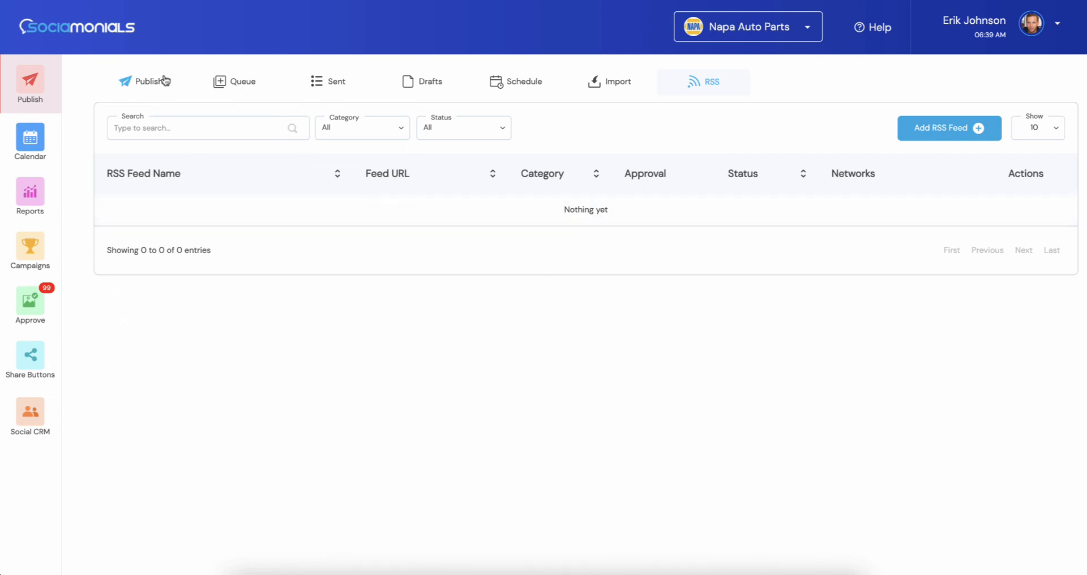
# Return to the Publish composer with the Special Offers 'Test message' post.
pyautogui.click(146, 81)
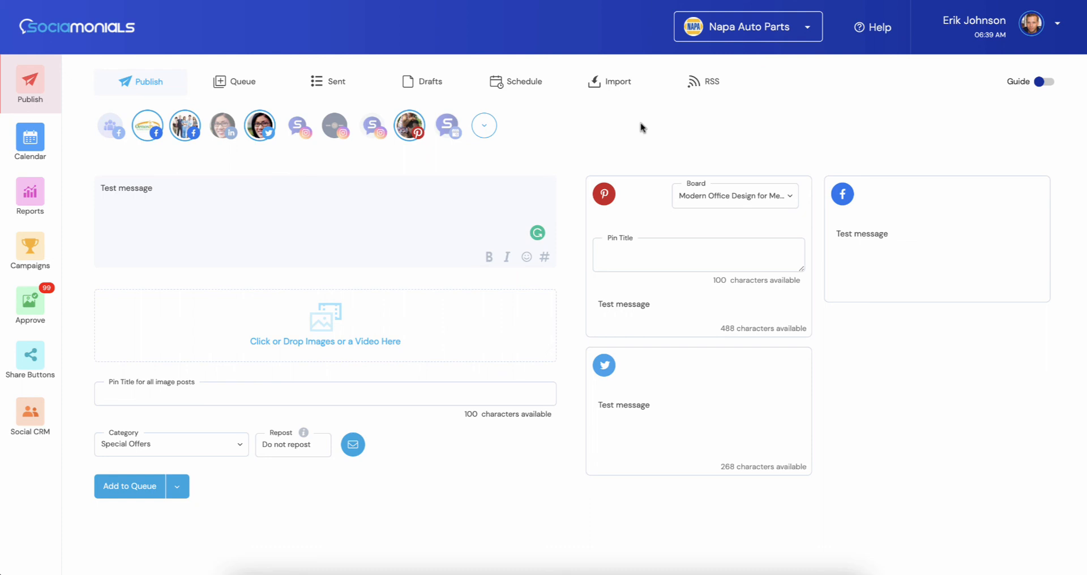
pyautogui.moveTo(618, 115)
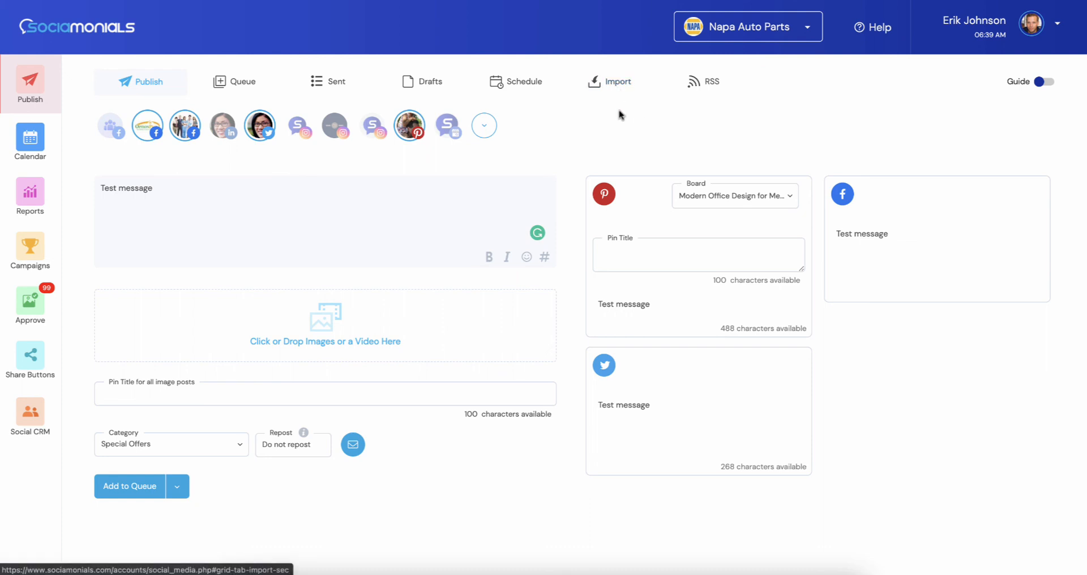
pyautogui.moveTo(621, 122)
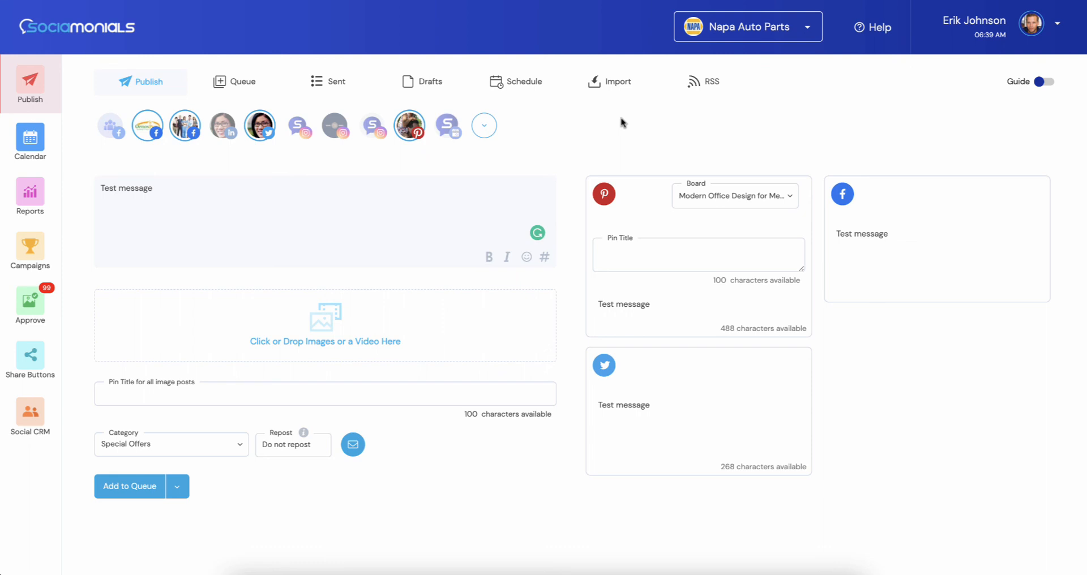